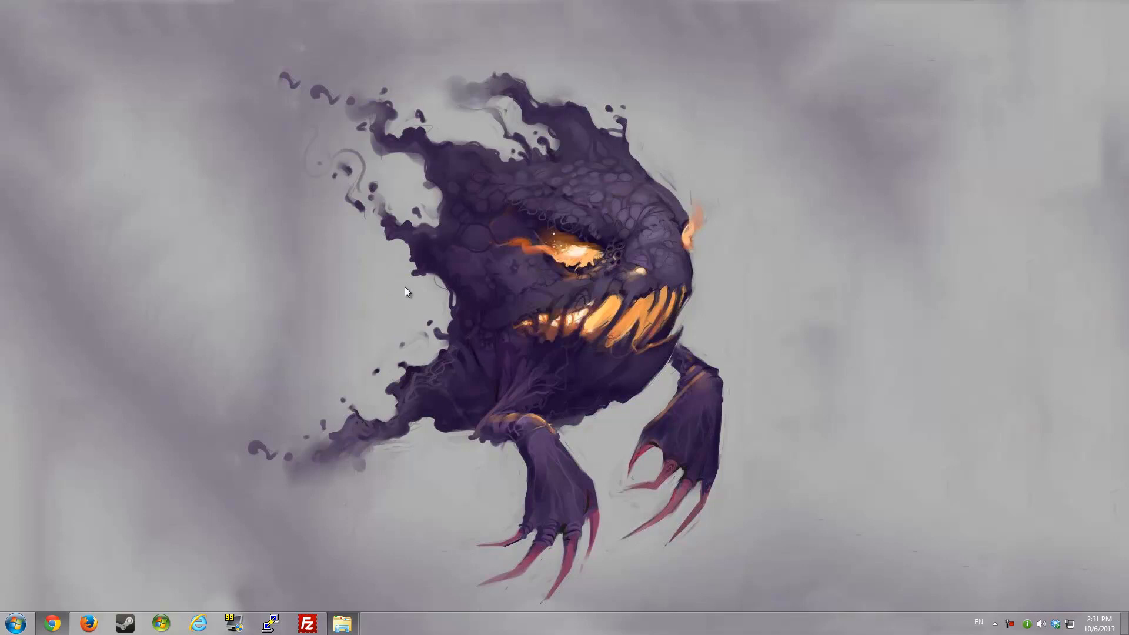
pyautogui.moveTo(833, 560)
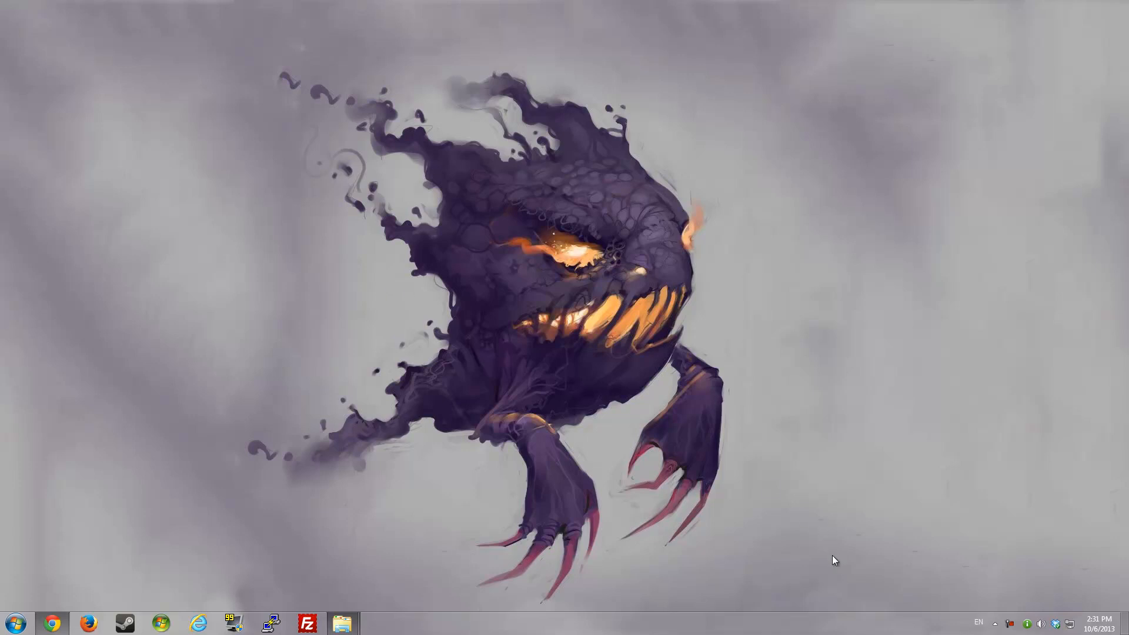
pyautogui.moveTo(831, 598)
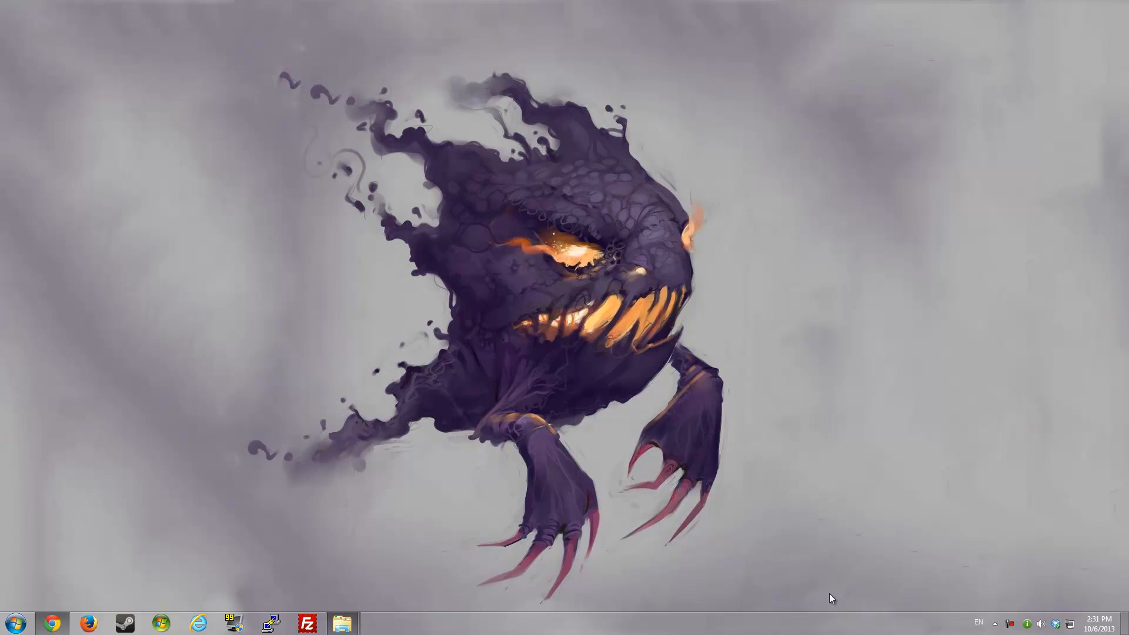
pyautogui.moveTo(847, 589)
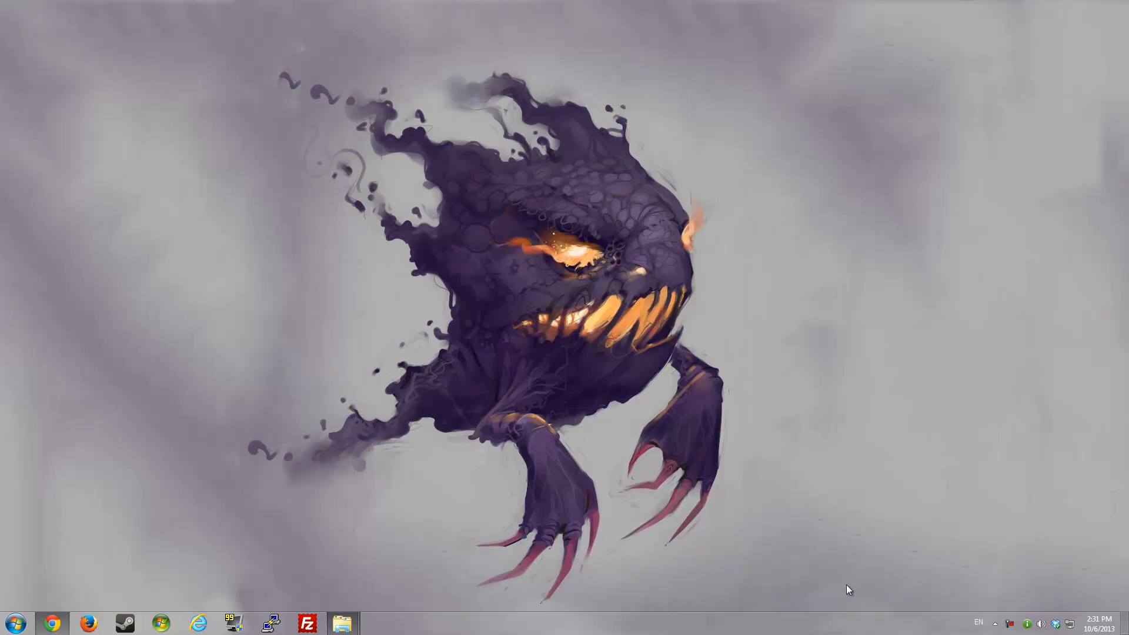
pyautogui.moveTo(538, 414)
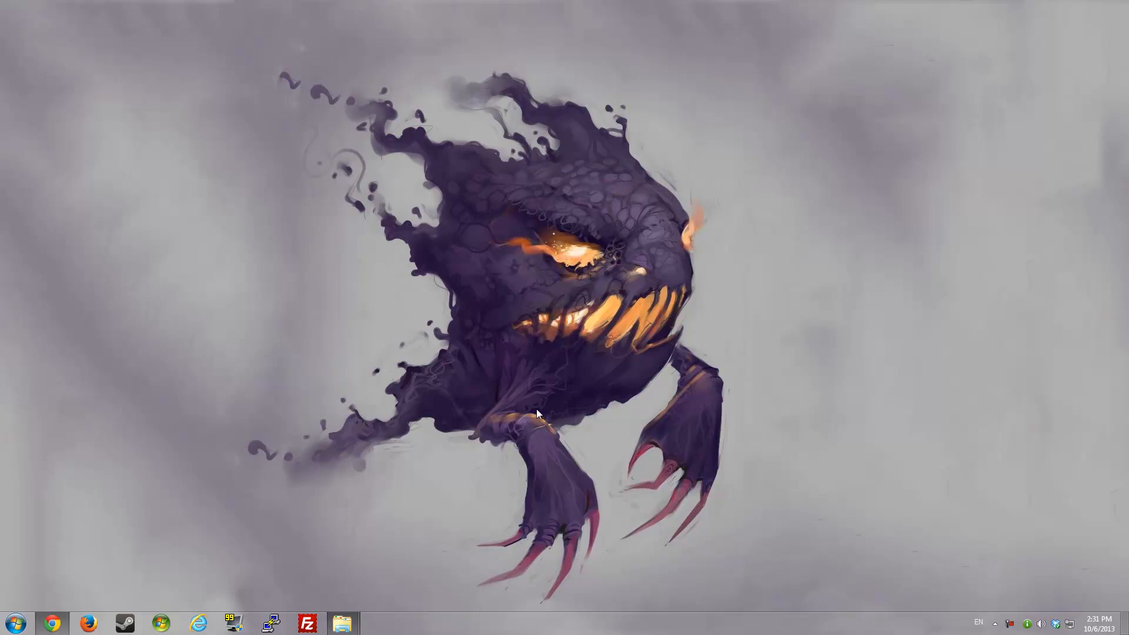
pyautogui.moveTo(545, 337)
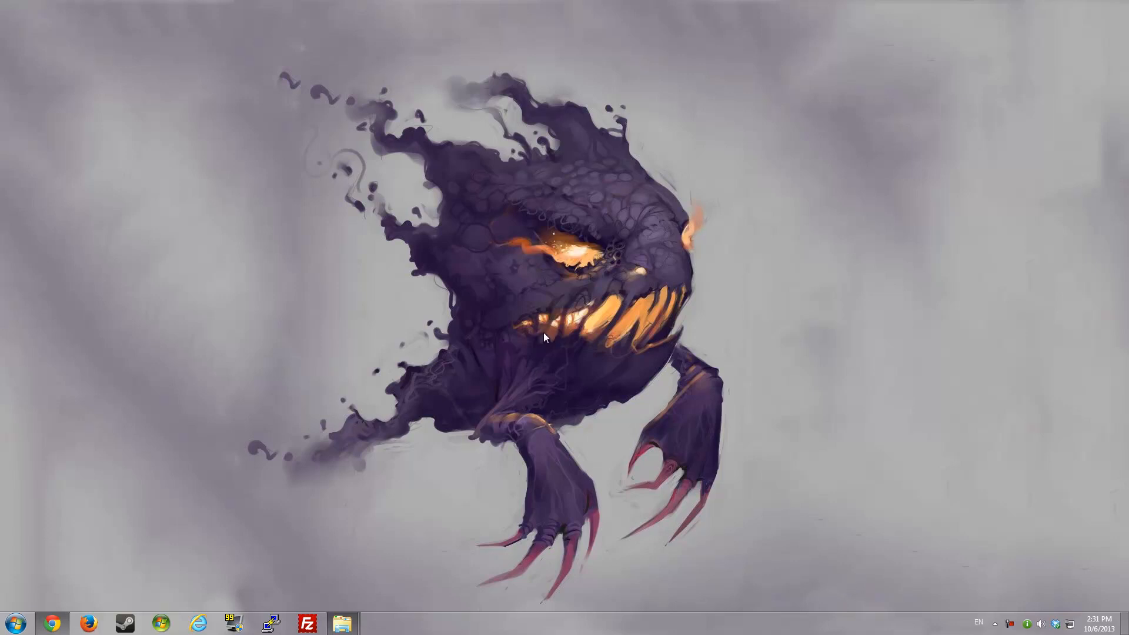
pyautogui.moveTo(541, 400)
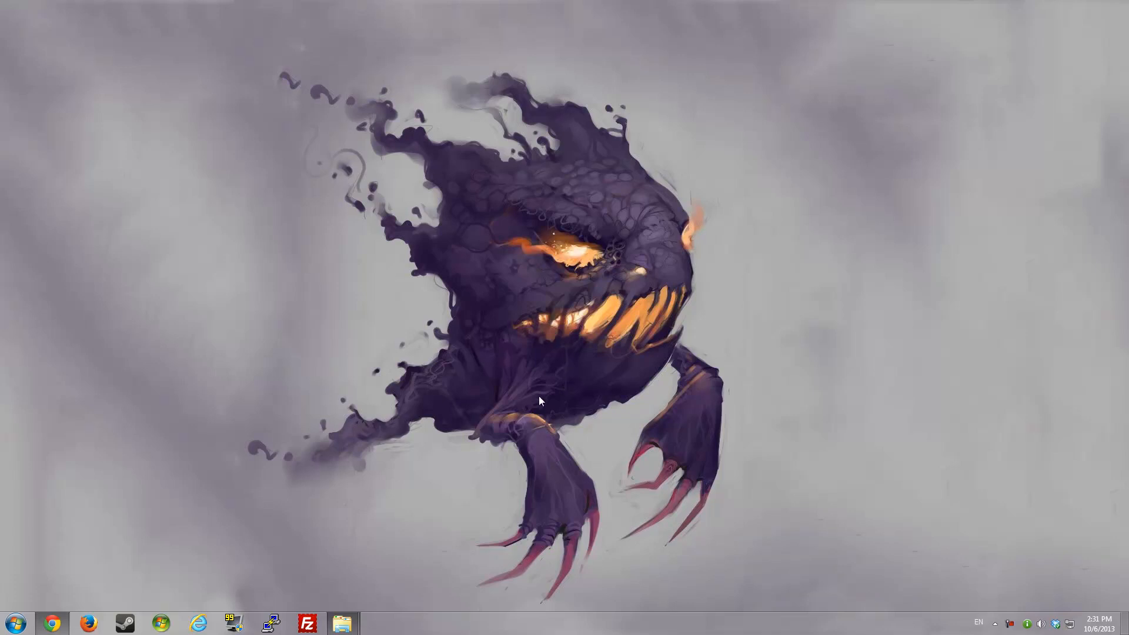
pyautogui.moveTo(542, 373)
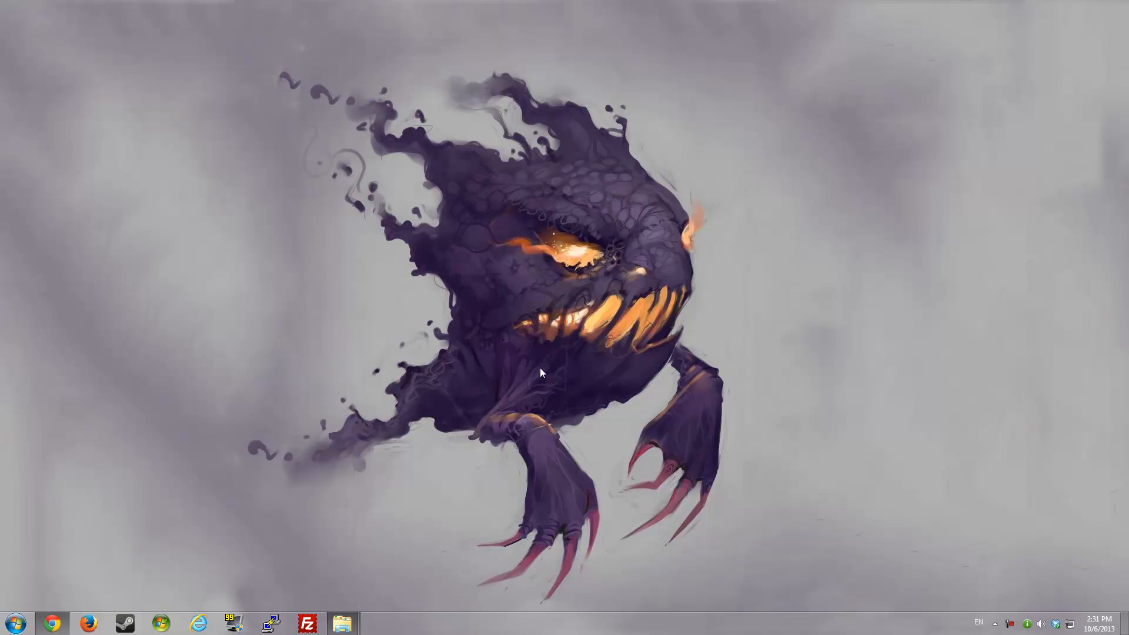
pyautogui.moveTo(187, 523)
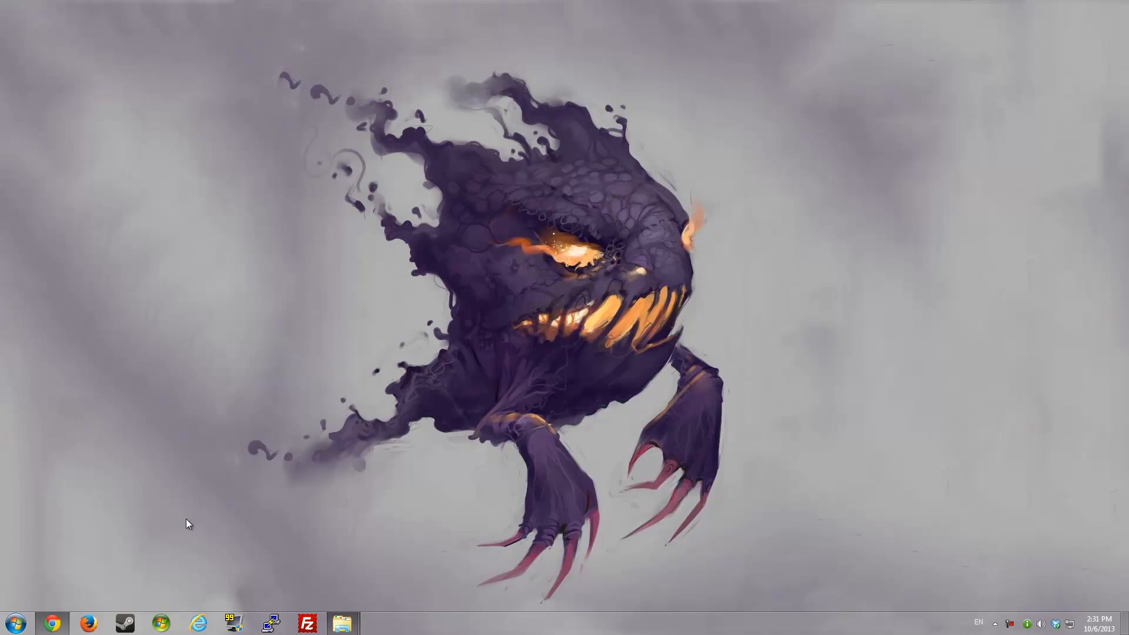
pyautogui.moveTo(382, 256)
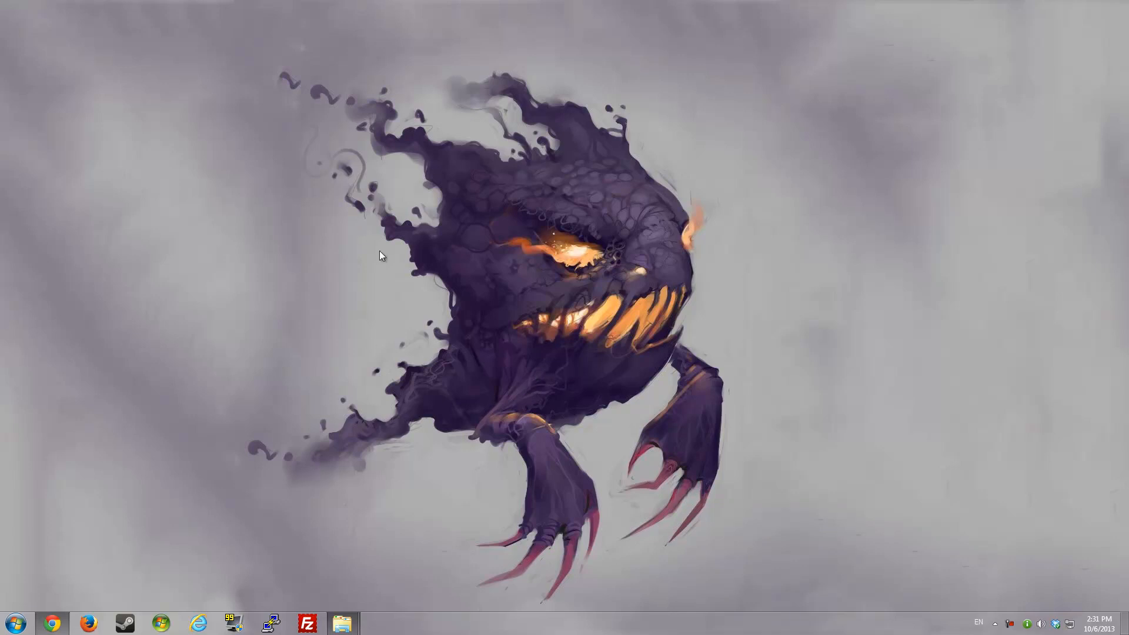
pyautogui.moveTo(404, 248)
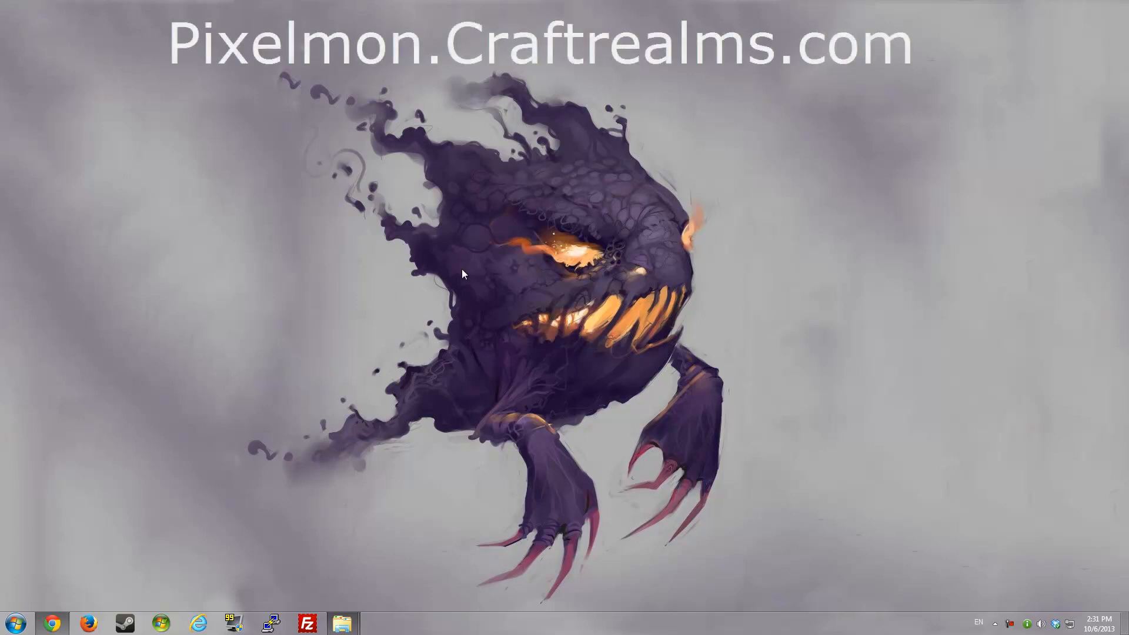
pyautogui.moveTo(475, 268)
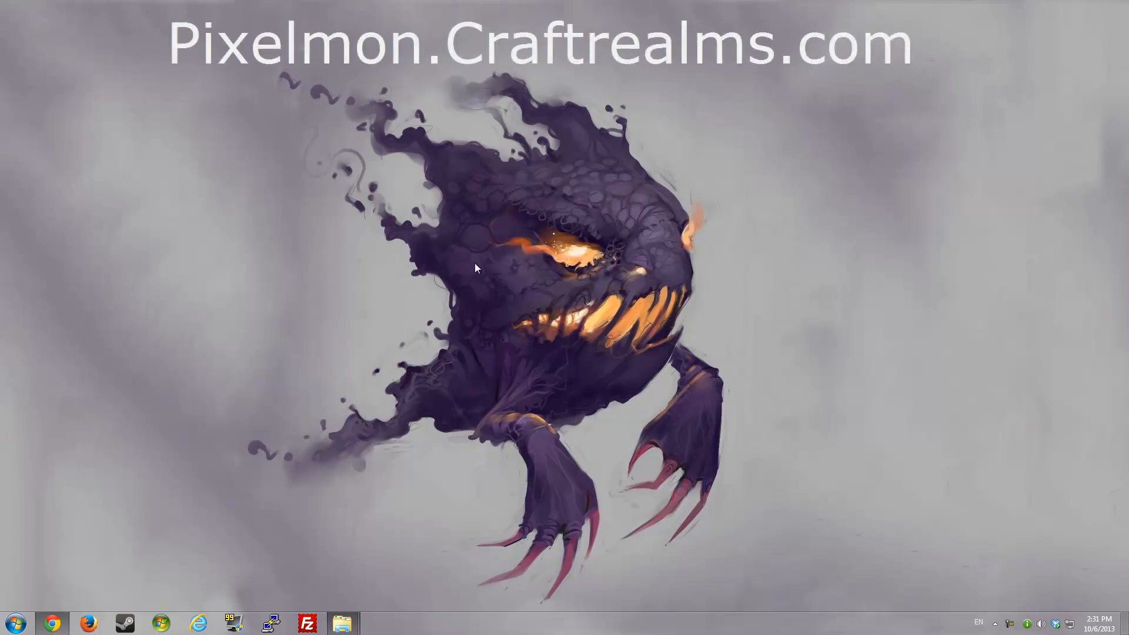
pyautogui.moveTo(474, 275)
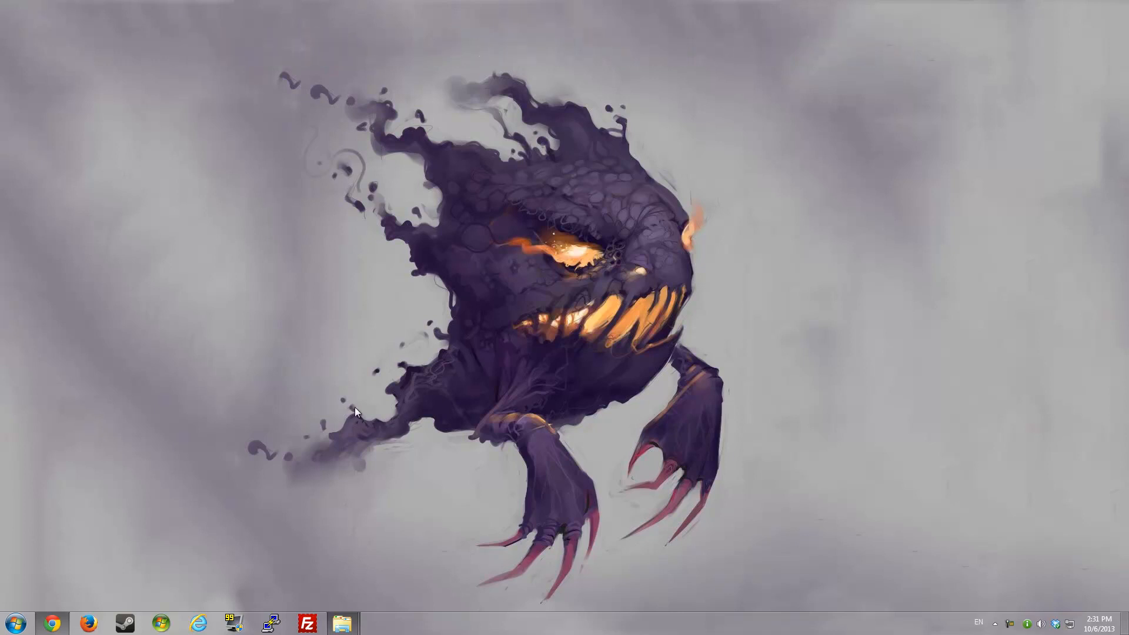
pyautogui.moveTo(542, 352)
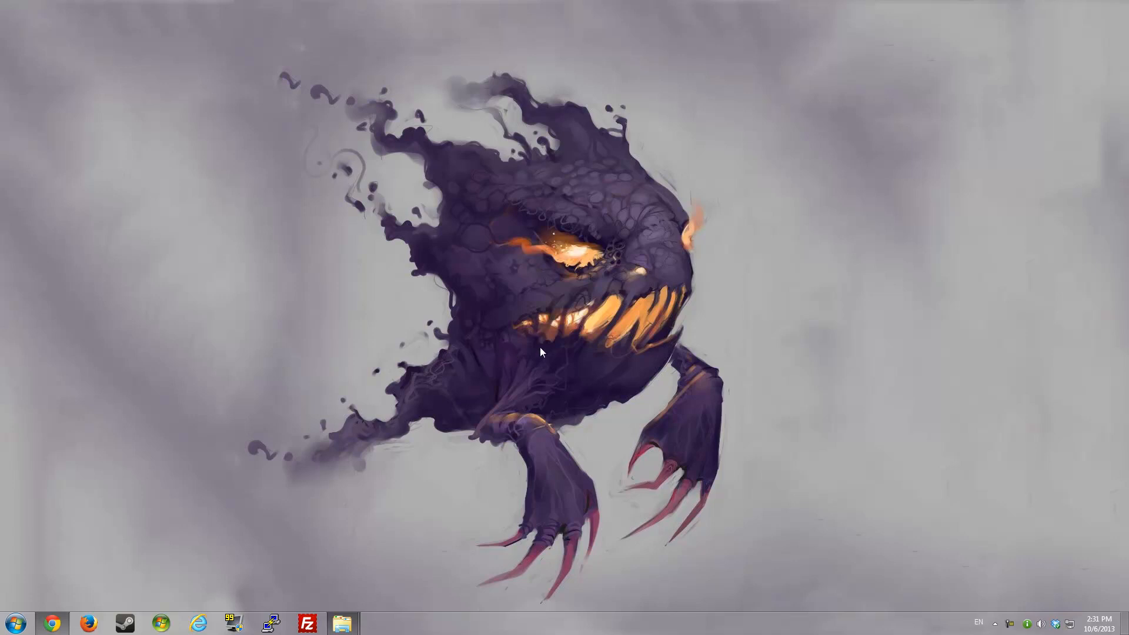
pyautogui.moveTo(190, 576)
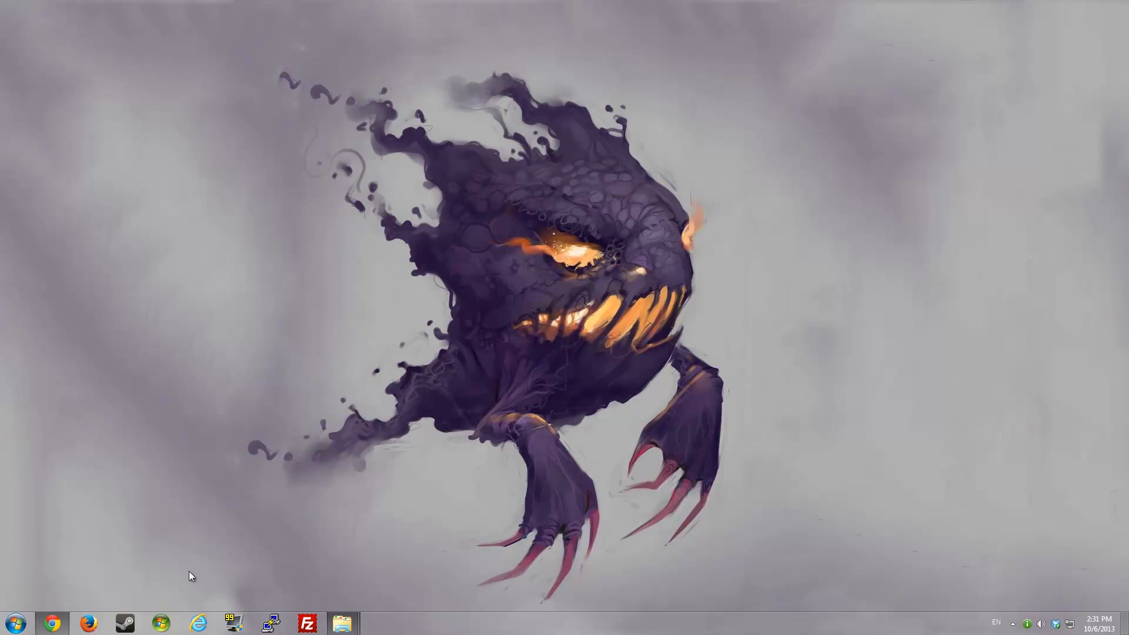
pyautogui.moveTo(68, 603)
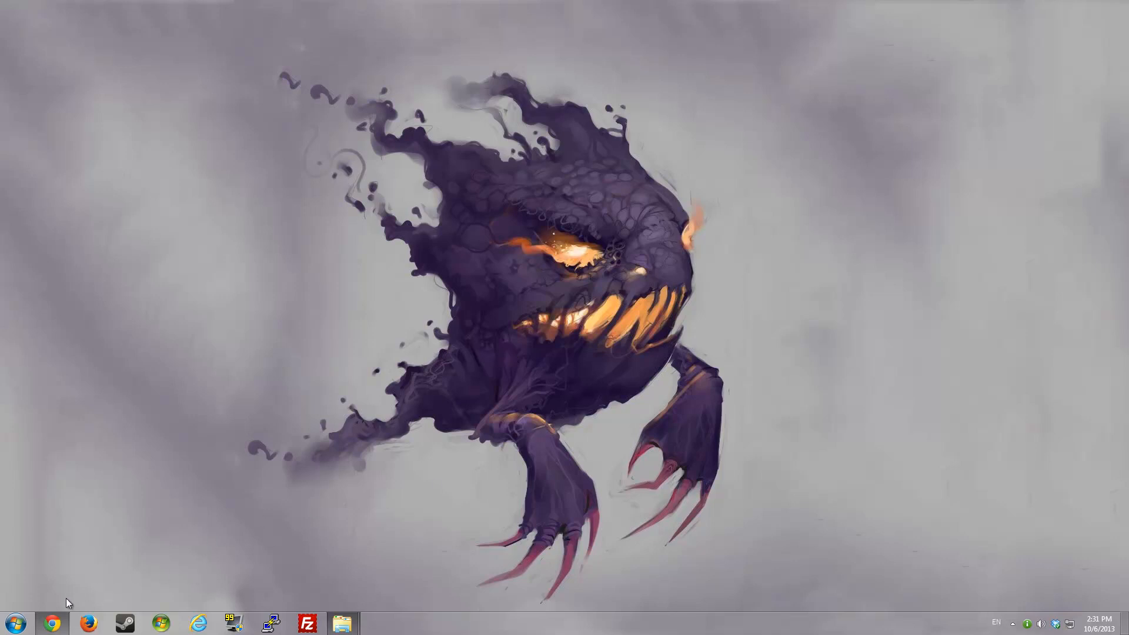
# Step: Bring up the Pixelmon blog in Chrome, scroll through its posts, and select the address
pyautogui.click(52, 622)
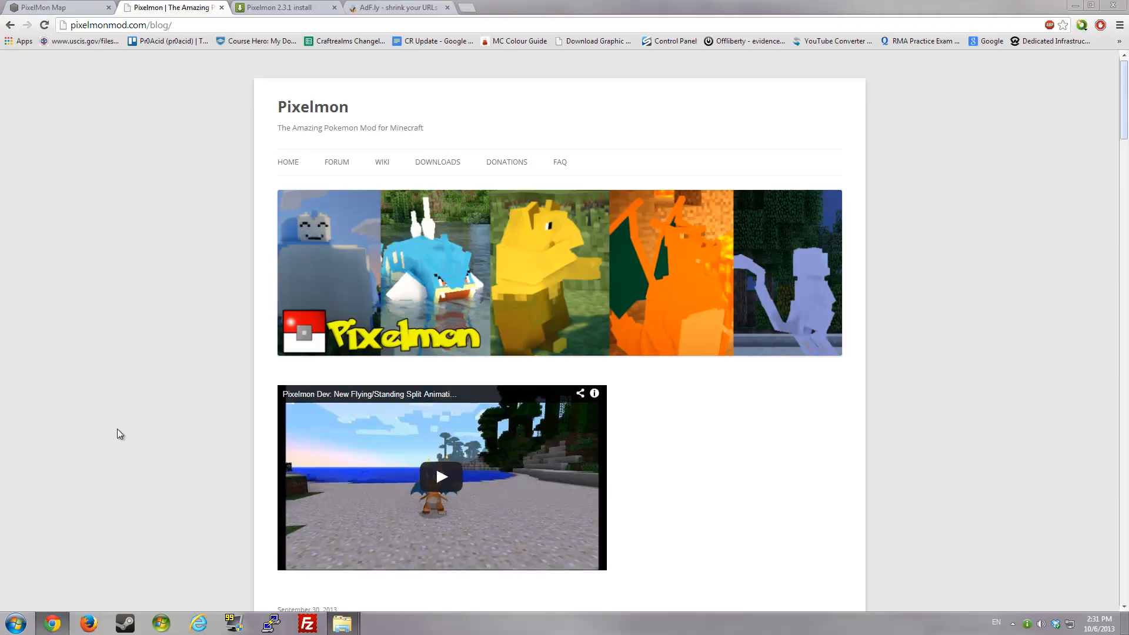
pyautogui.scroll(-3)
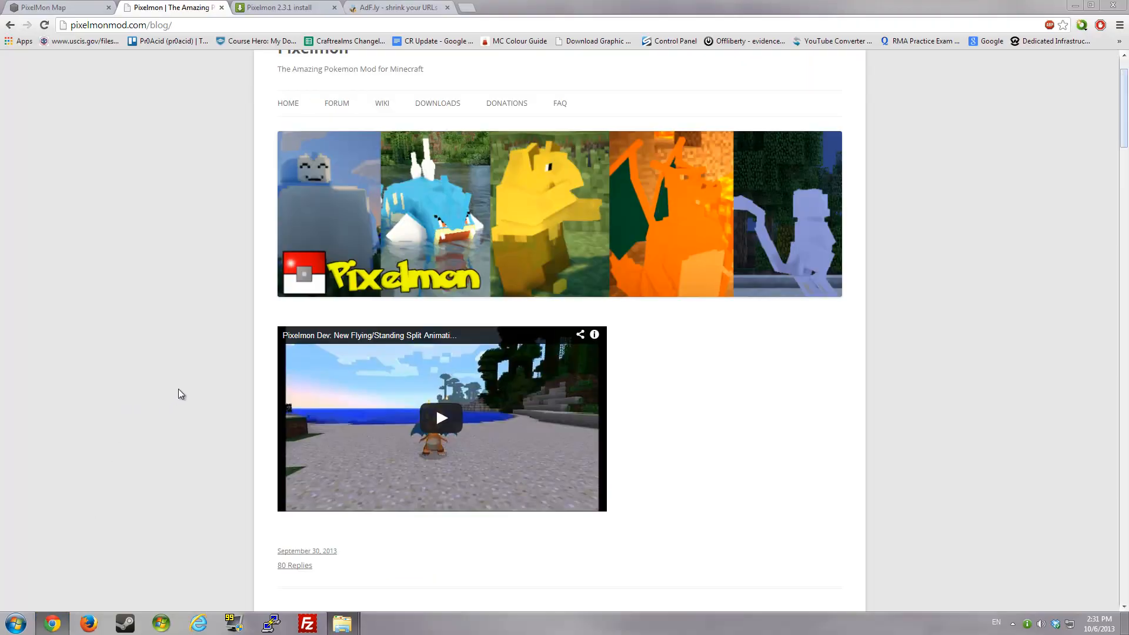
pyautogui.scroll(-3)
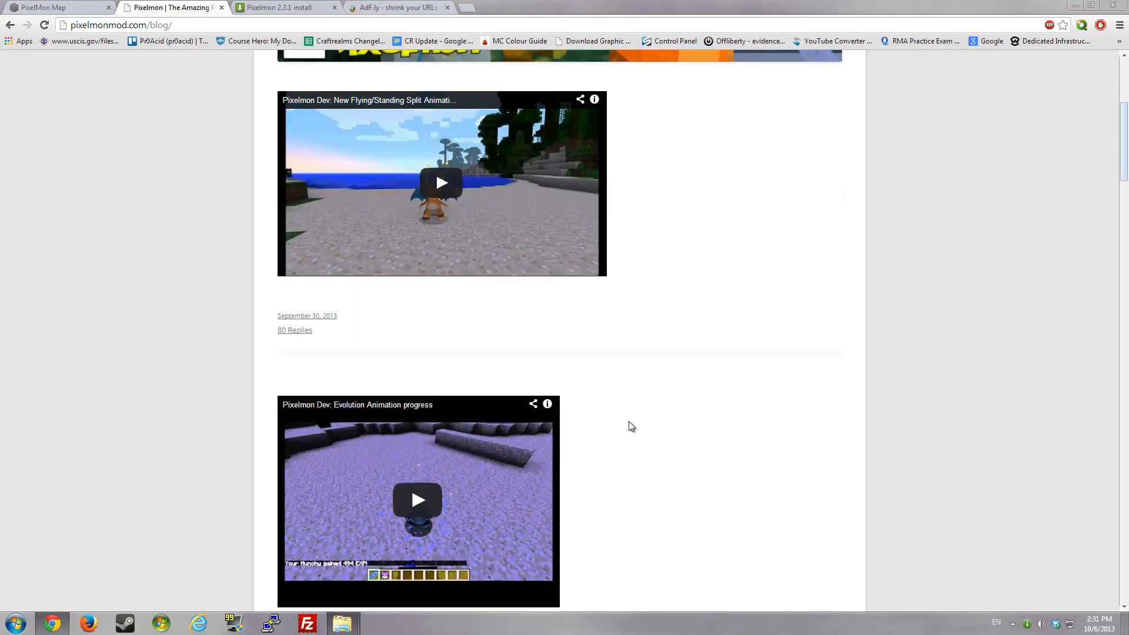
pyautogui.scroll(-3)
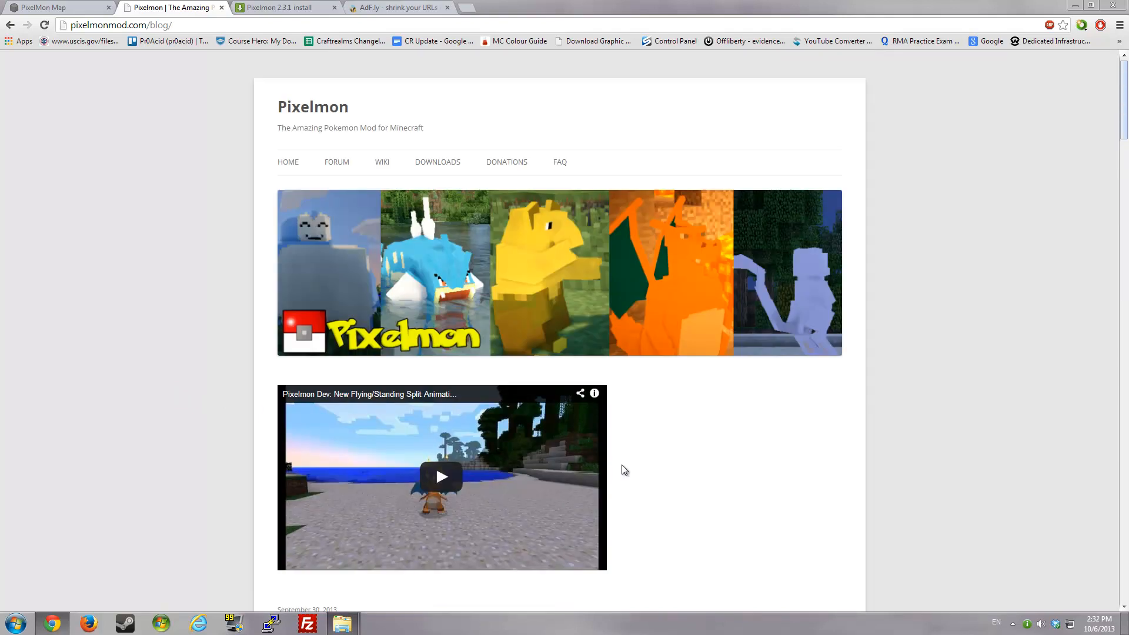
pyautogui.moveTo(581, 144)
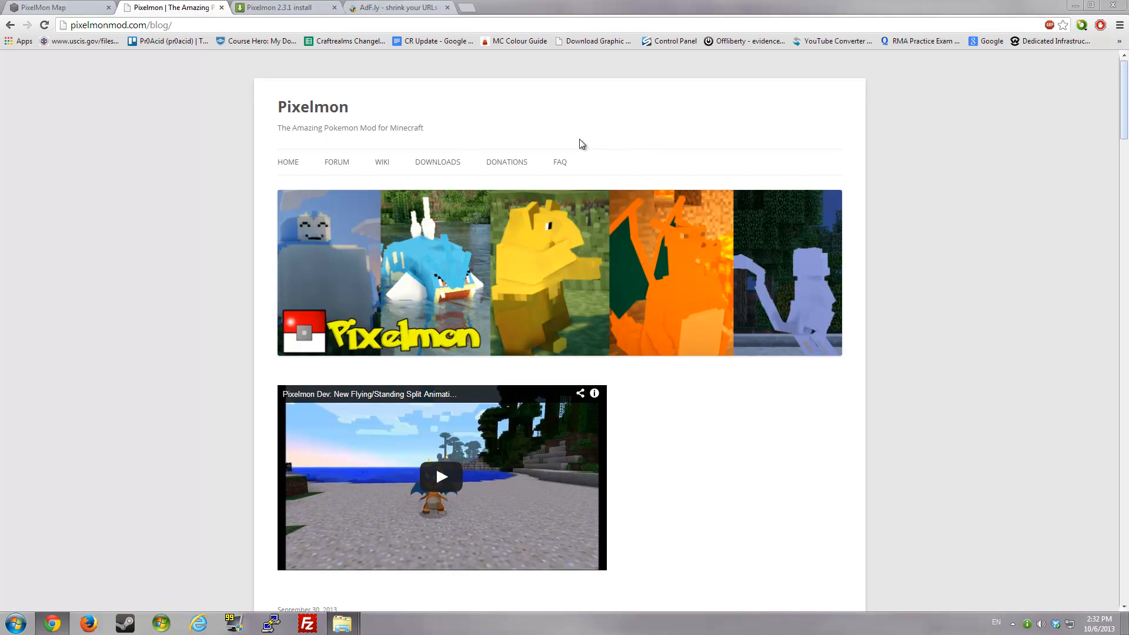
pyautogui.moveTo(536, 128)
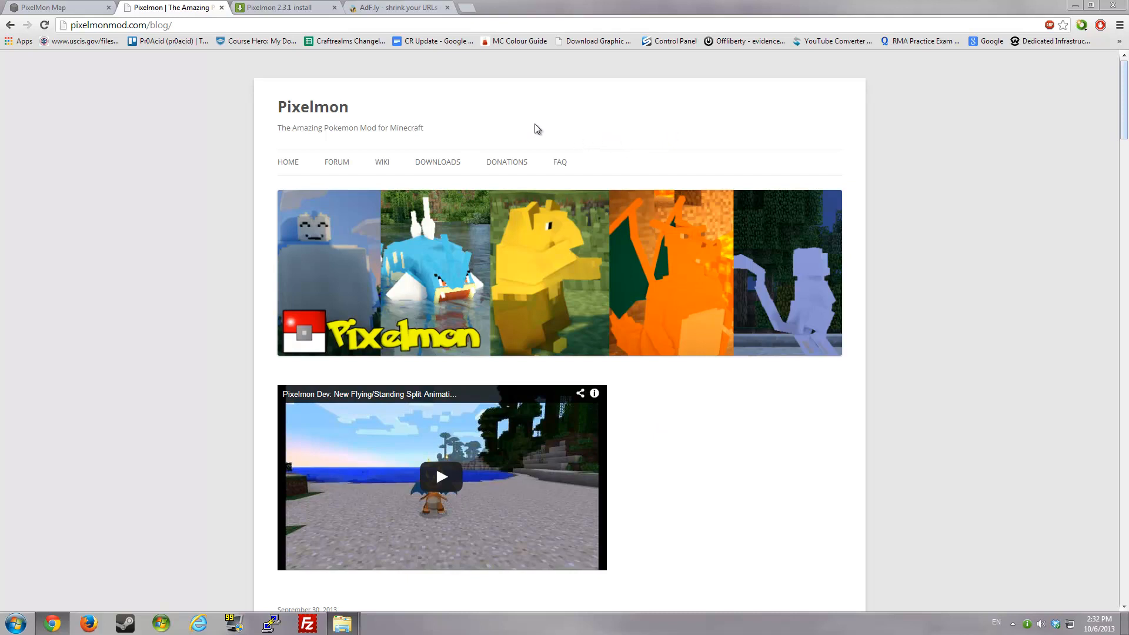
pyautogui.moveTo(494, 121)
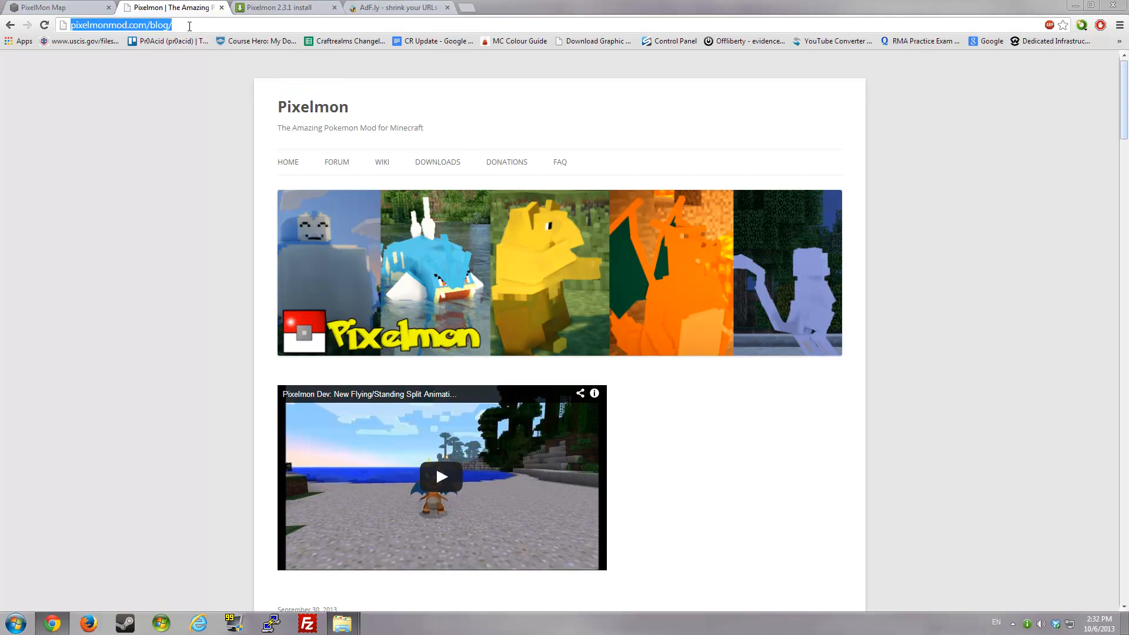
pyautogui.click(238, 131)
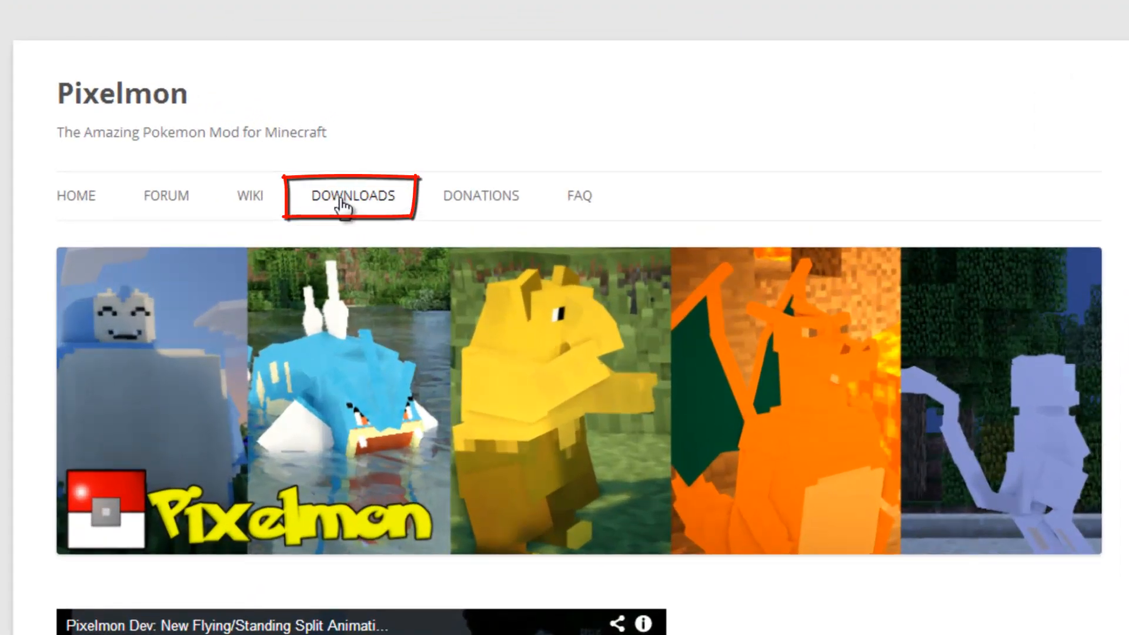
# Step: Open the Pixelmon Downloads page and scroll to the MediaFire and Minecraft Forge links
pyautogui.click(352, 195)
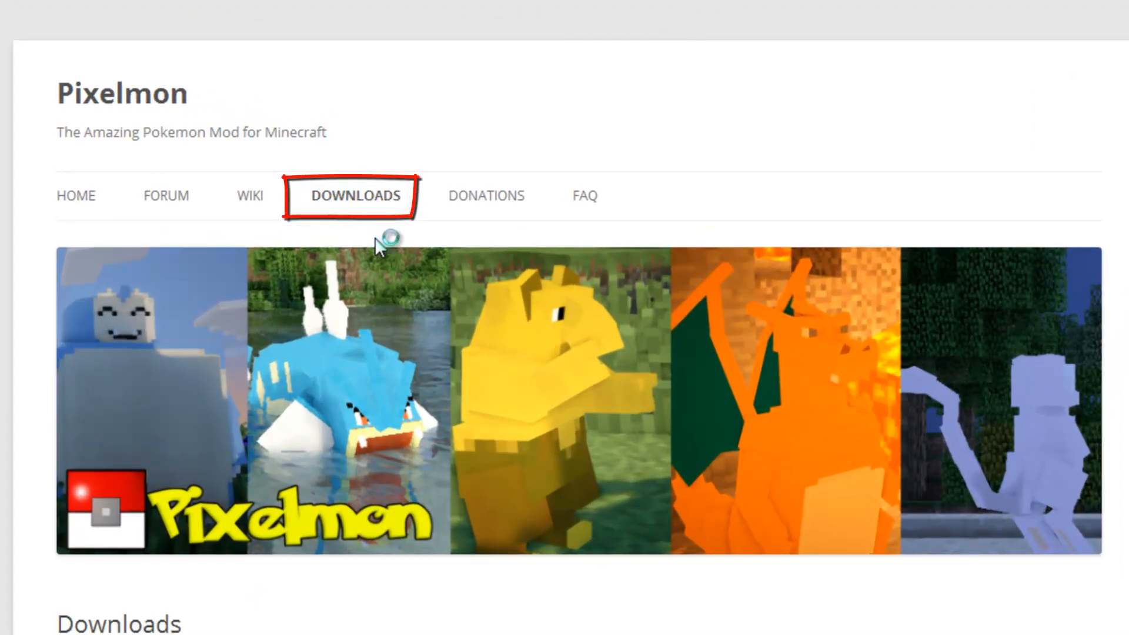
pyautogui.scroll(-3)
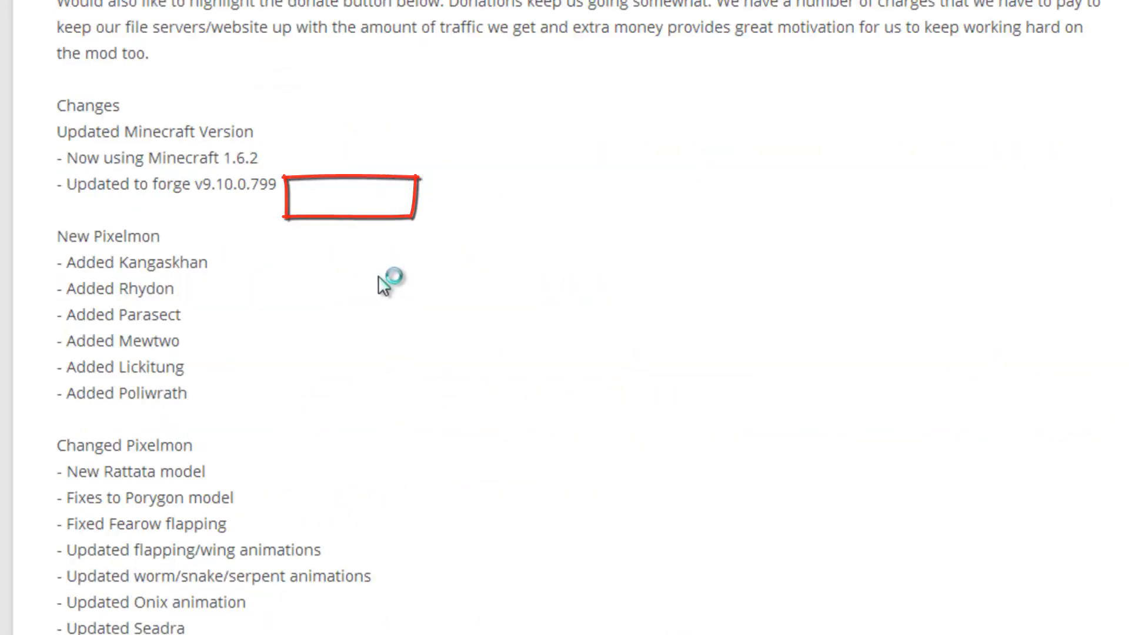
pyautogui.scroll(-3)
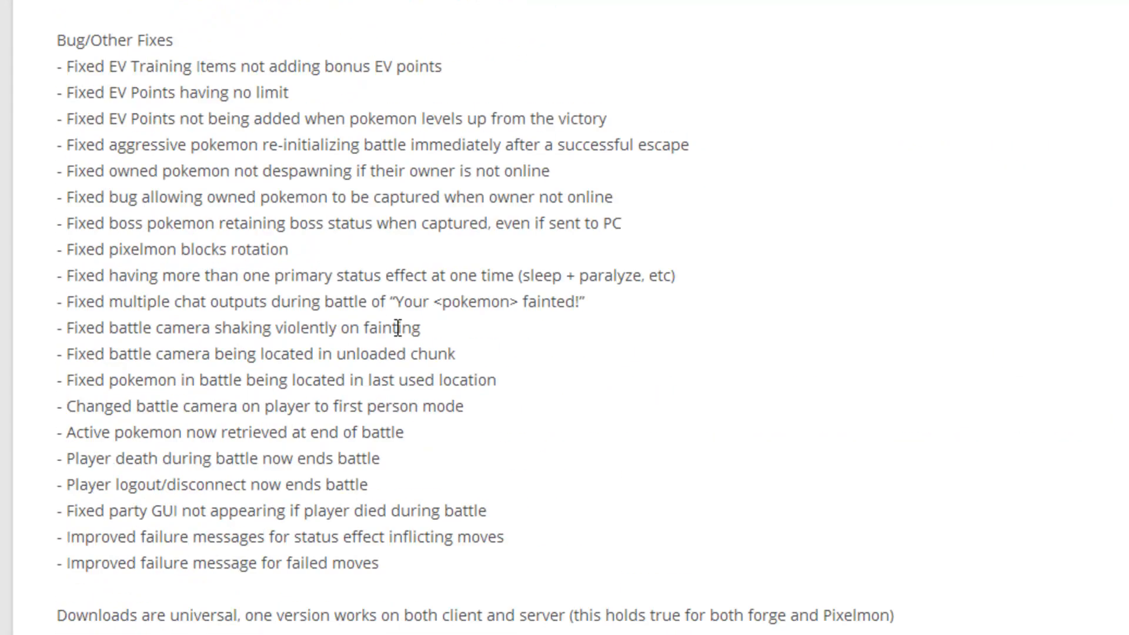
pyautogui.scroll(-3)
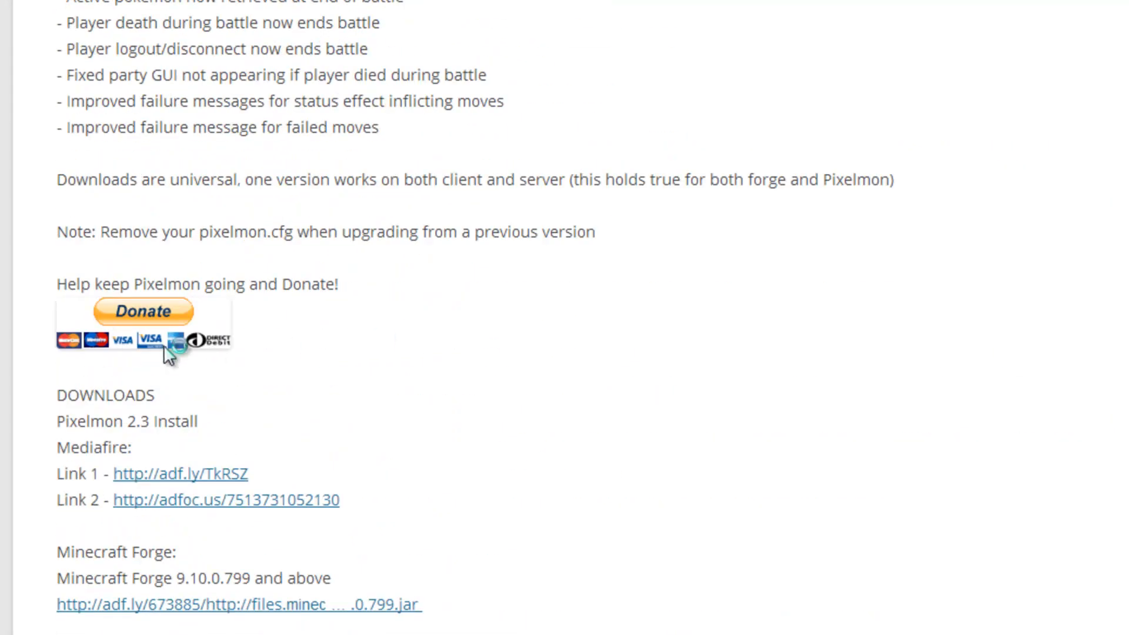
pyautogui.moveTo(176, 349)
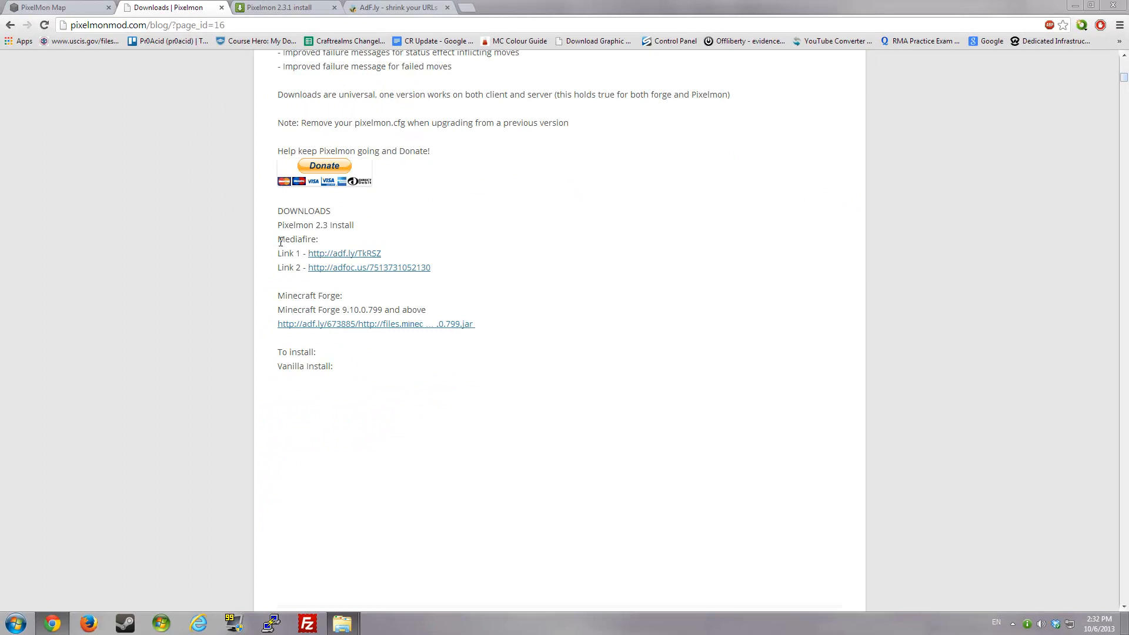
pyautogui.moveTo(305, 285)
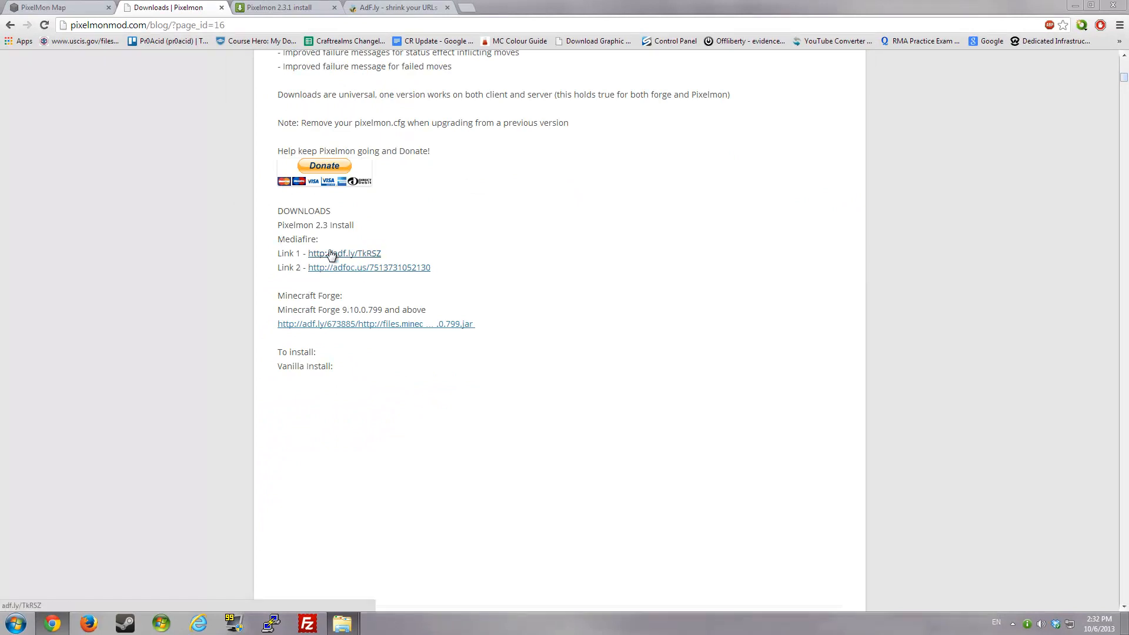
pyautogui.moveTo(465, 281)
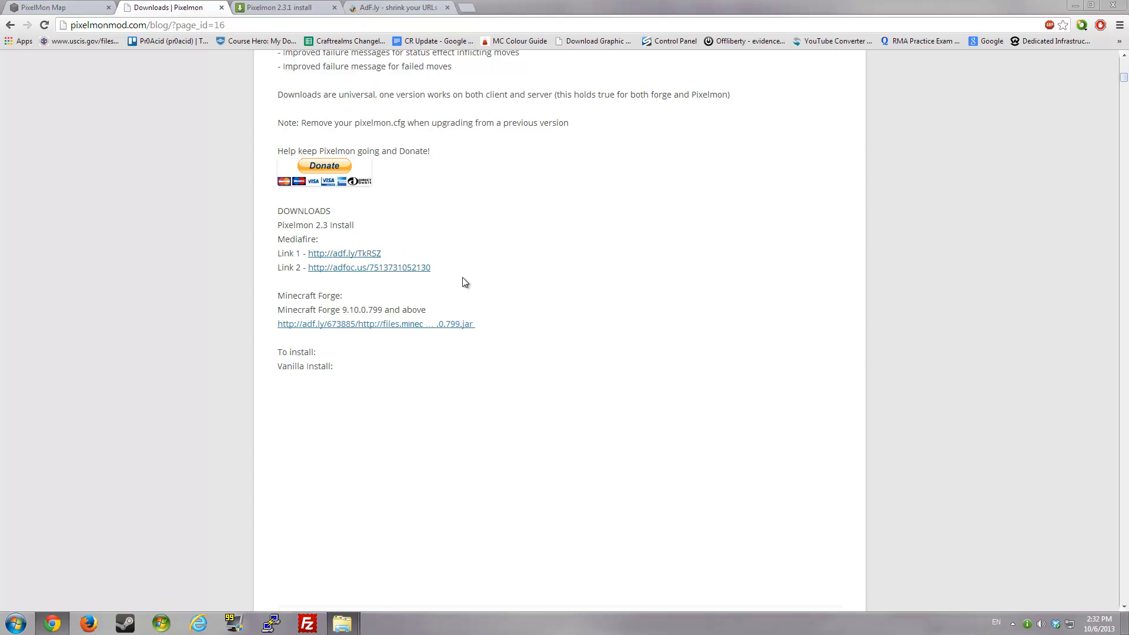
pyautogui.moveTo(344, 253)
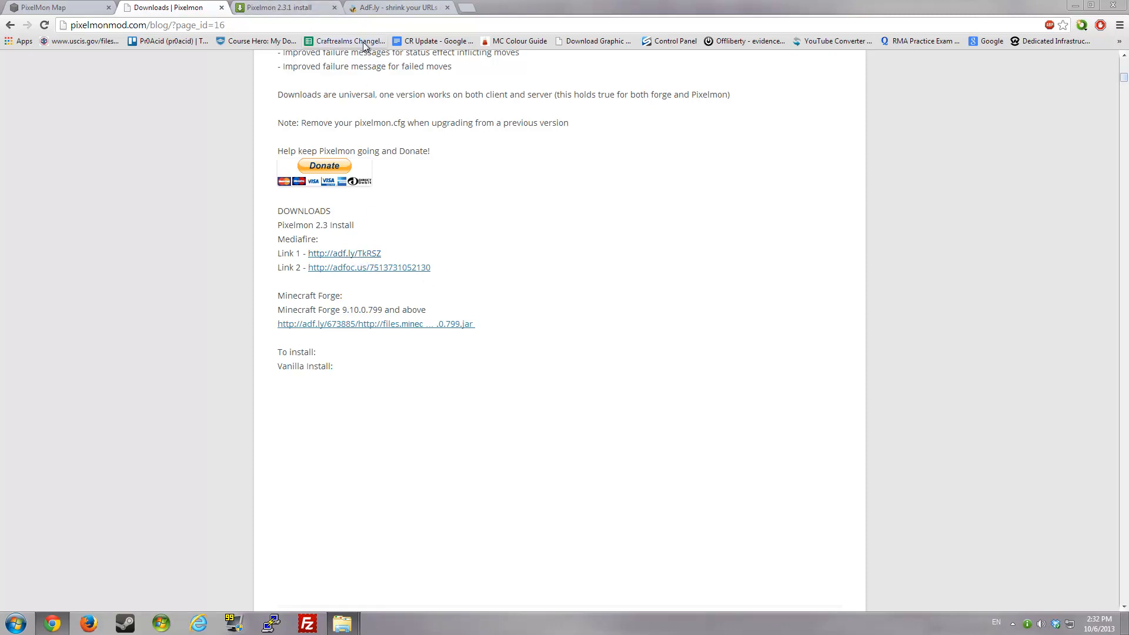
pyautogui.moveTo(423, 92)
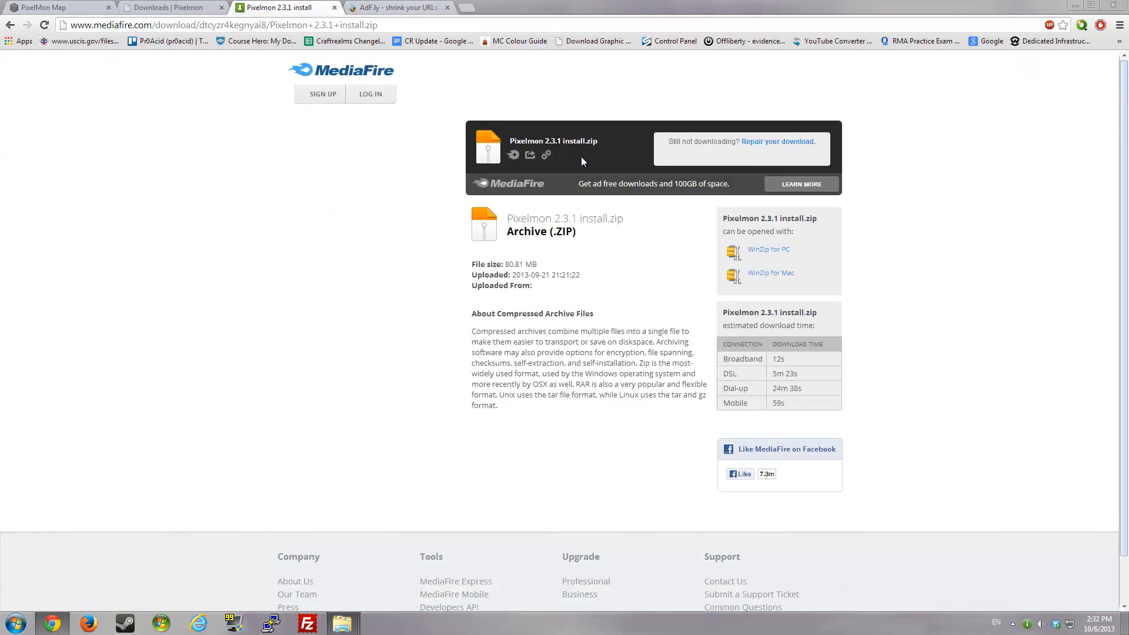
pyautogui.moveTo(518, 144)
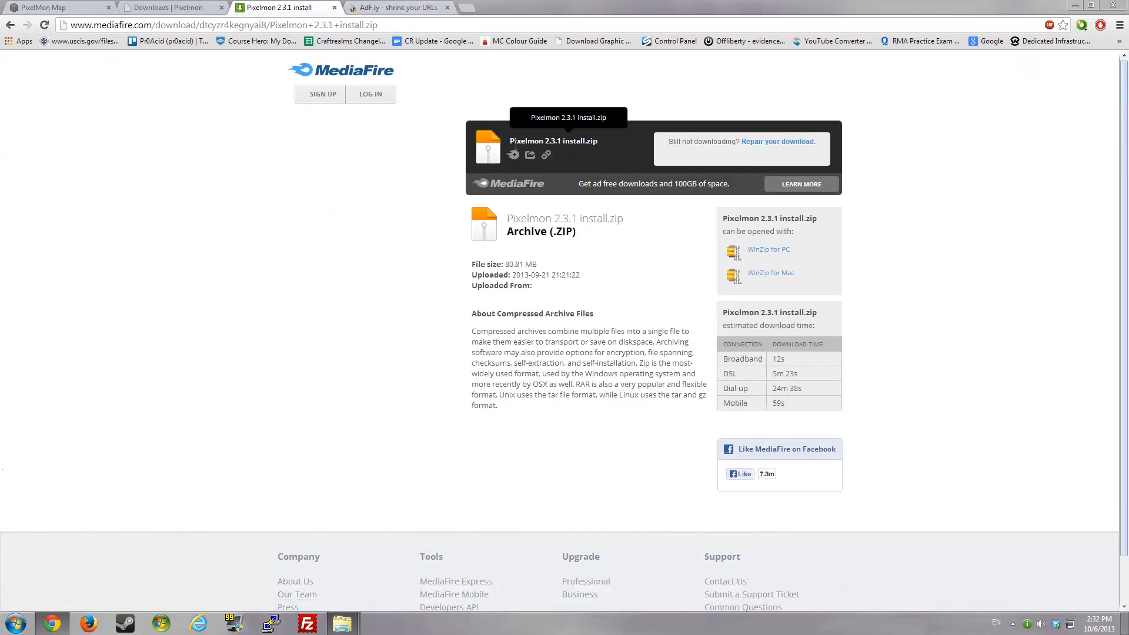
pyautogui.moveTo(581, 153)
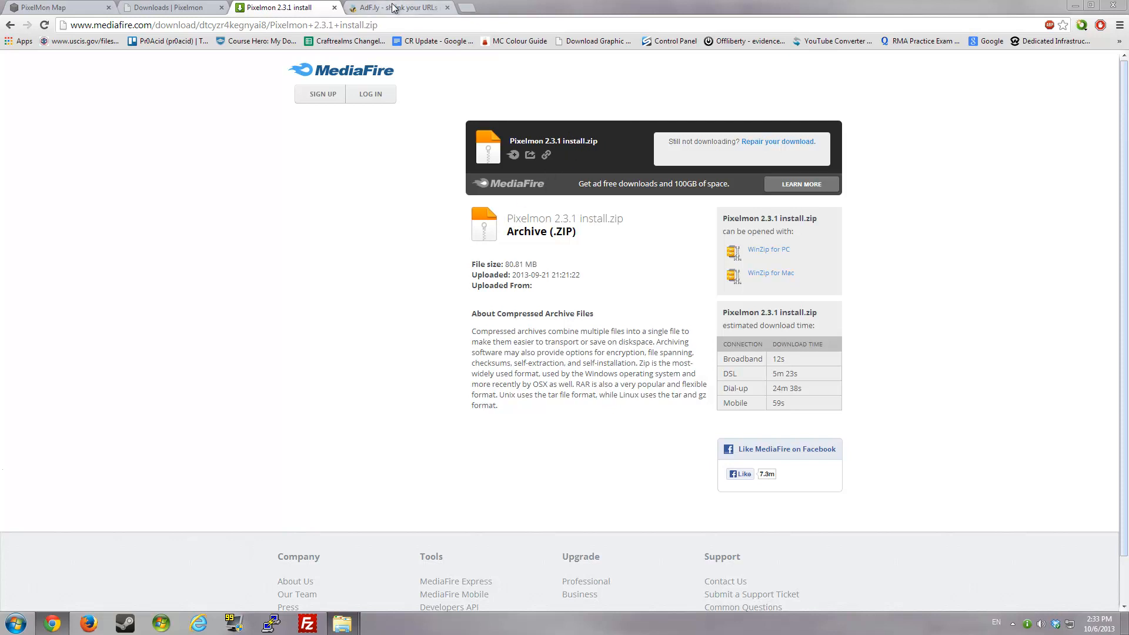
# Step: Switch back to the Downloads | Pixelmon browser tab
pyautogui.click(173, 7)
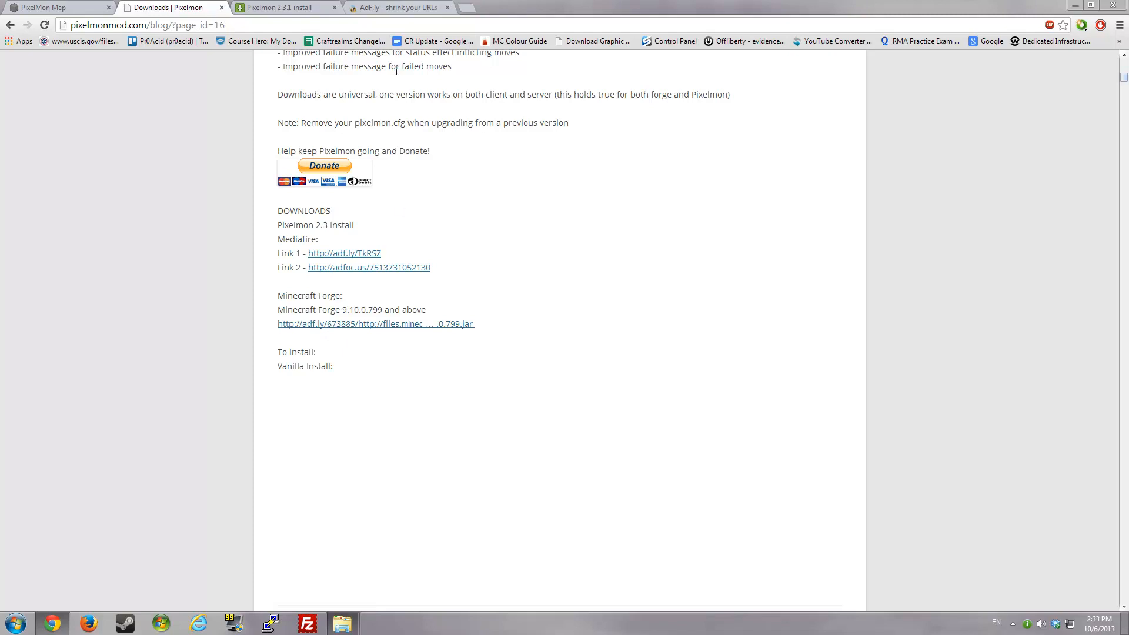
pyautogui.moveTo(401, 540)
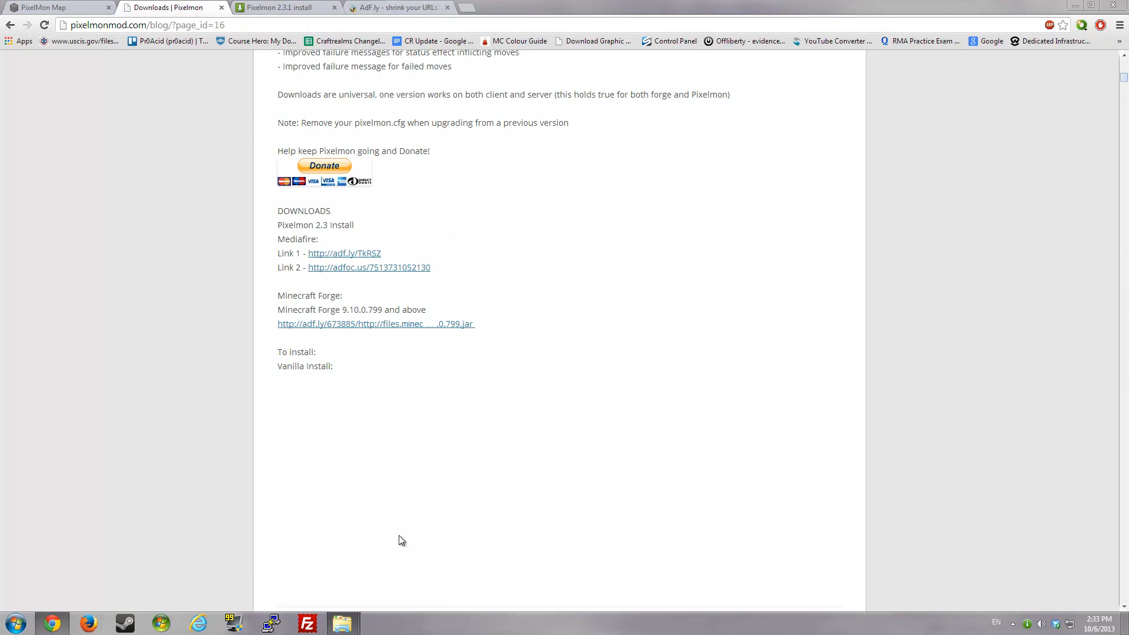
pyautogui.moveTo(343, 622)
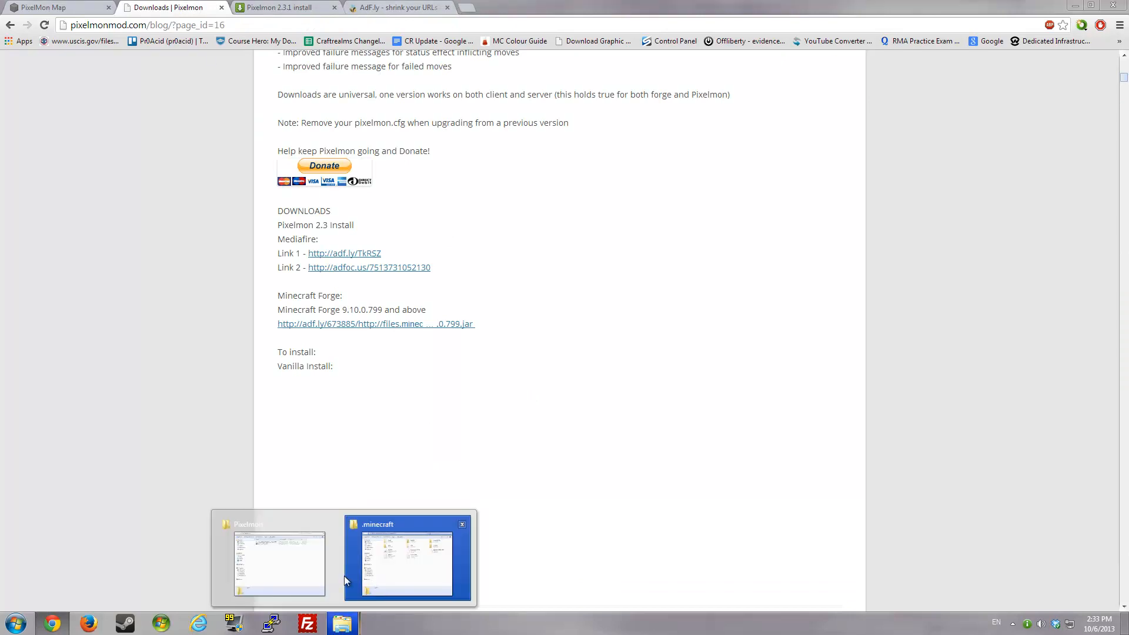
# Step: Bring up the Pixelmon folder window and deselect the Forge jar and Pixelmon 2.3.1 zip
pyautogui.click(279, 563)
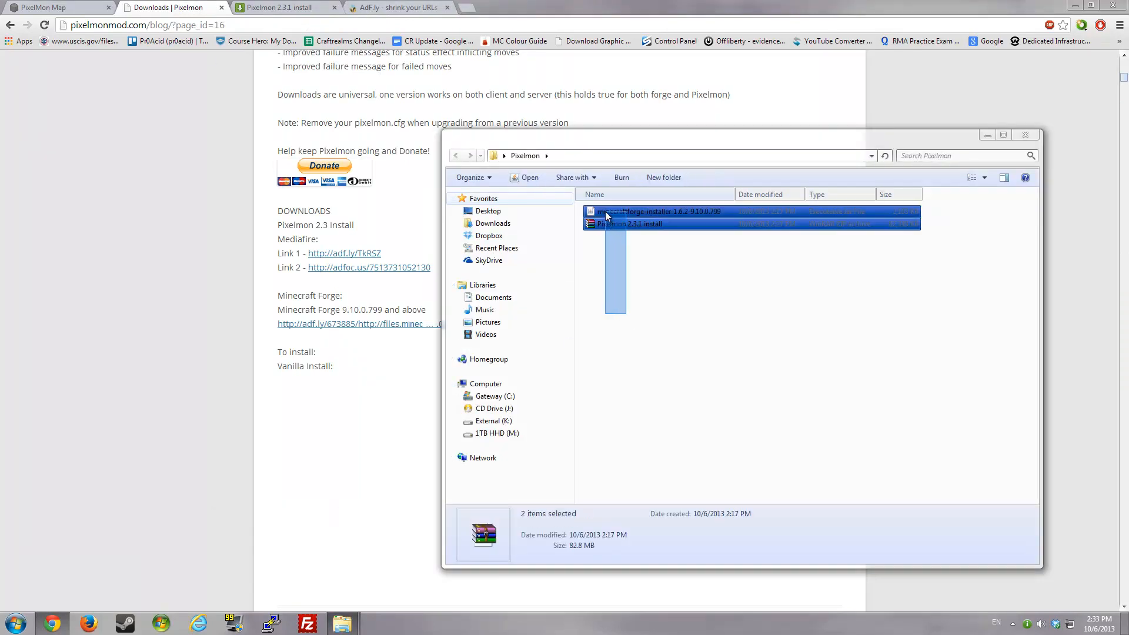
pyautogui.click(632, 241)
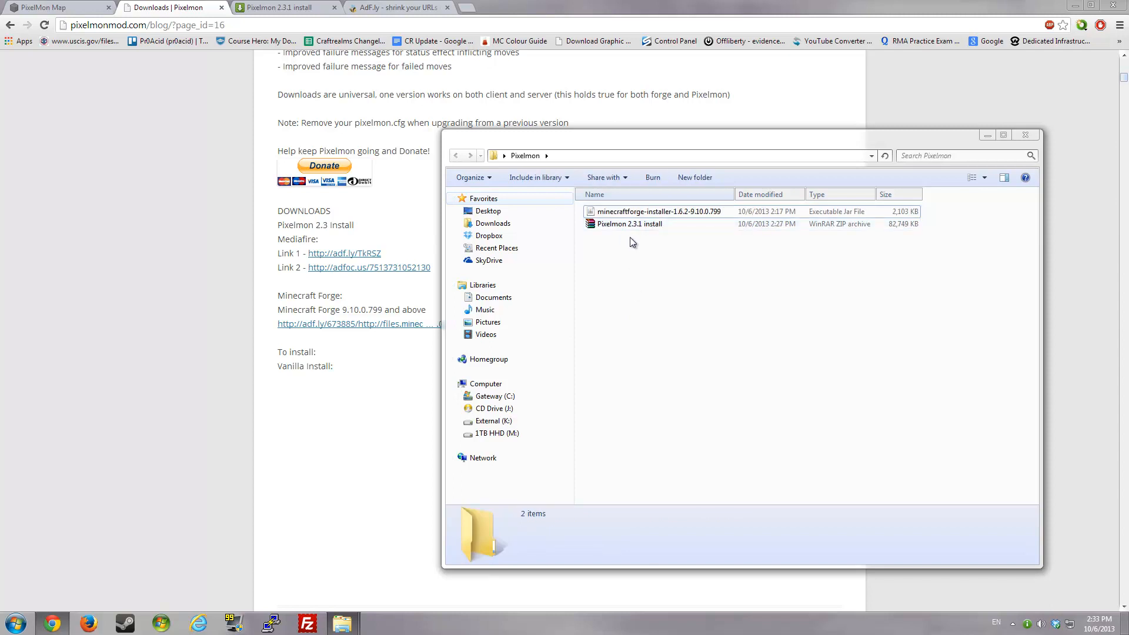
pyautogui.moveTo(656, 276)
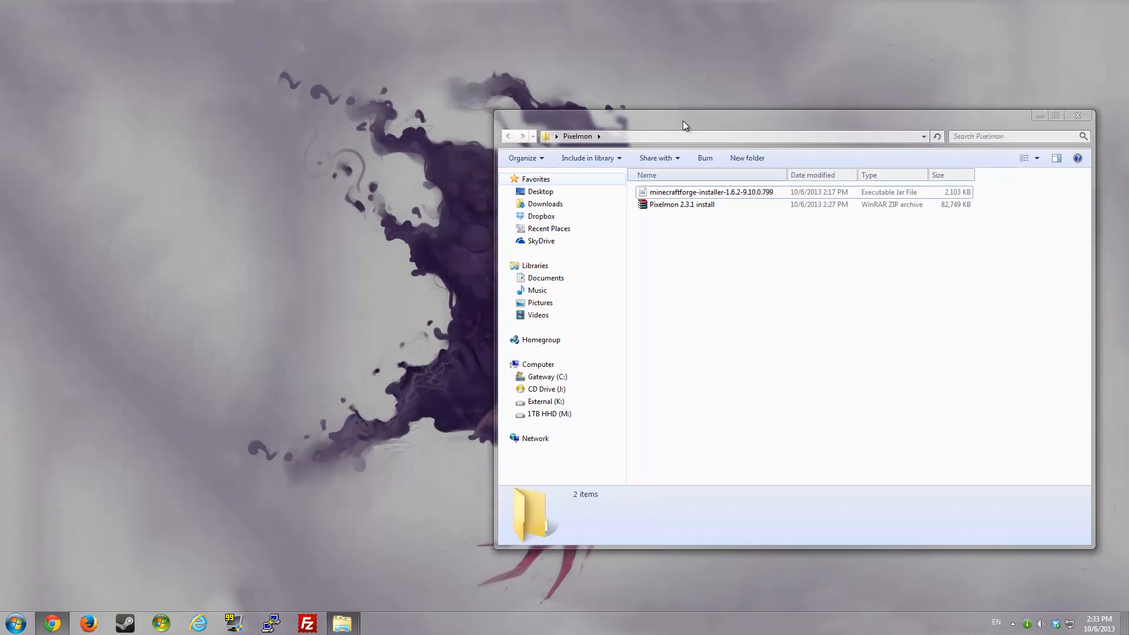
pyautogui.moveTo(603, 432)
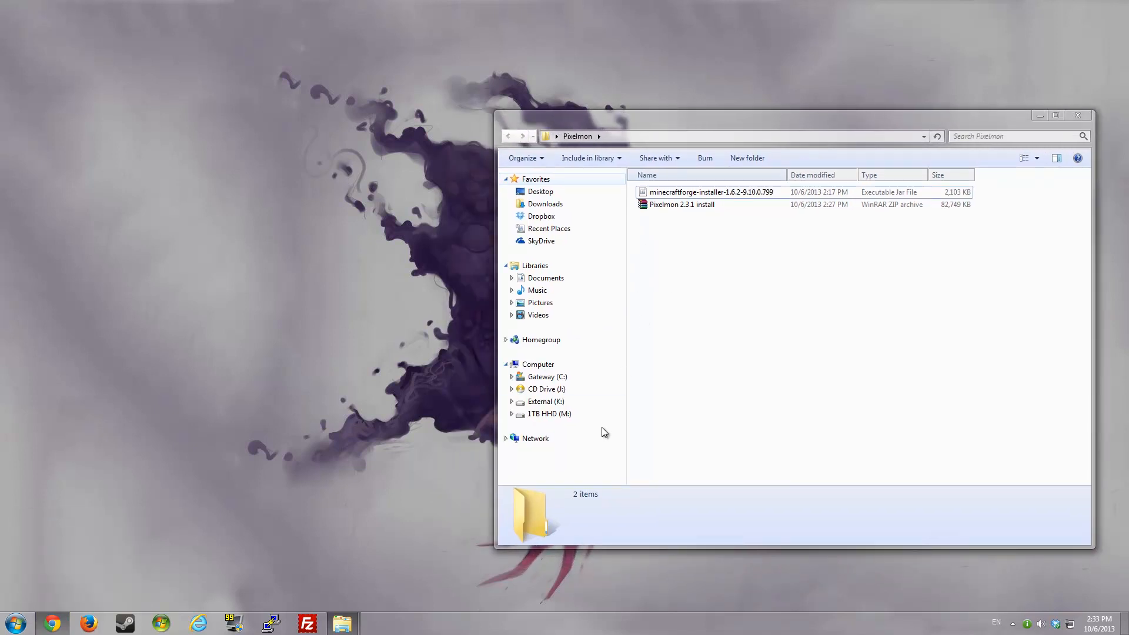
pyautogui.moveTo(388, 453)
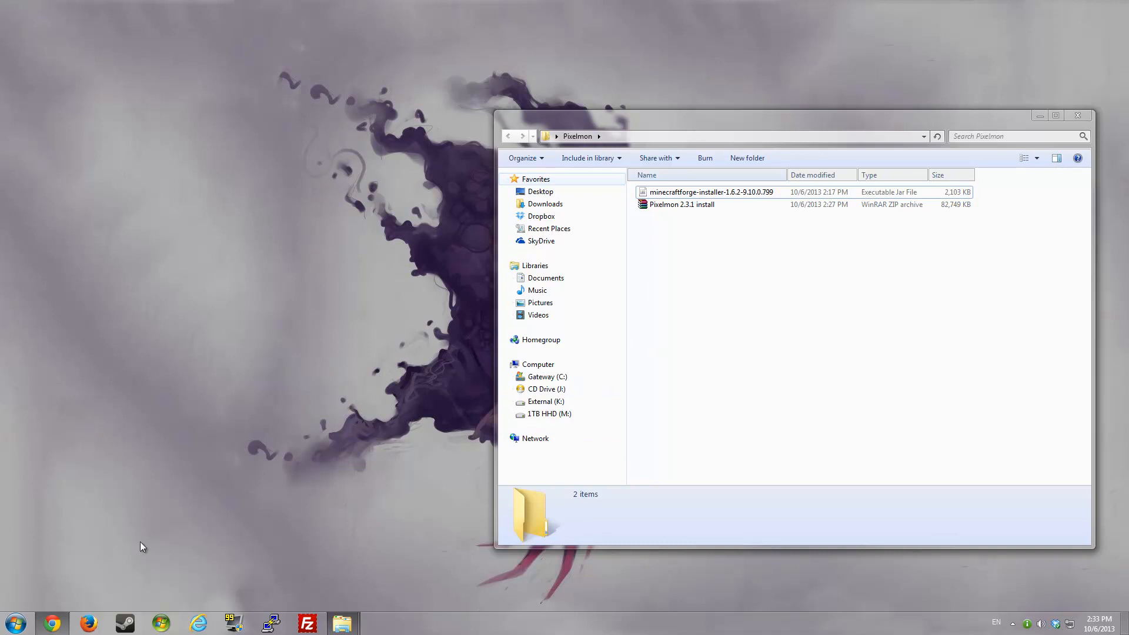
pyautogui.moveTo(311, 378)
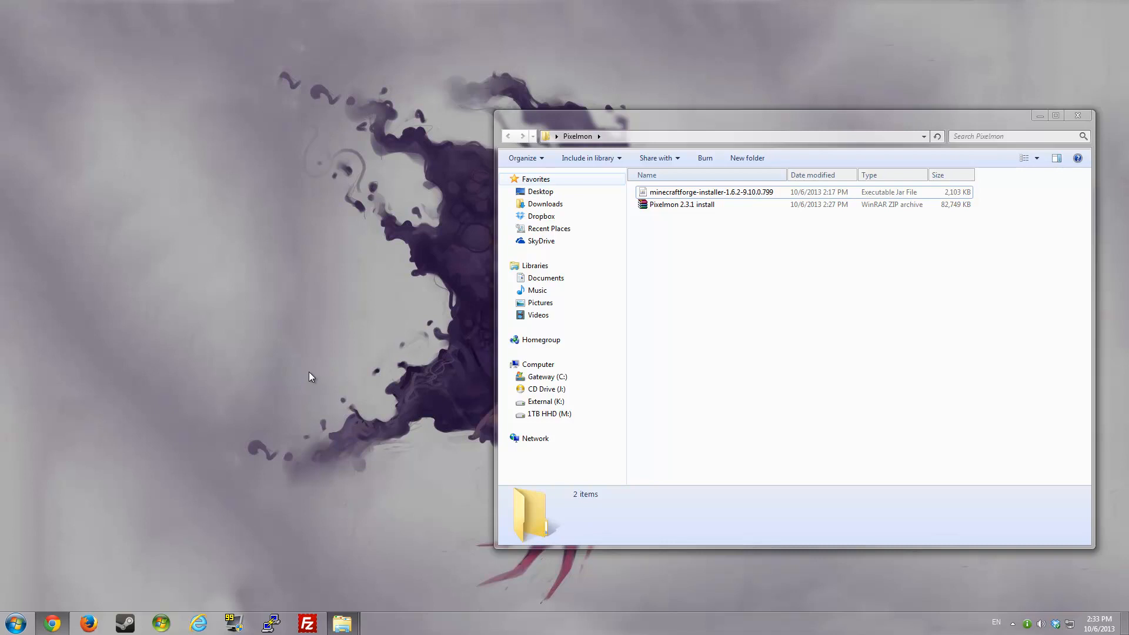
# Step: Start Minecraft Launcher 1.2.5 and drag its window into position
pyautogui.rightClick(310, 376)
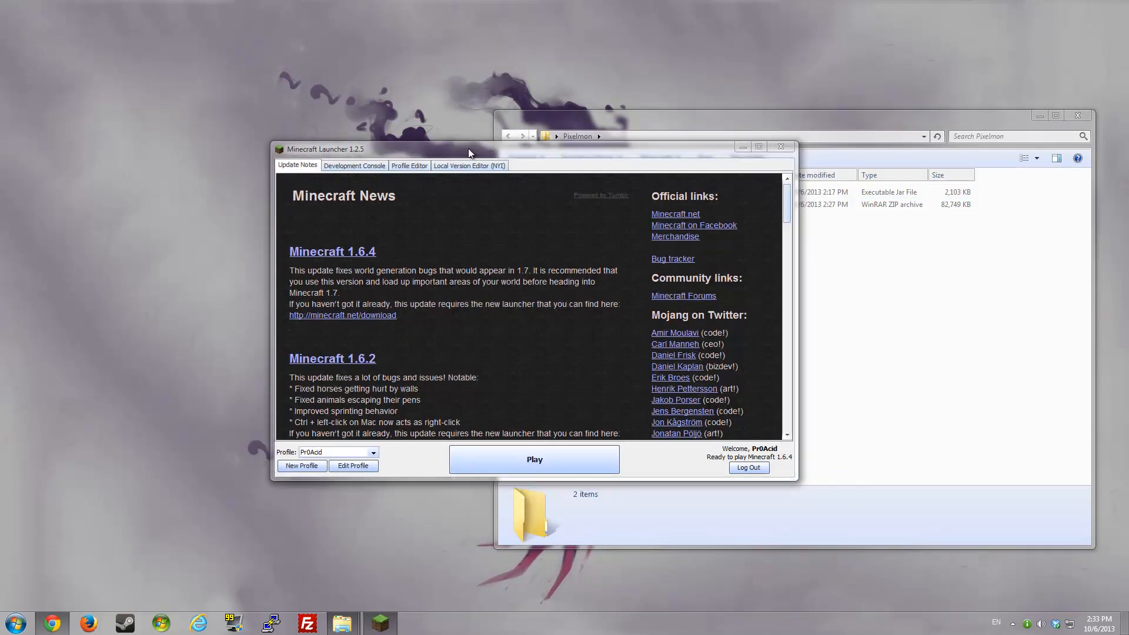
pyautogui.moveTo(468, 148); pyautogui.dragTo(478, 149)
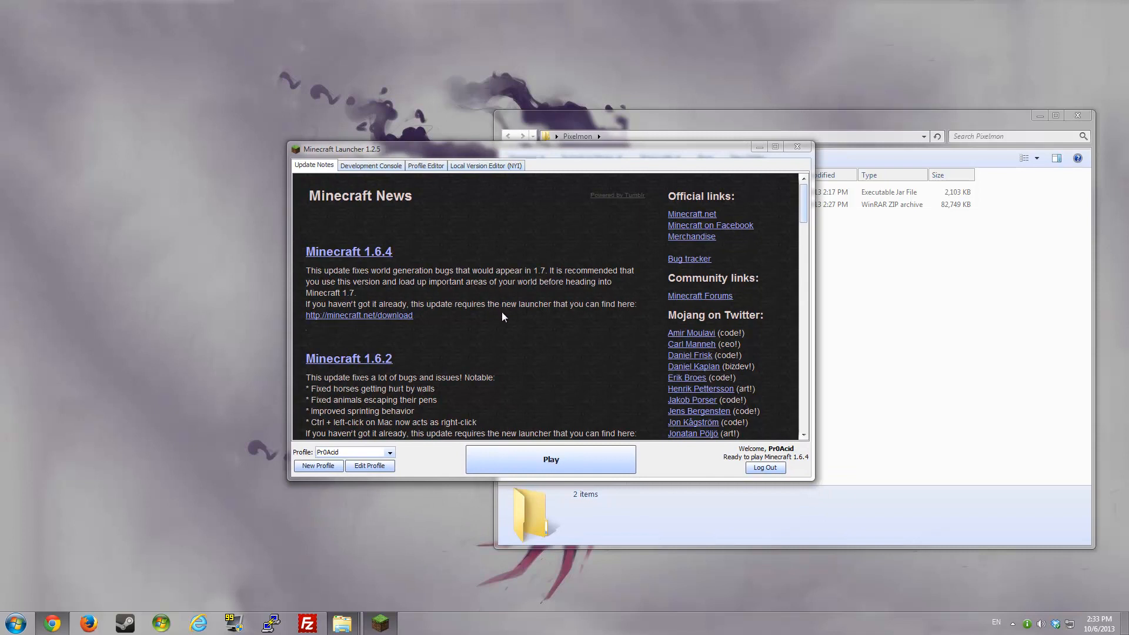
pyautogui.moveTo(451, 184)
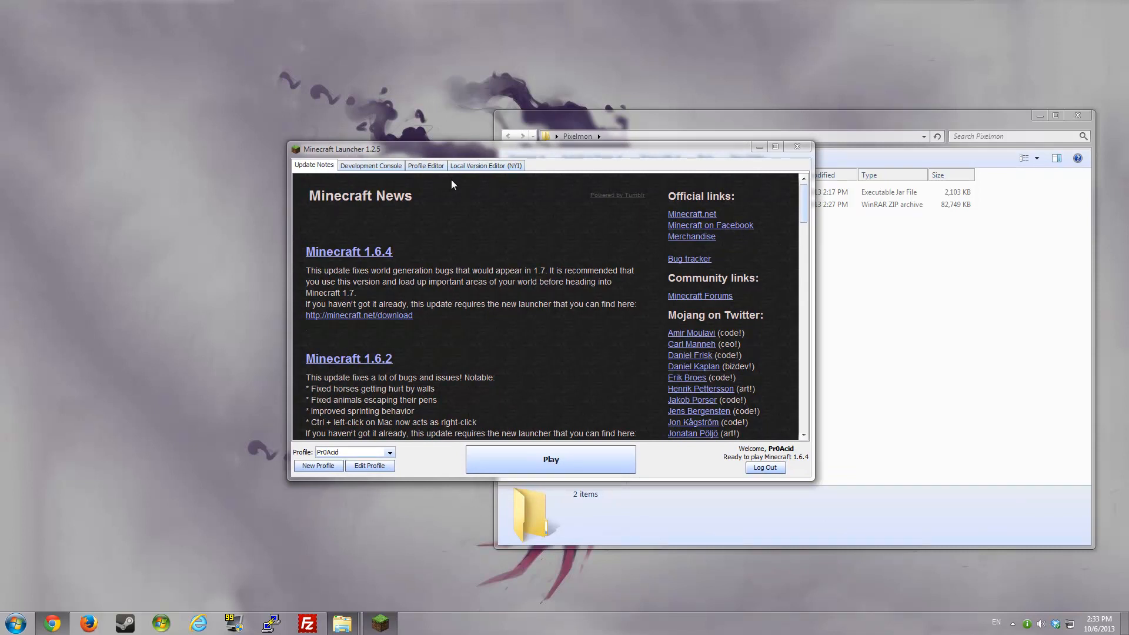
pyautogui.moveTo(712, 401)
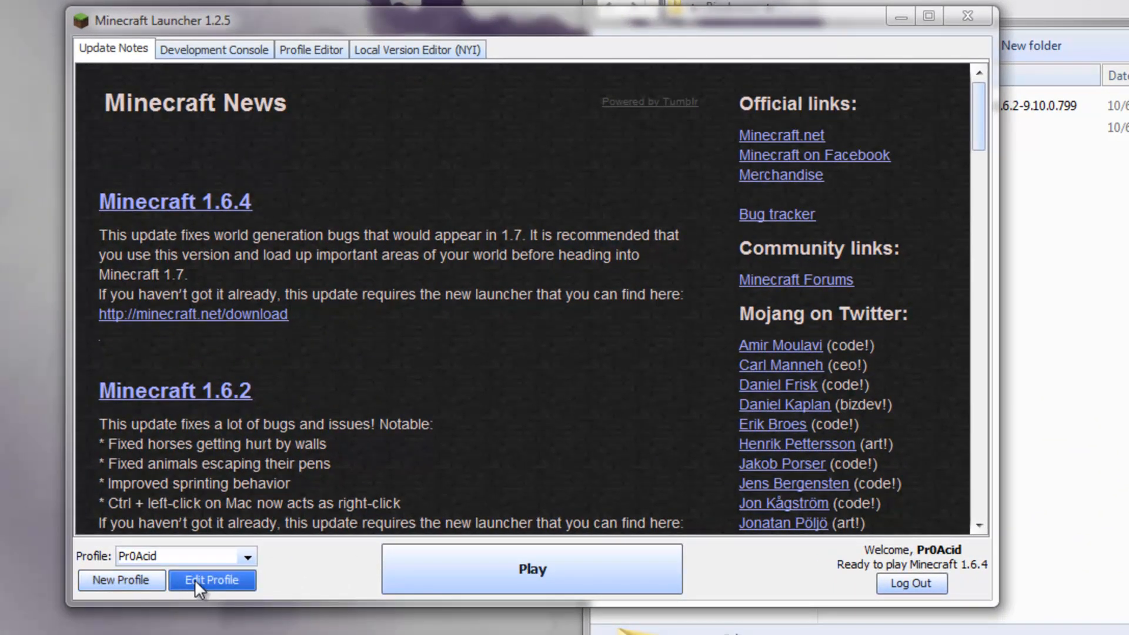
# Step: Rename the profile to 'Pixelmon' and set its version to release 1.6.2
pyautogui.click(212, 580)
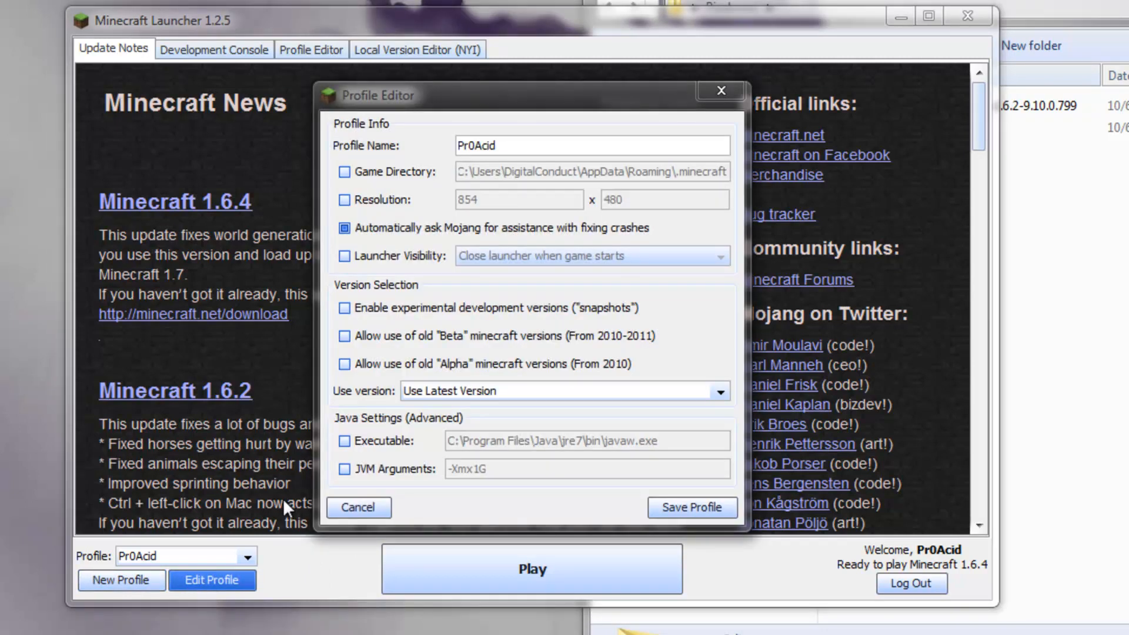
pyautogui.tripleClick(590, 145)
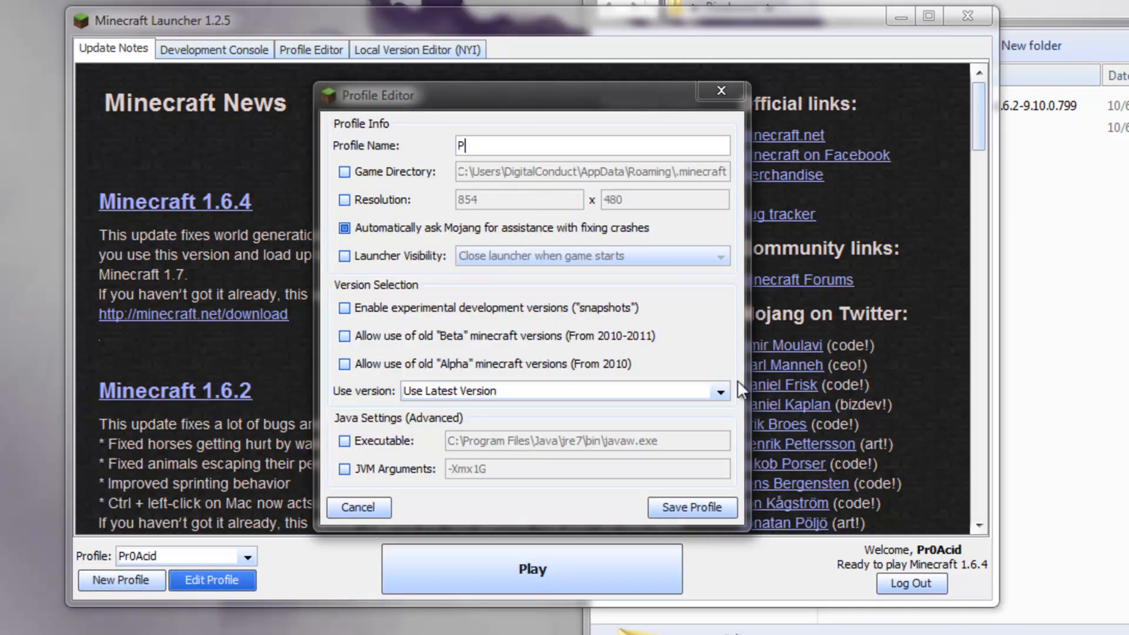
pyautogui.write('ixel')
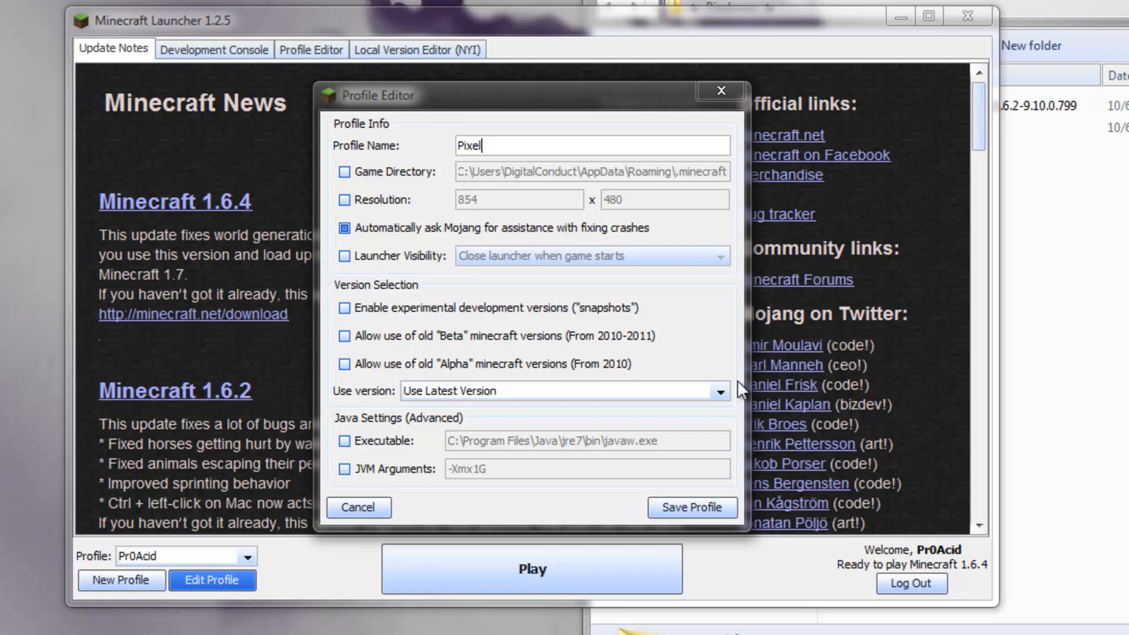
pyautogui.write('mon')
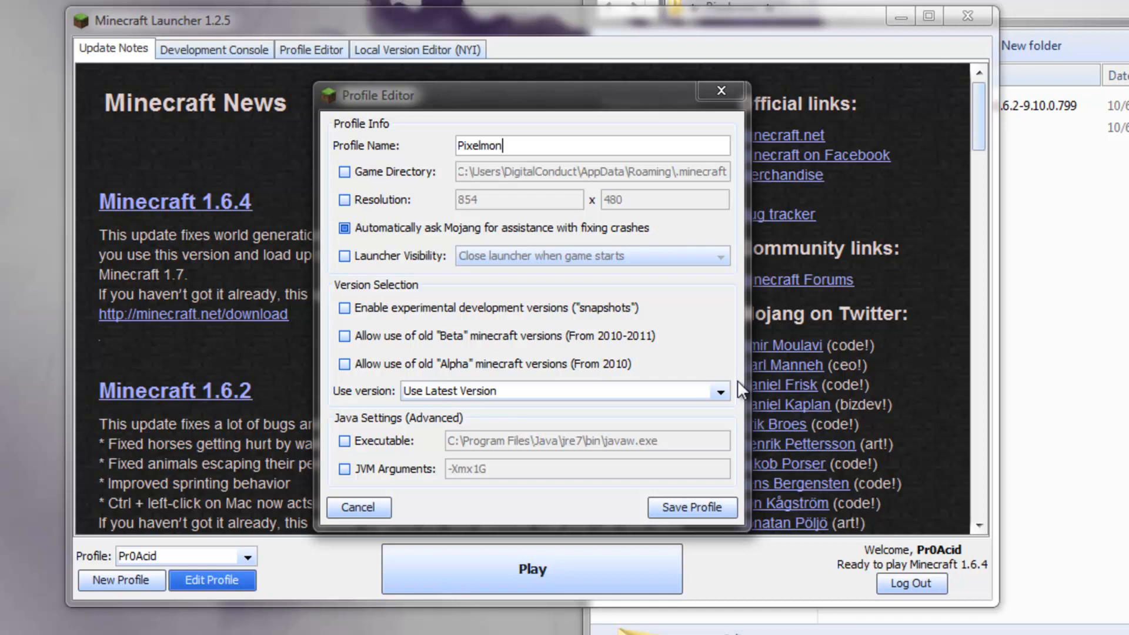
pyautogui.moveTo(382, 408)
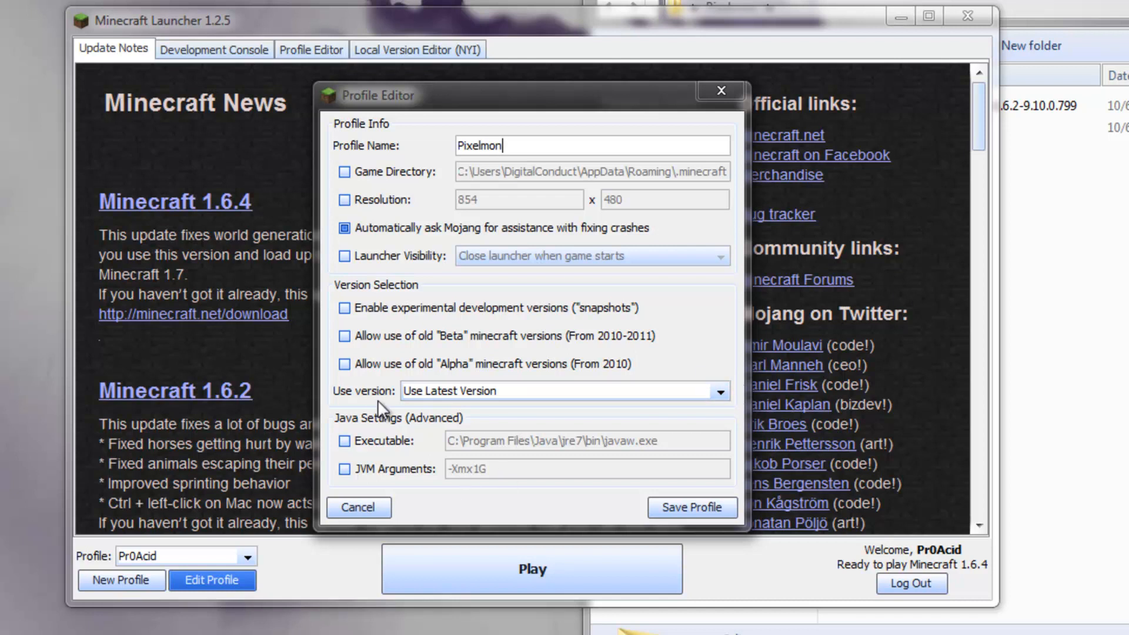
pyautogui.click(717, 391)
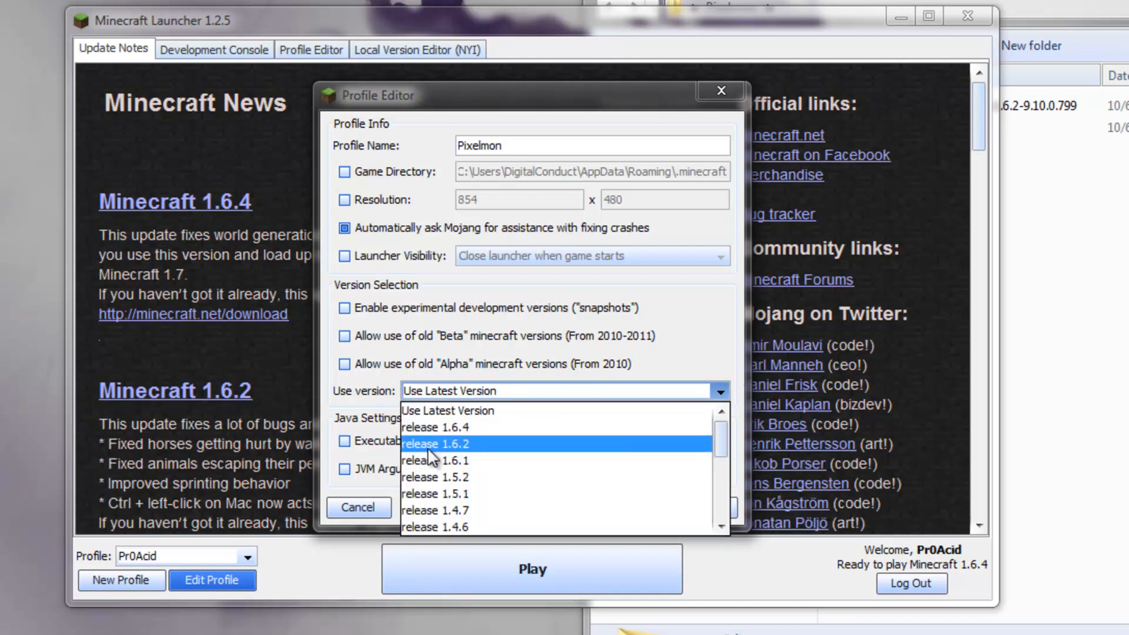
pyautogui.click(436, 443)
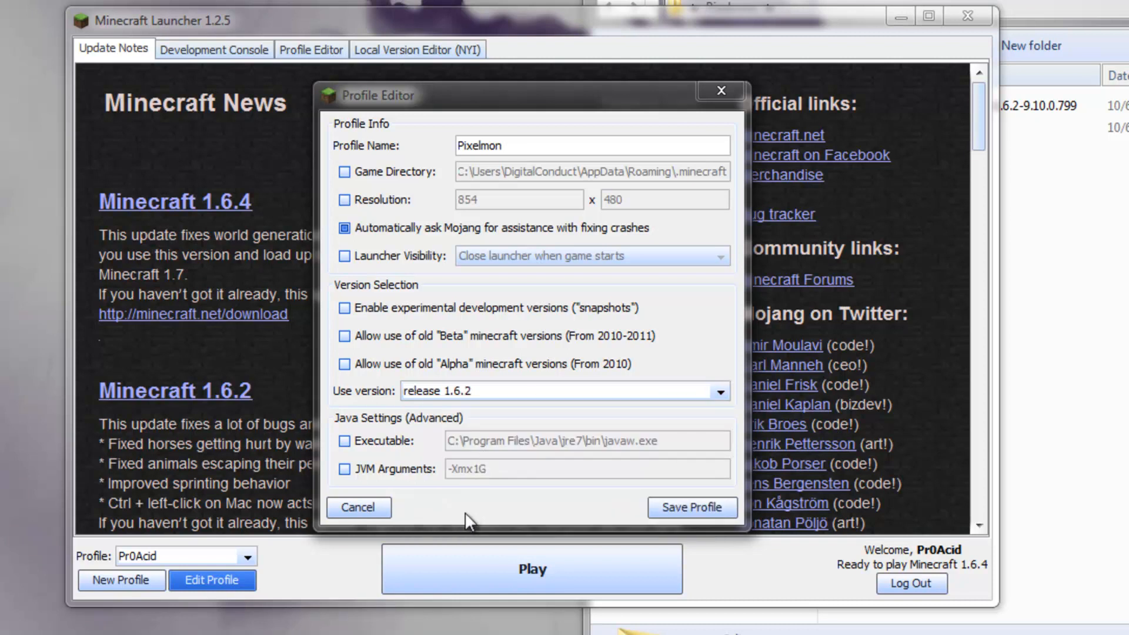
pyautogui.moveTo(559, 426)
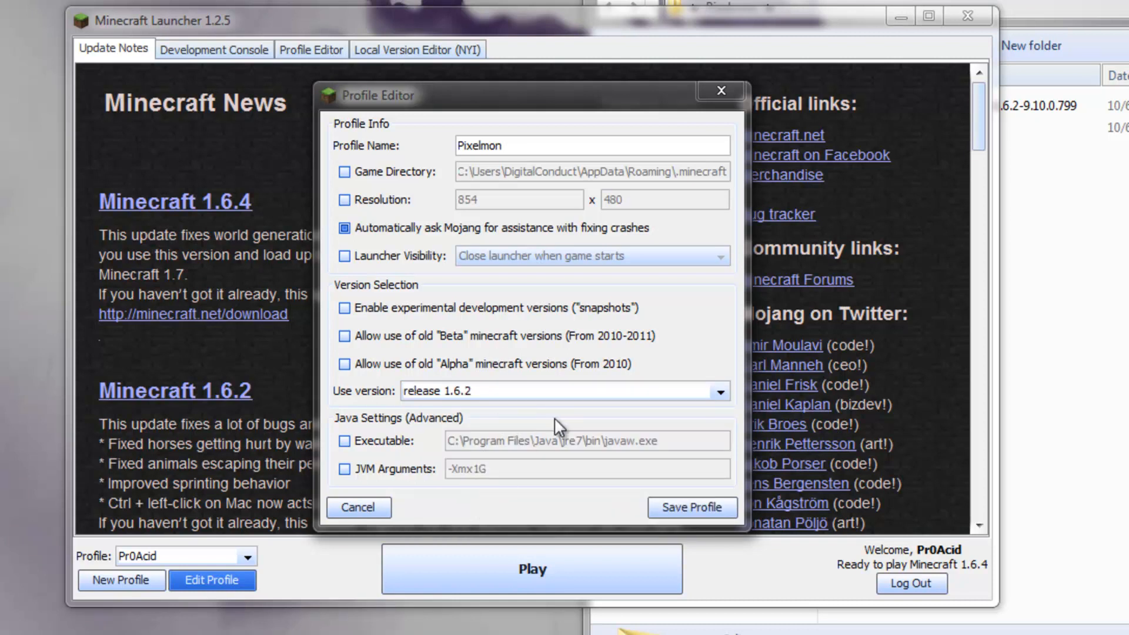
pyautogui.moveTo(563, 425)
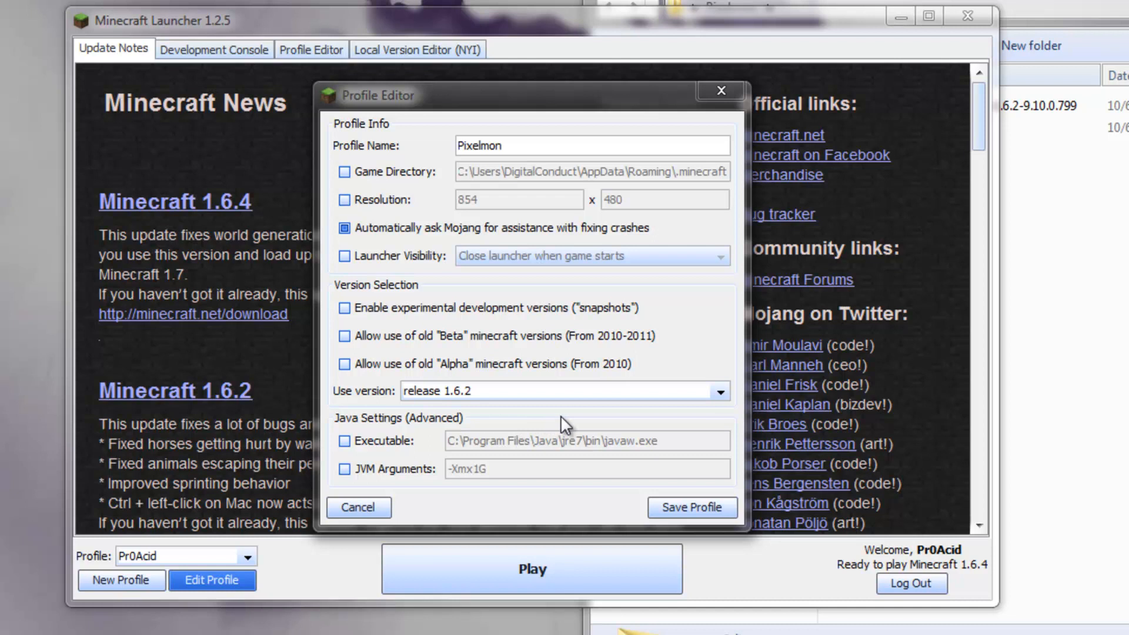
pyautogui.moveTo(644, 436)
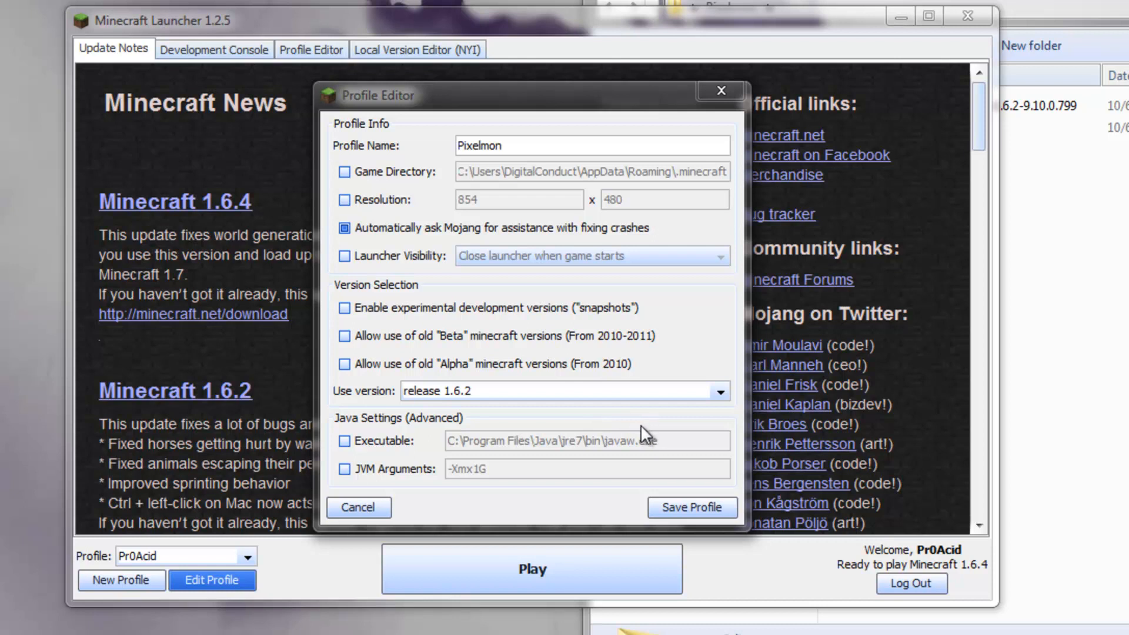
pyautogui.moveTo(639, 411)
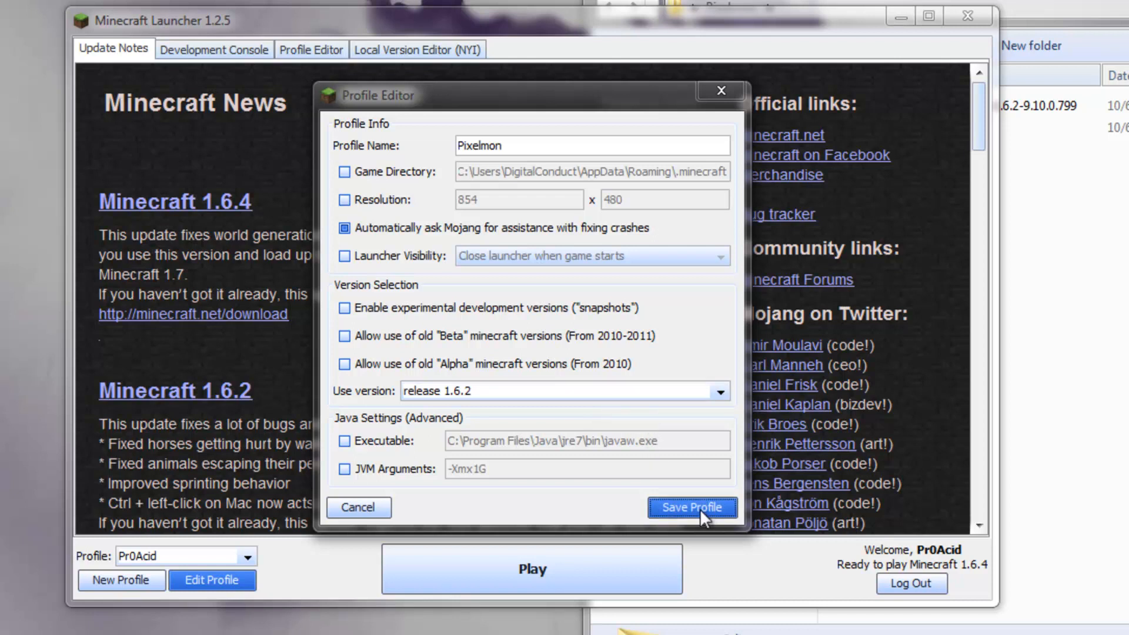
# Step: Save the Pixelmon profile and press Play to launch Minecraft 1.6.2
pyautogui.click(690, 507)
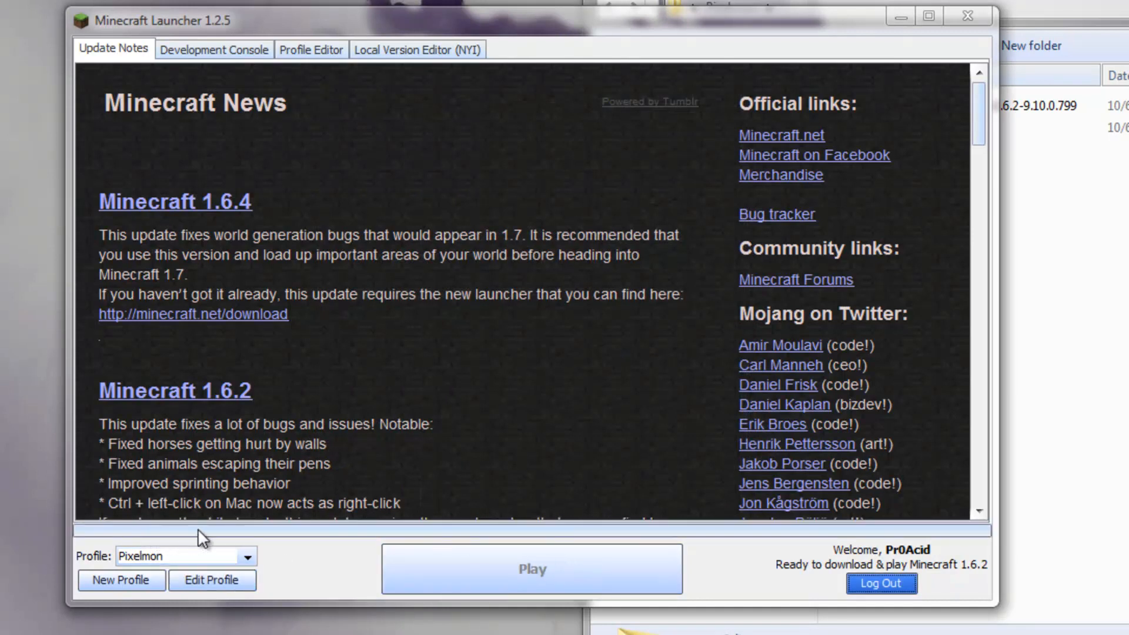
pyautogui.moveTo(391, 544)
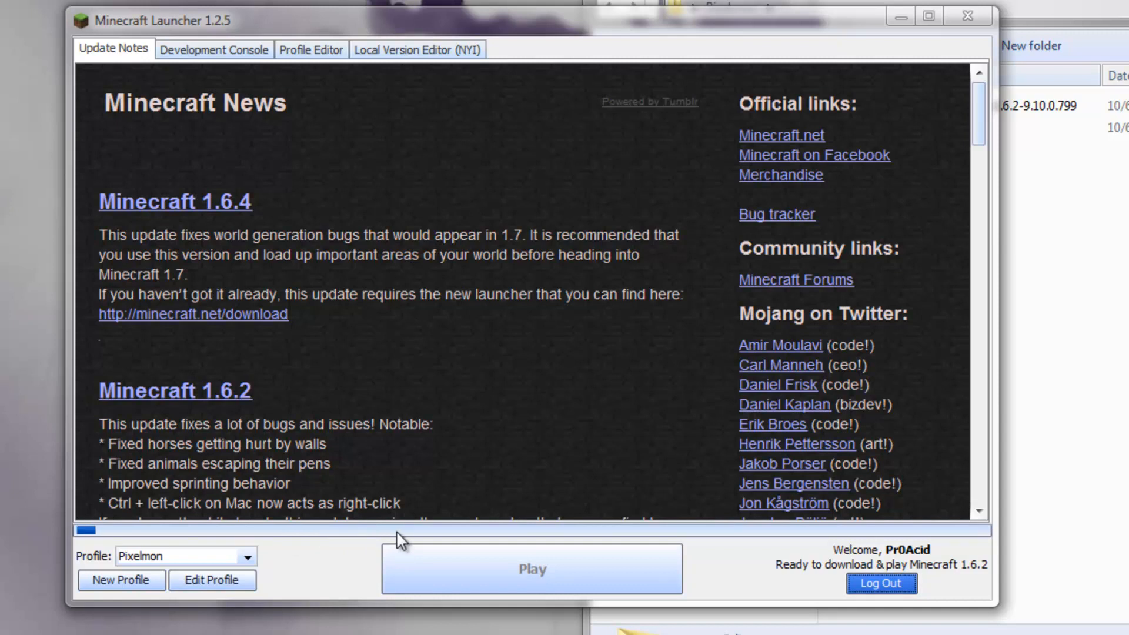
pyautogui.click(532, 568)
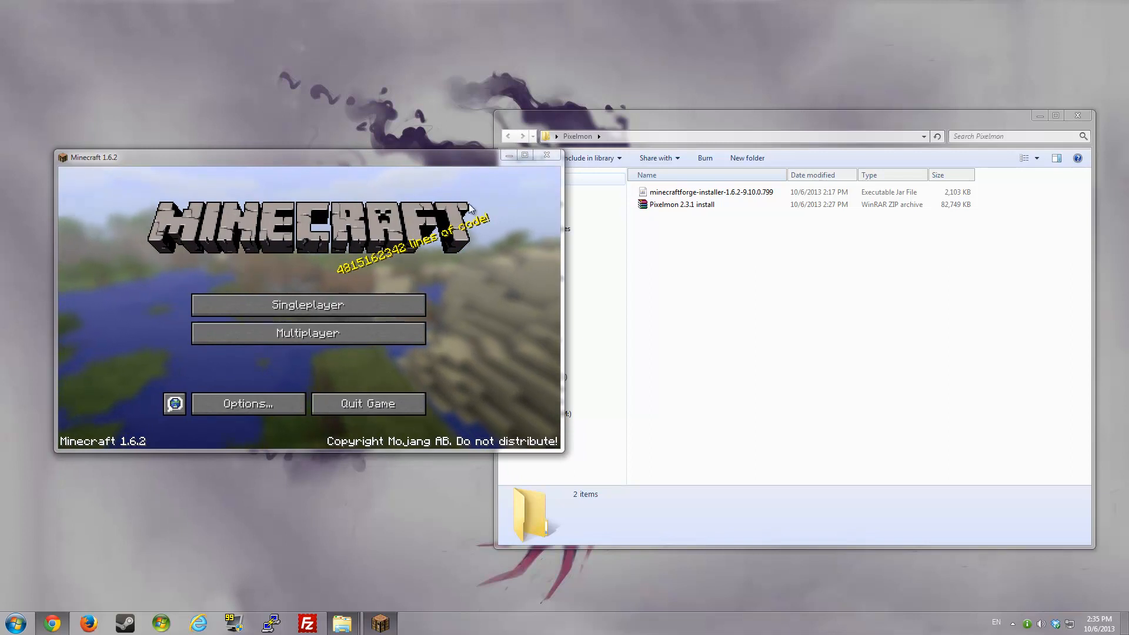
pyautogui.moveTo(546, 155)
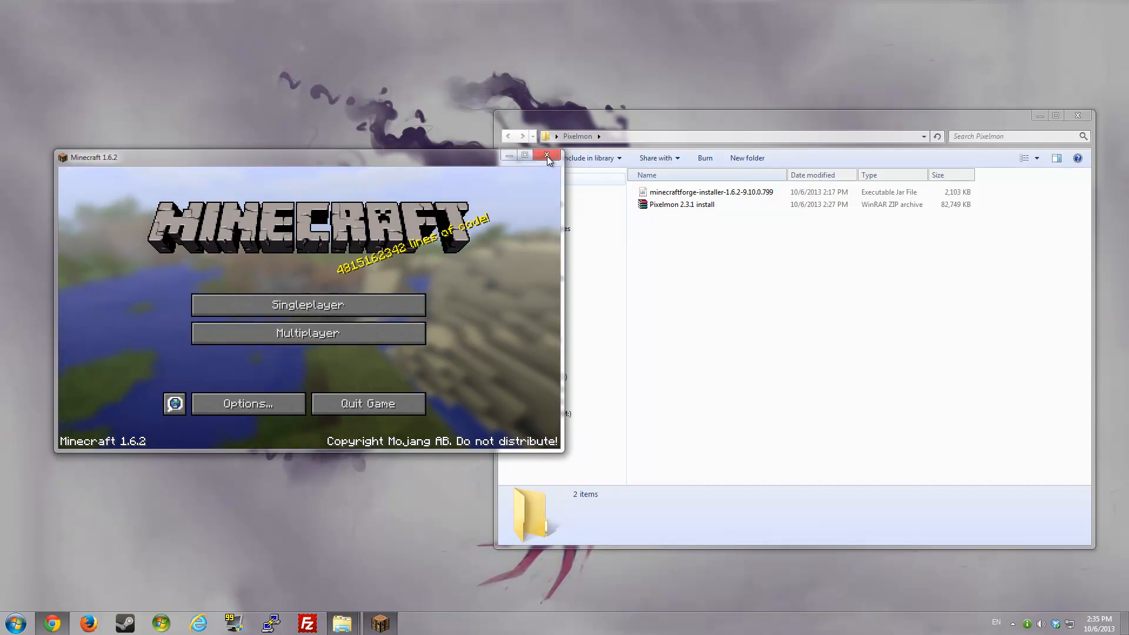
# Step: Close Minecraft and select the Forge installer and Pixelmon 2.3.1 archive files
pyautogui.click(548, 155)
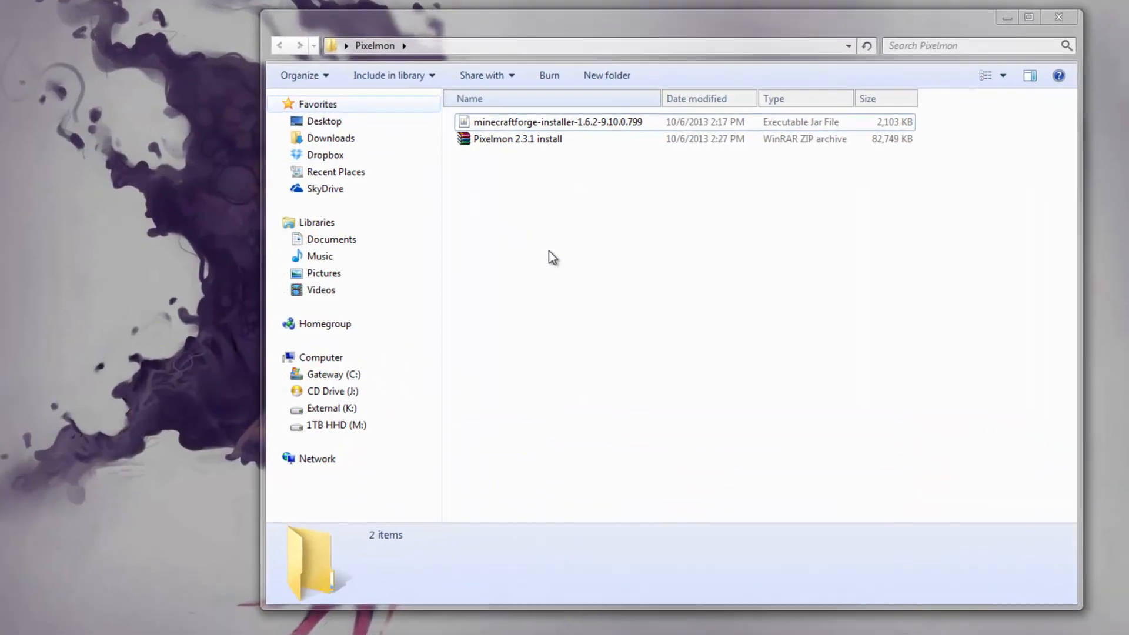
pyautogui.click(557, 121)
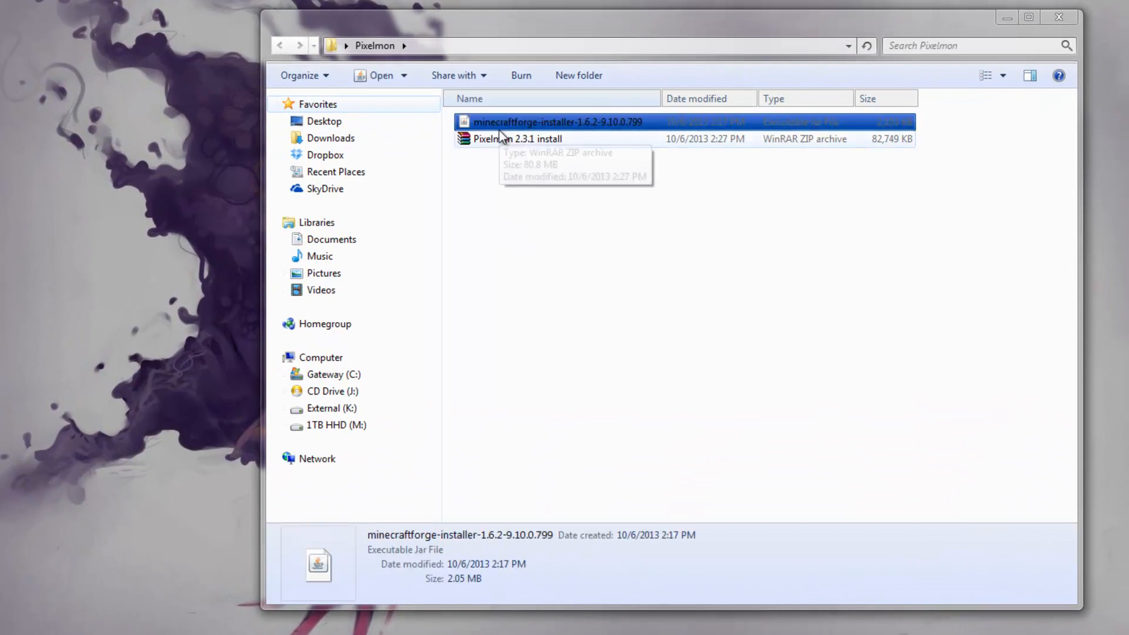
pyautogui.moveTo(511, 128)
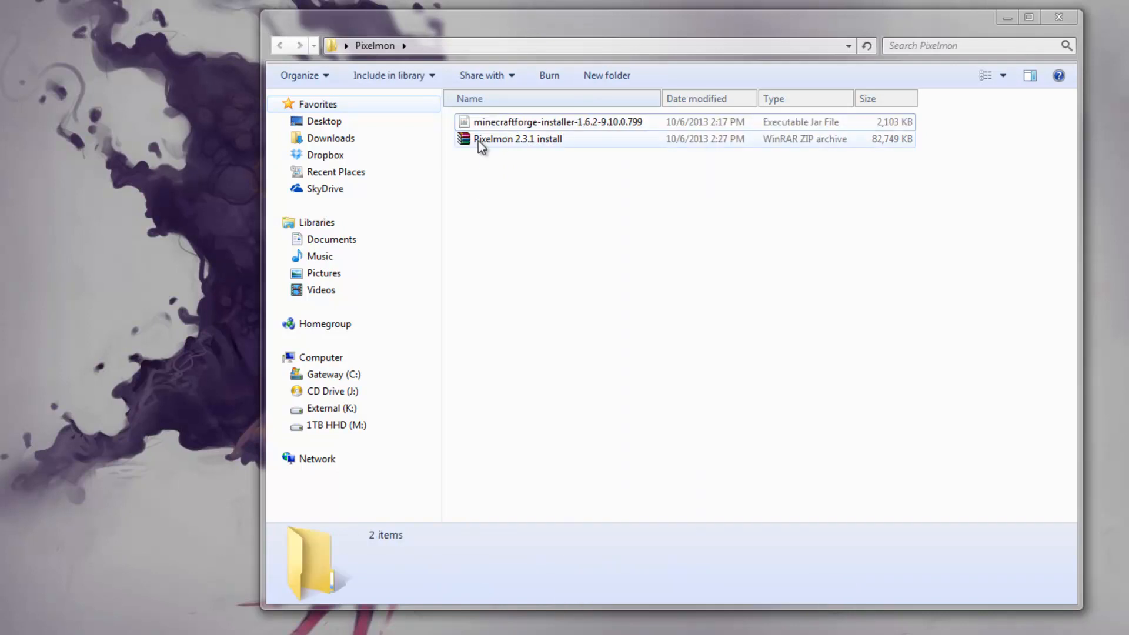
pyautogui.click(517, 138)
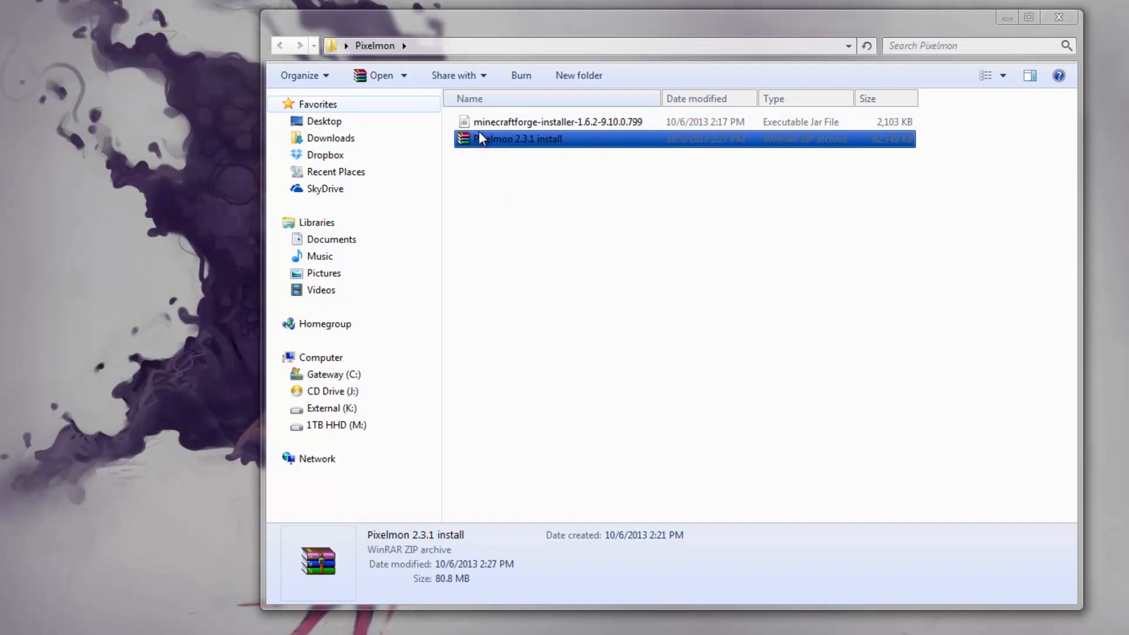
# Step: Open the Forge installer jar's Properties and begin changing its opening program
pyautogui.rightClick(557, 122)
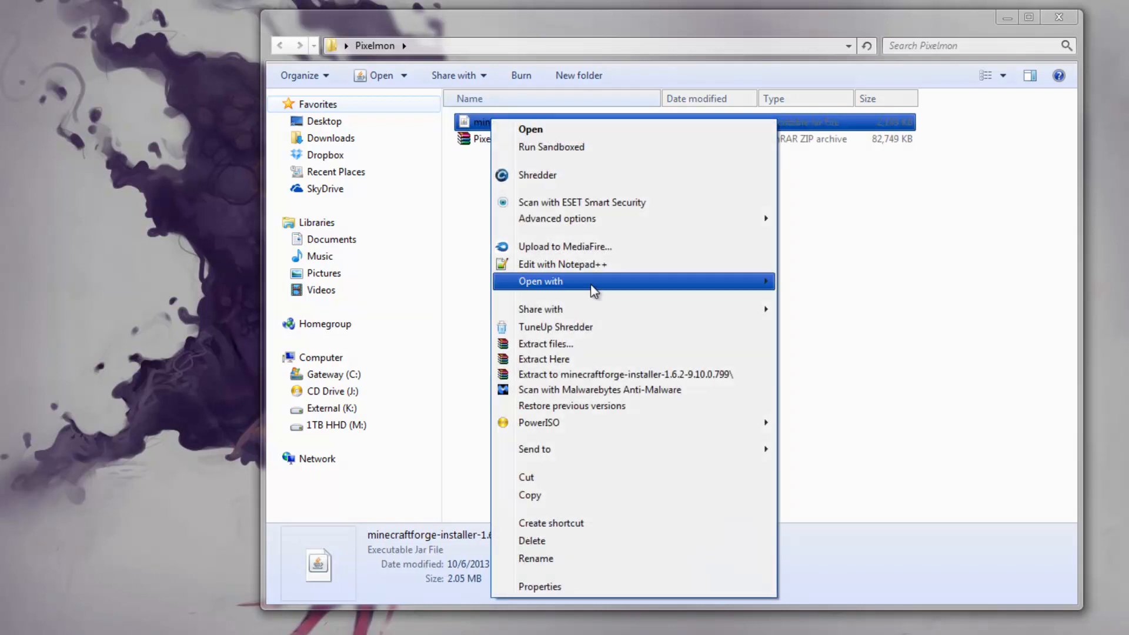
pyautogui.click(539, 586)
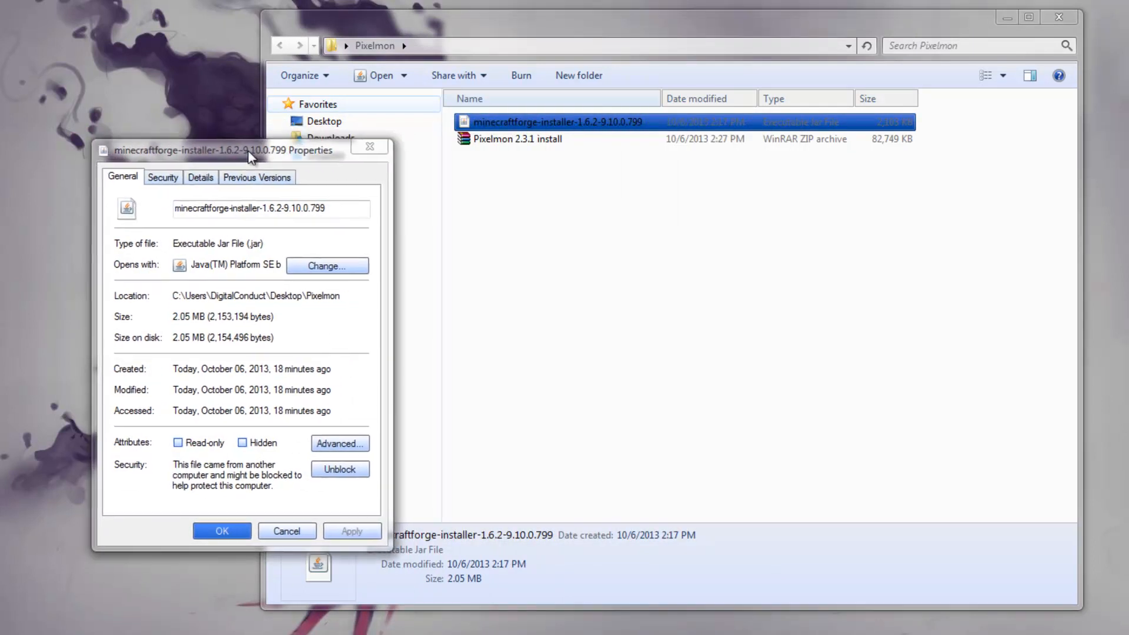
pyautogui.click(325, 265)
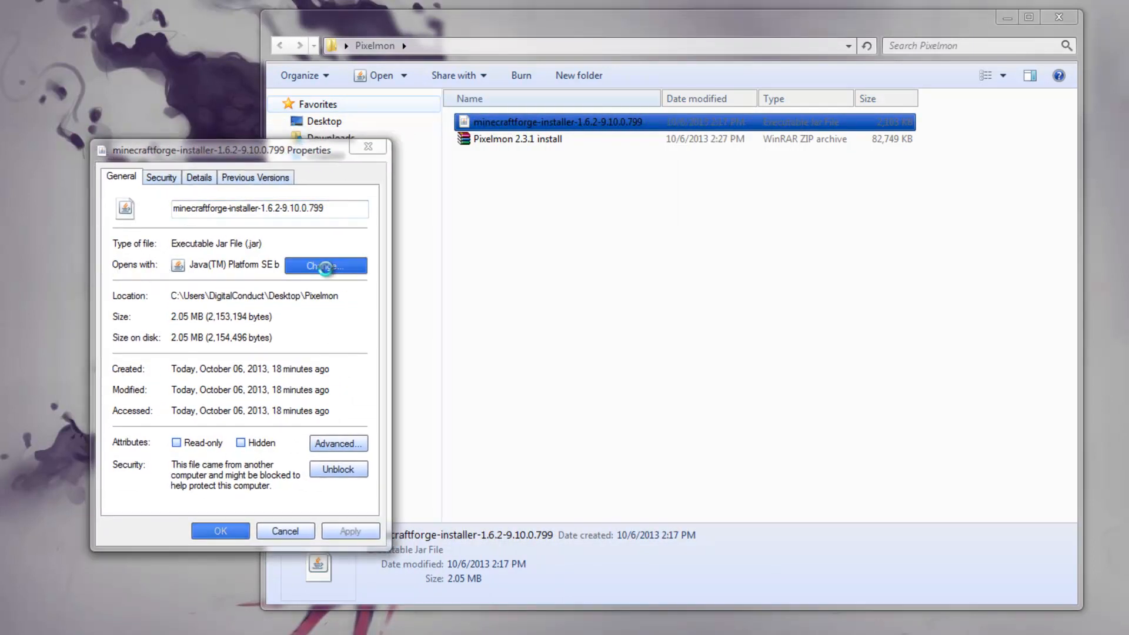
# Step: Choose Java(TM) Platform SE binary to open the jar, then browse for a program file
pyautogui.click(325, 266)
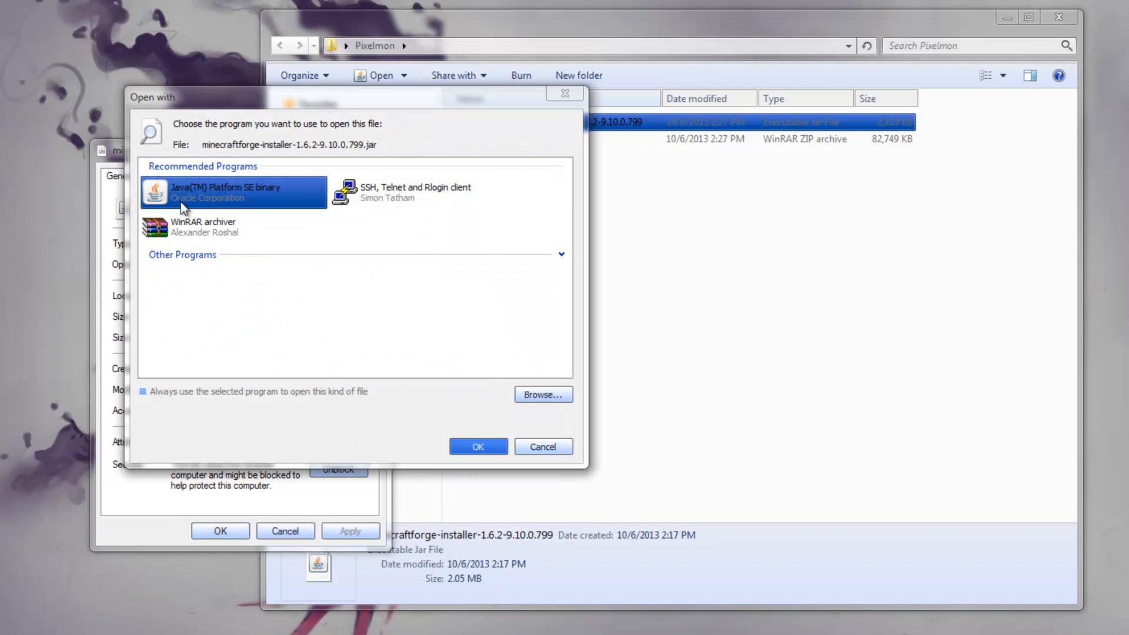
pyautogui.moveTo(478, 446)
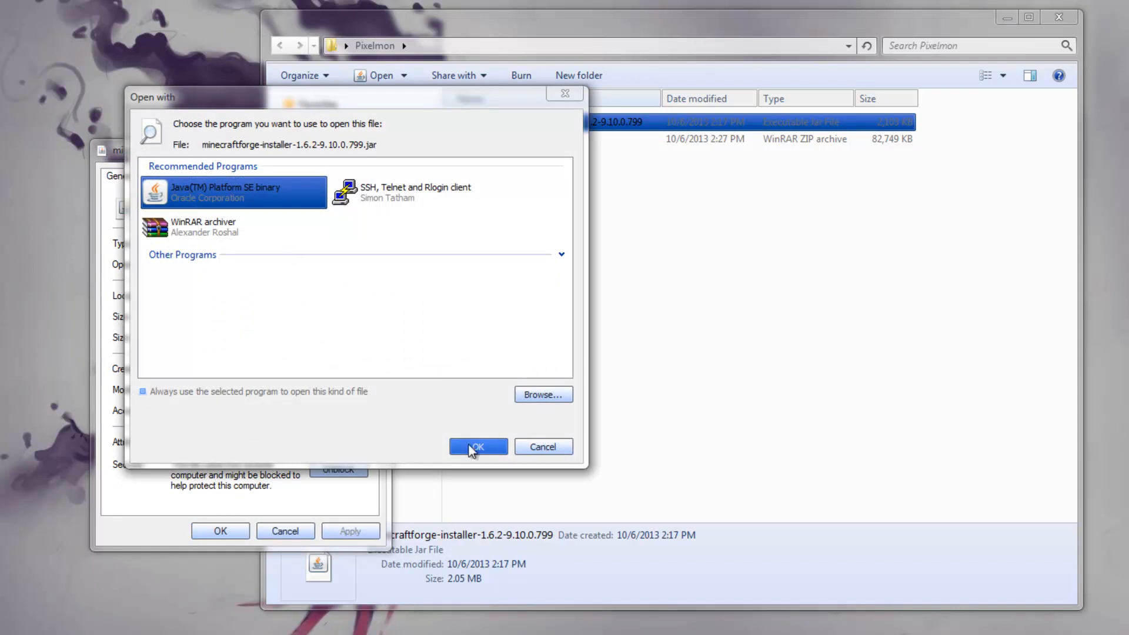
pyautogui.click(478, 446)
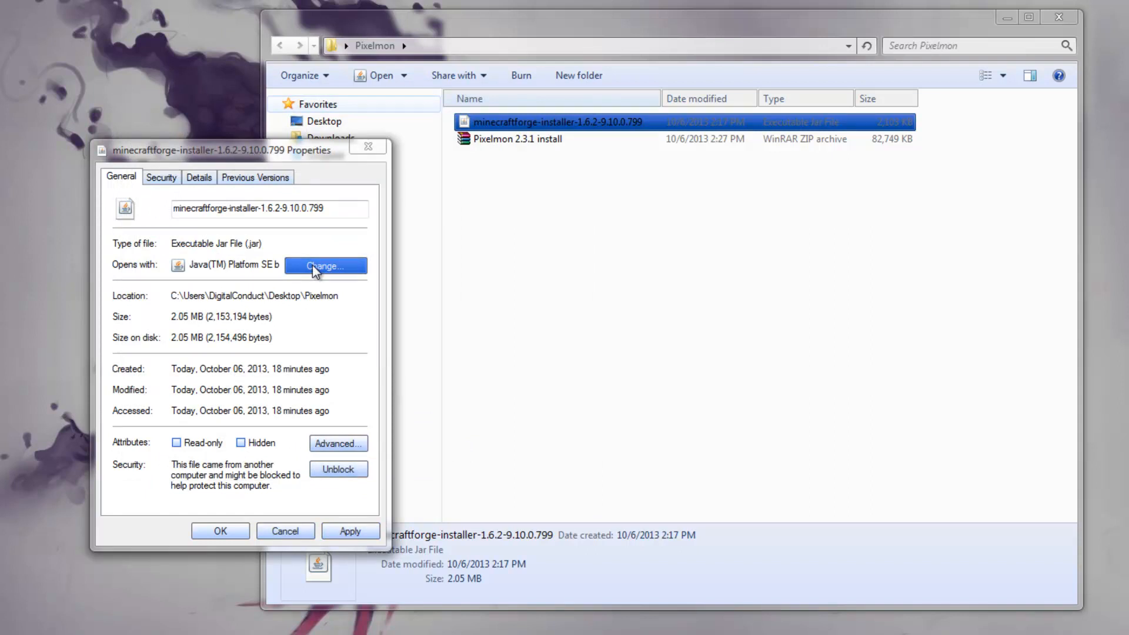
pyautogui.click(326, 265)
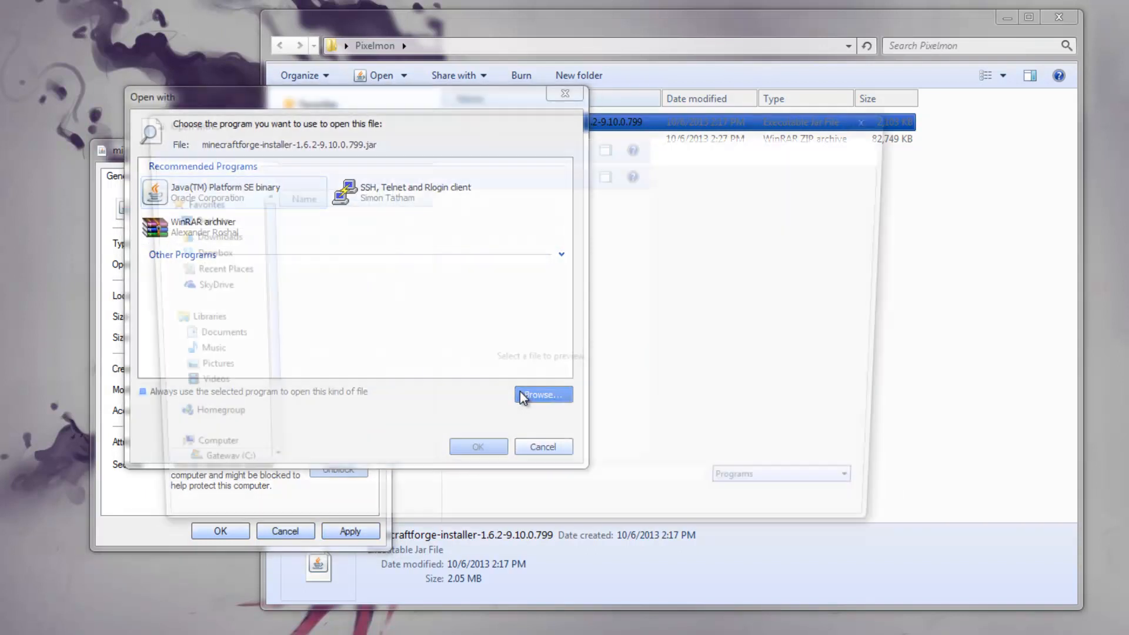
pyautogui.click(542, 395)
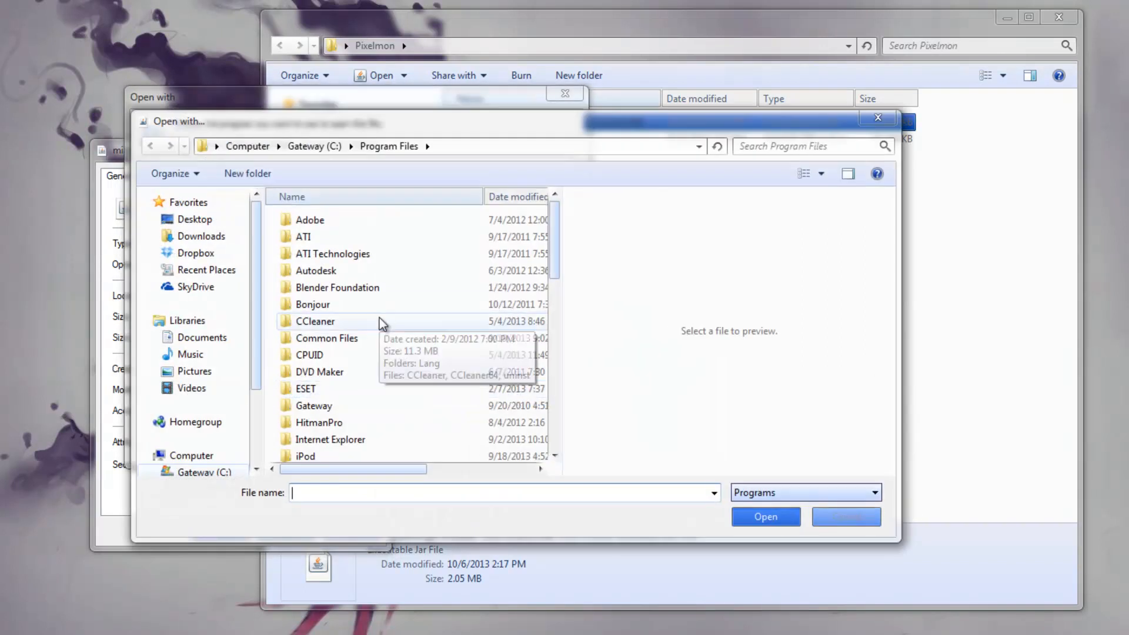
pyautogui.scroll(-3)
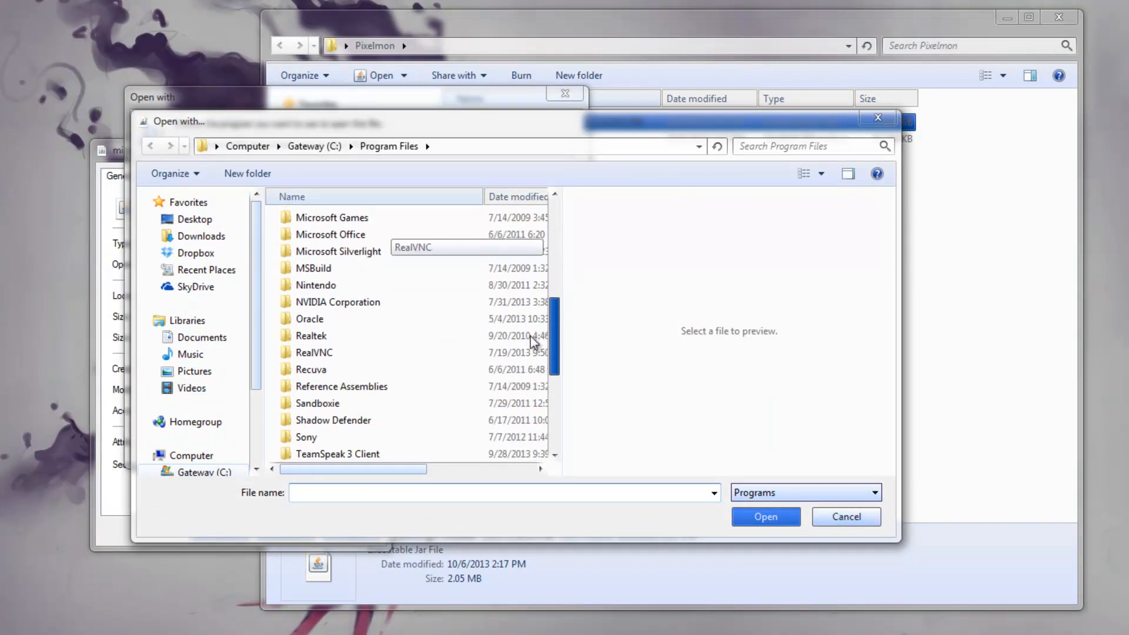
pyautogui.scroll(-3)
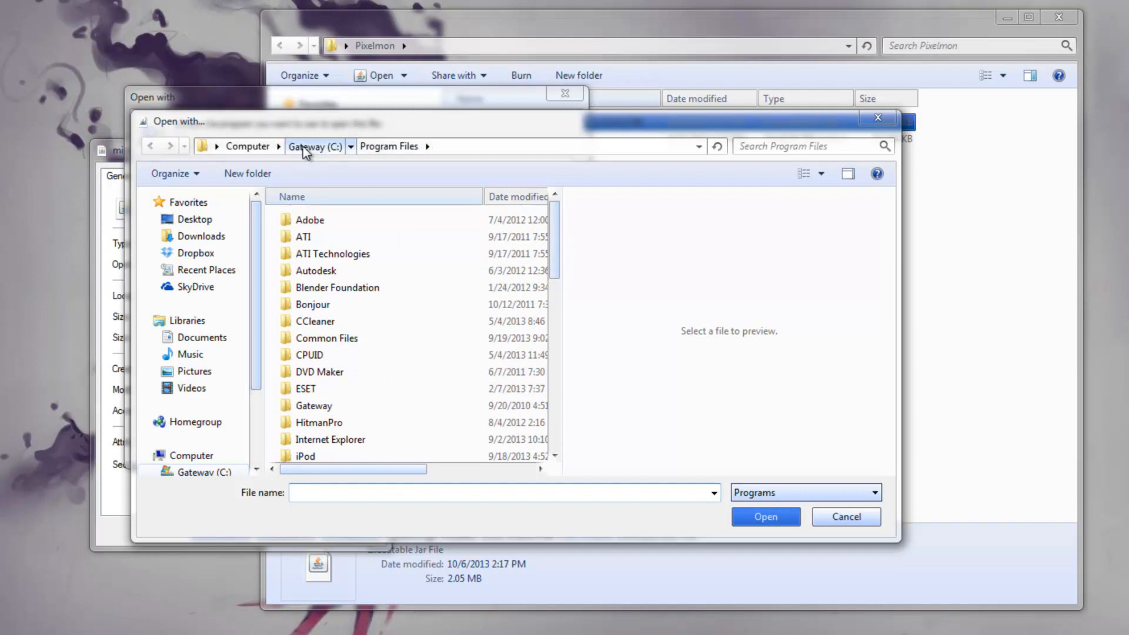
# Step: Select java from C:\Program Files (x86)\Java\jre6\bin as the jar's opener
pyautogui.click(400, 146)
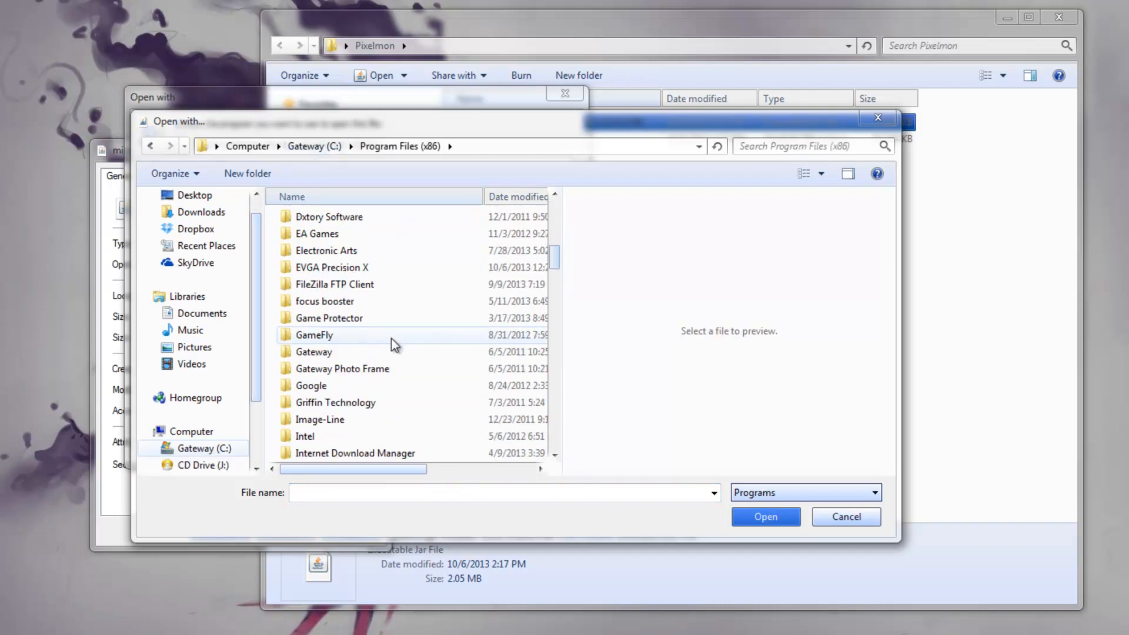
pyautogui.scroll(-3)
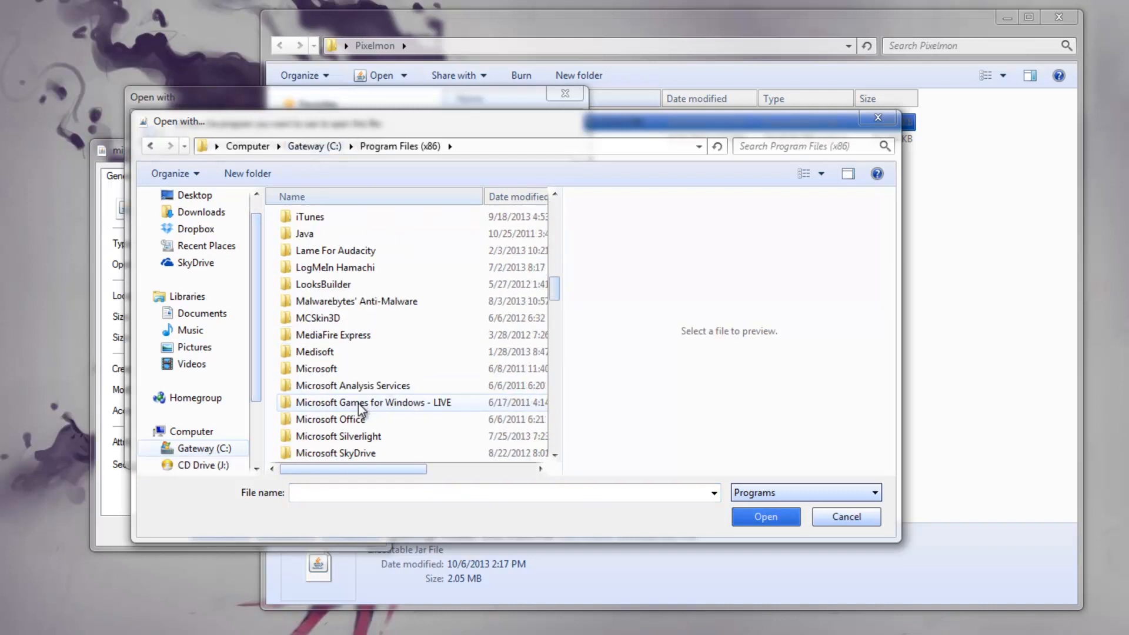
pyautogui.scroll(3)
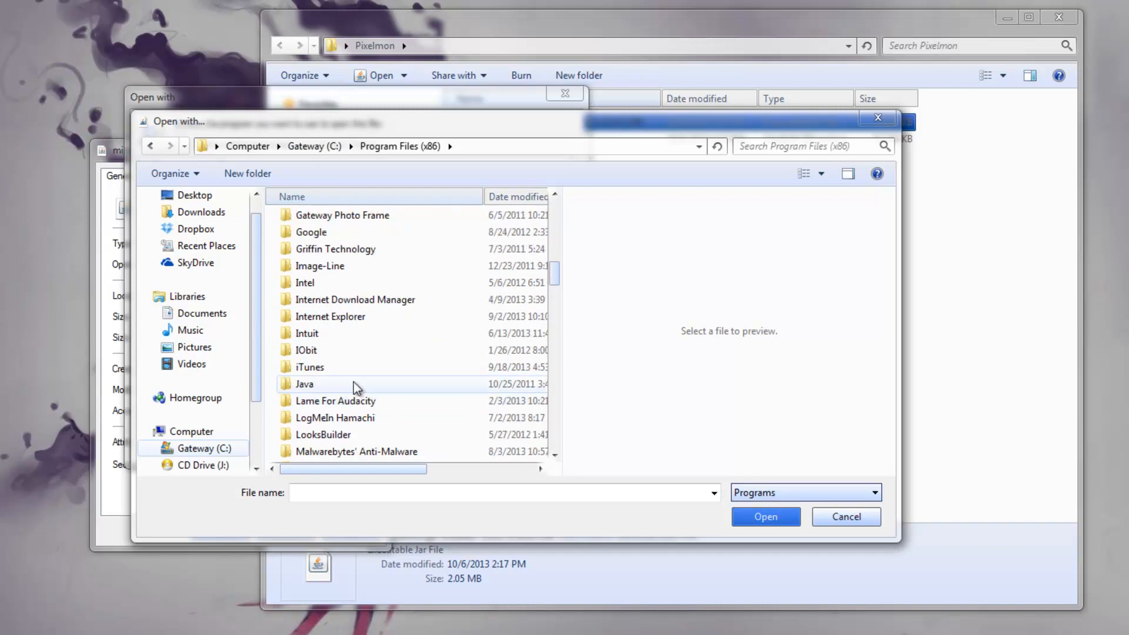
pyautogui.doubleClick(304, 383)
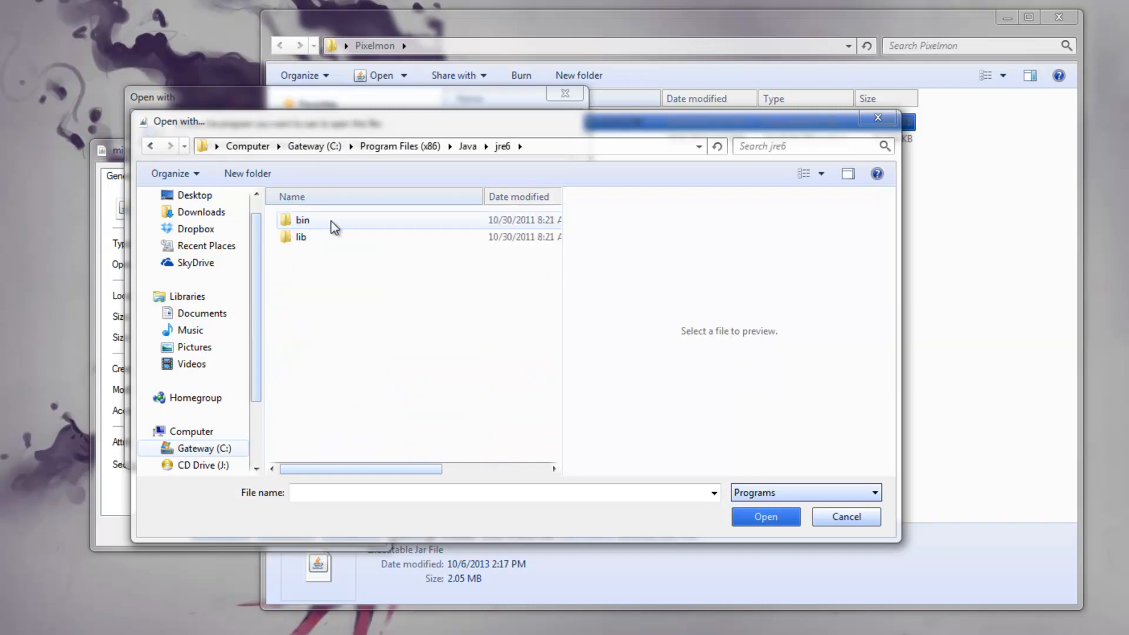
pyautogui.doubleClick(301, 236)
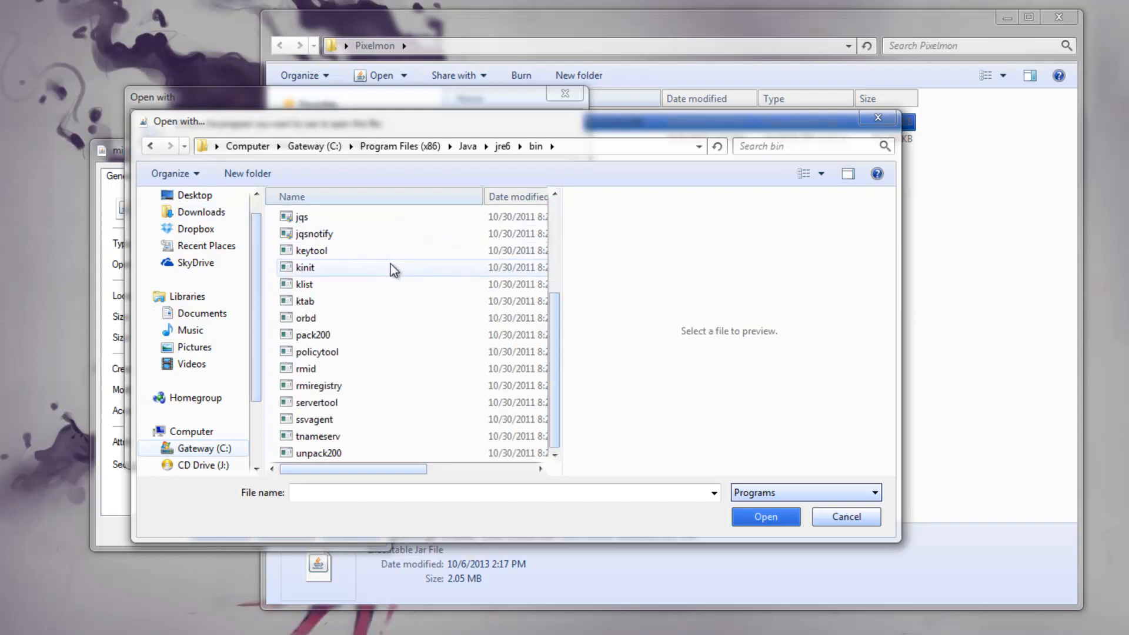
pyautogui.click(304, 254)
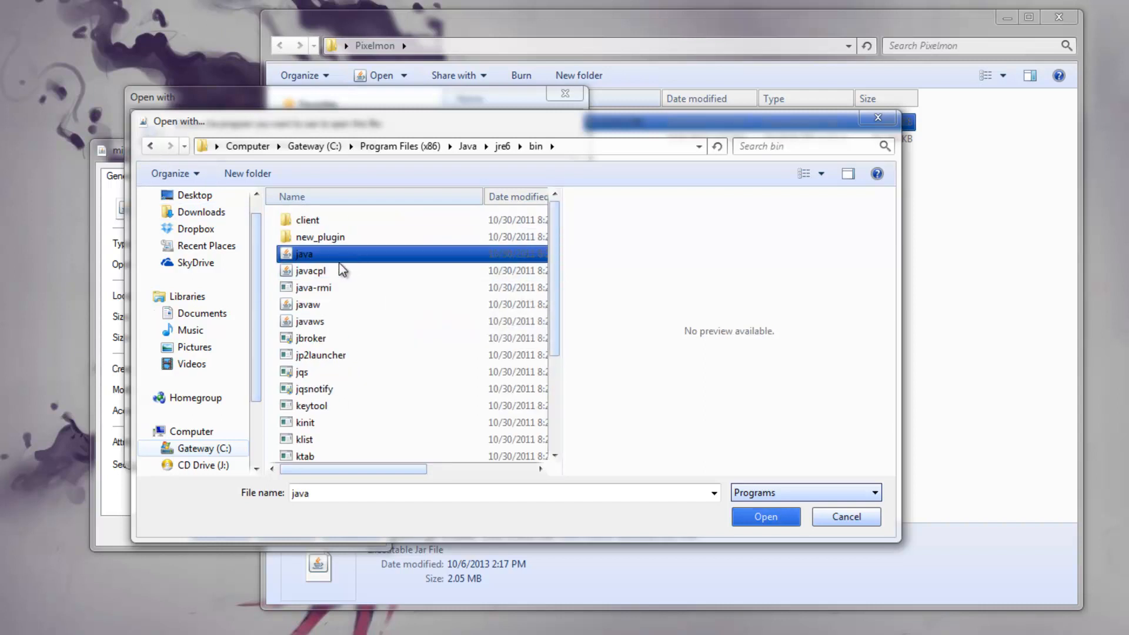
pyautogui.moveTo(765, 516)
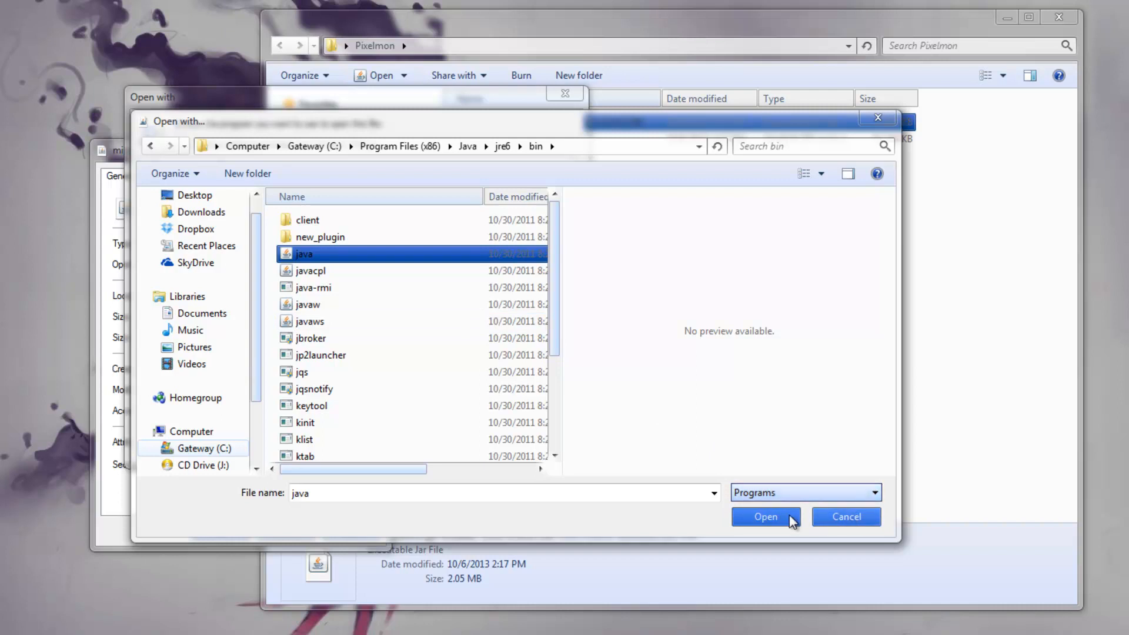
pyautogui.click(765, 516)
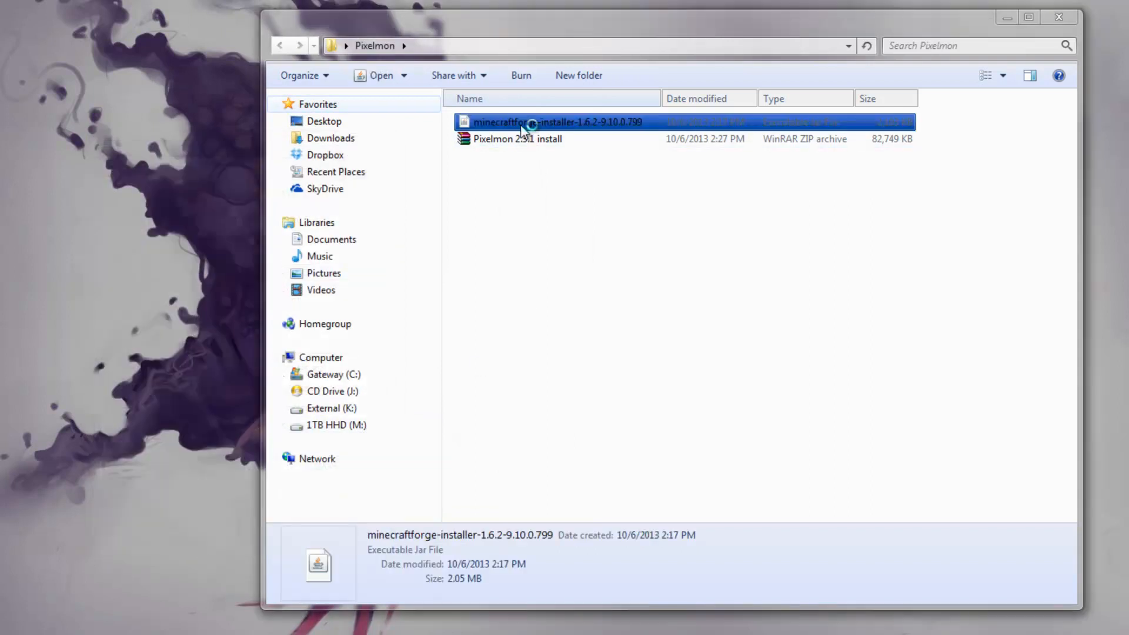
# Step: Run the Forge installer and point the client install at the Roaming .minecraft folder
pyautogui.doubleClick(554, 122)
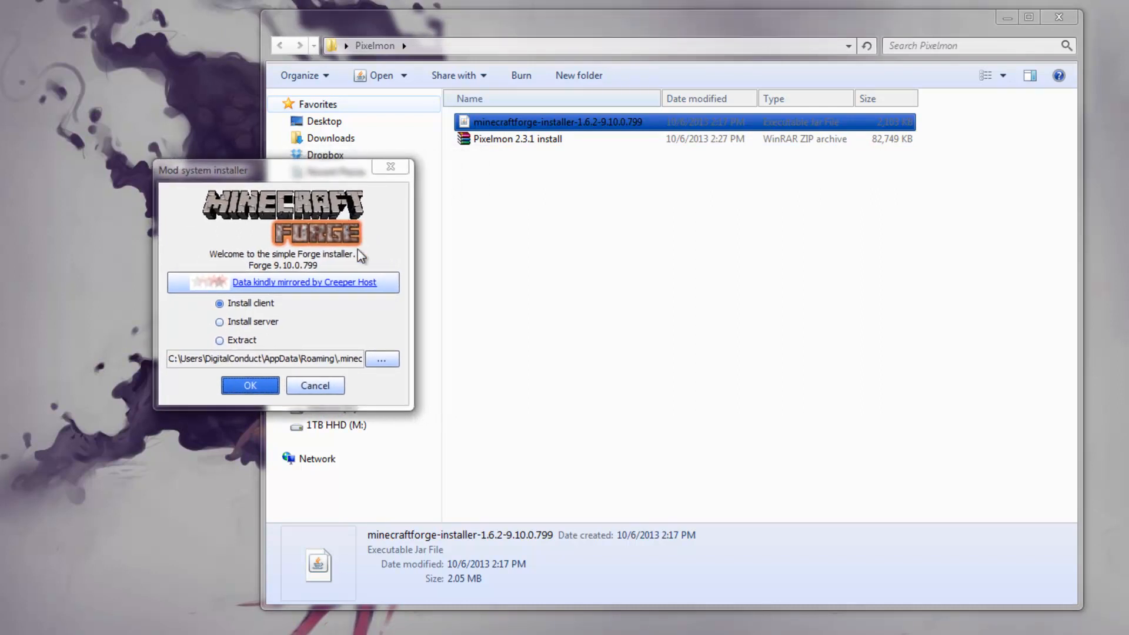
pyautogui.moveTo(310, 178)
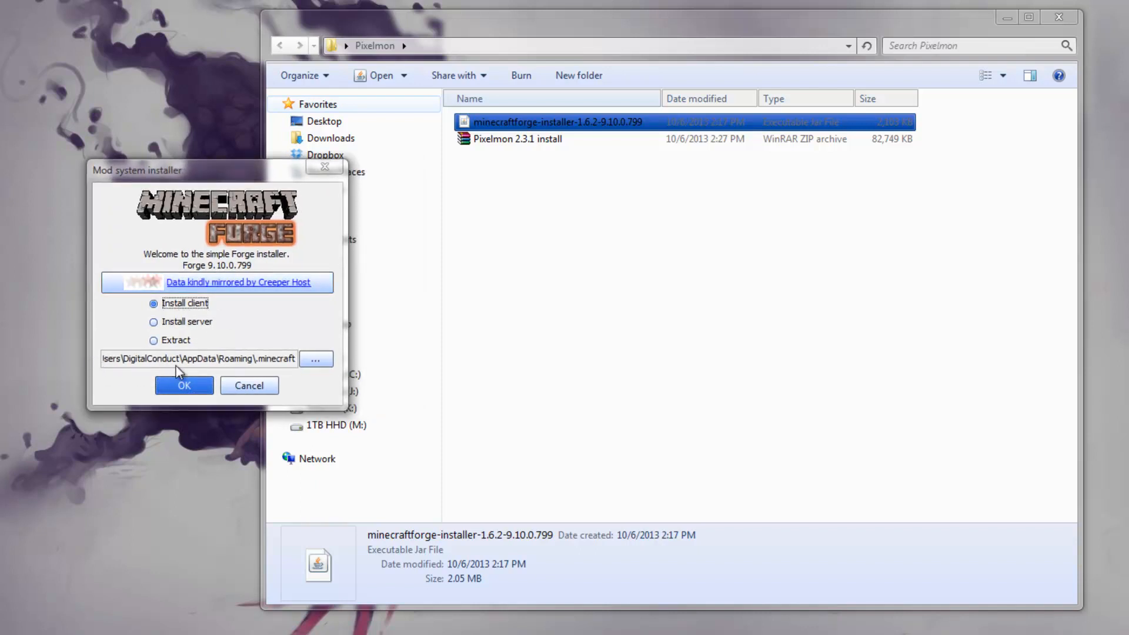
pyautogui.moveTo(248, 385)
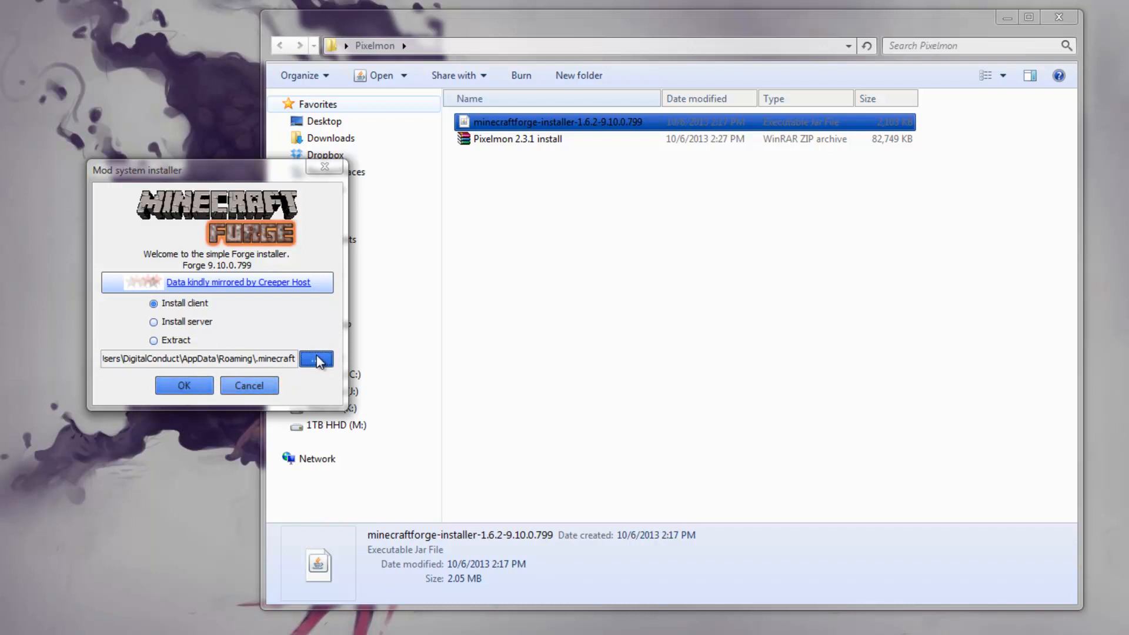
pyautogui.click(316, 359)
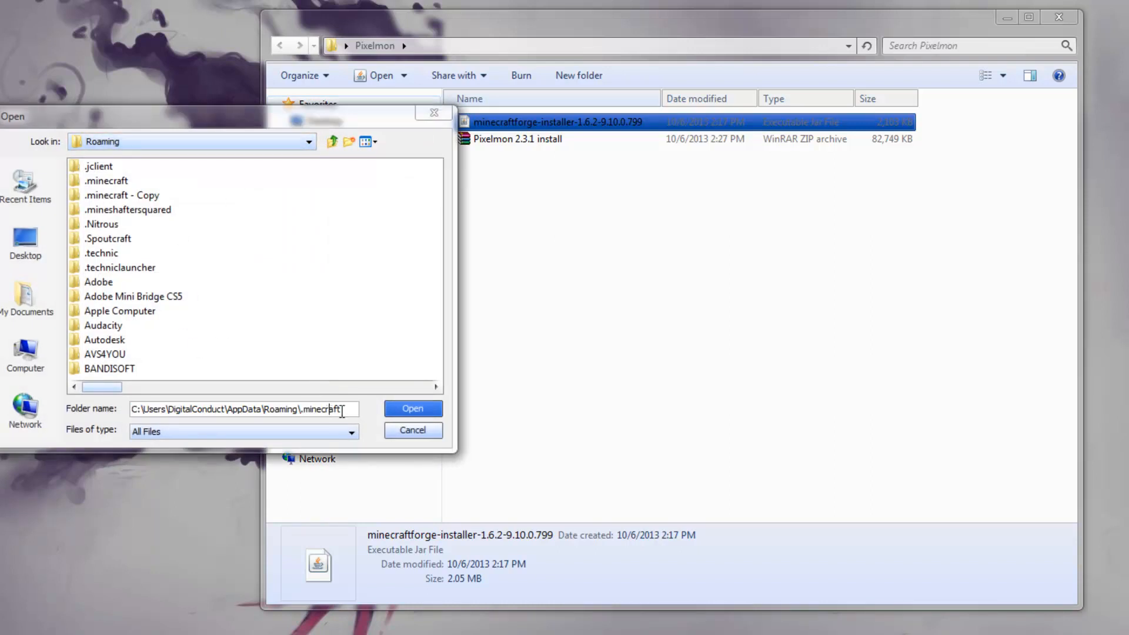
pyautogui.click(413, 408)
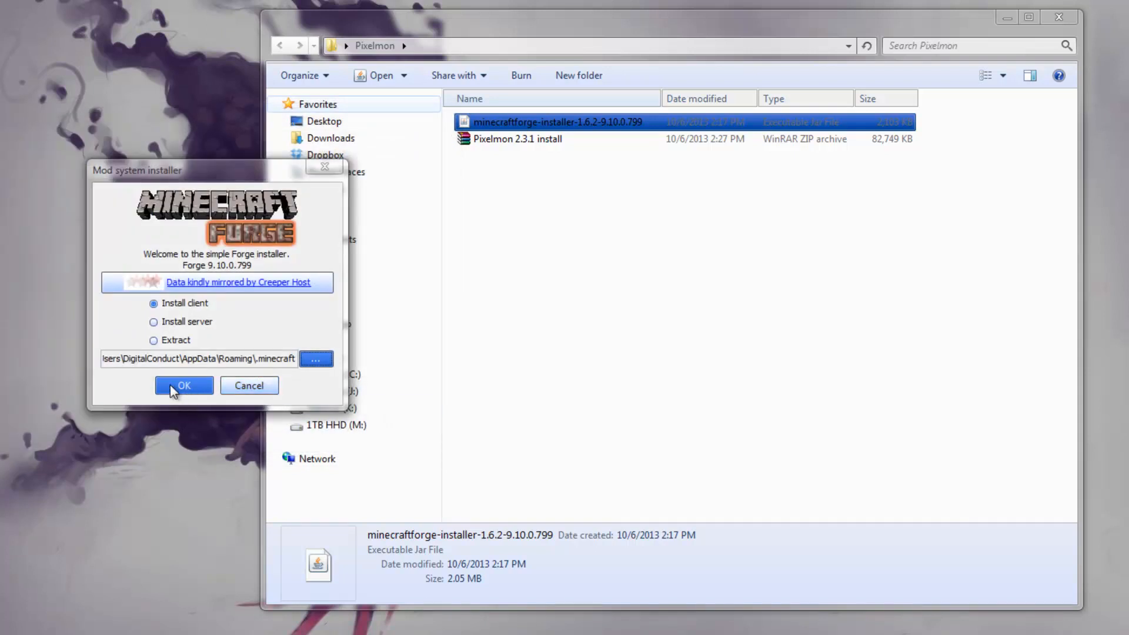
pyautogui.moveTo(189, 391)
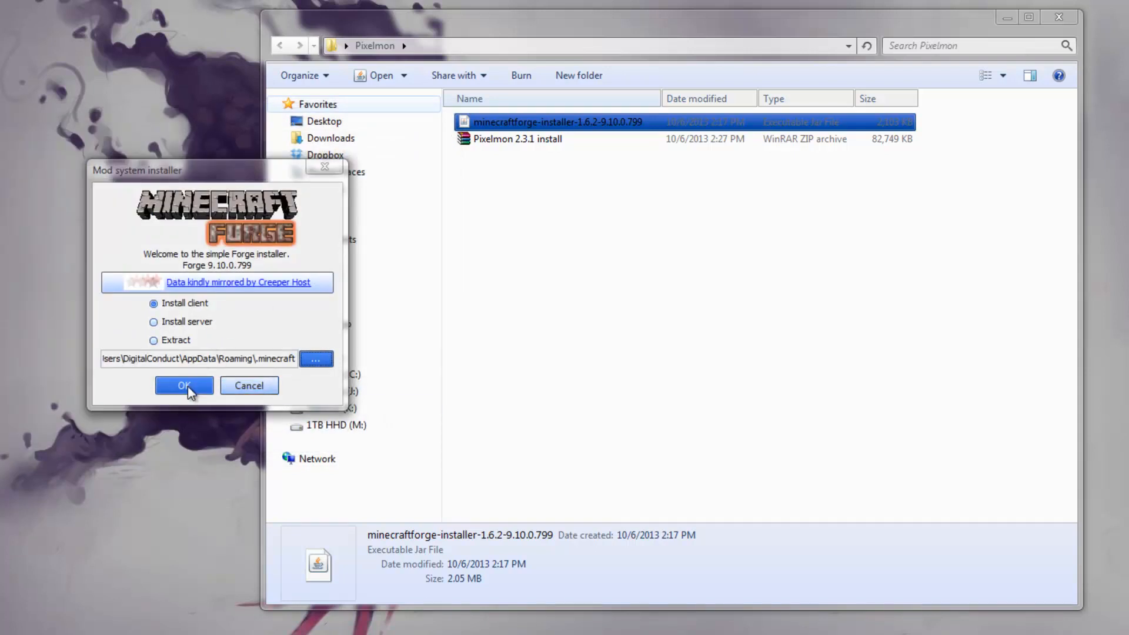
# Step: Install the Forge 9.10.0.799 client profile and dismiss the completion notice
pyautogui.click(184, 385)
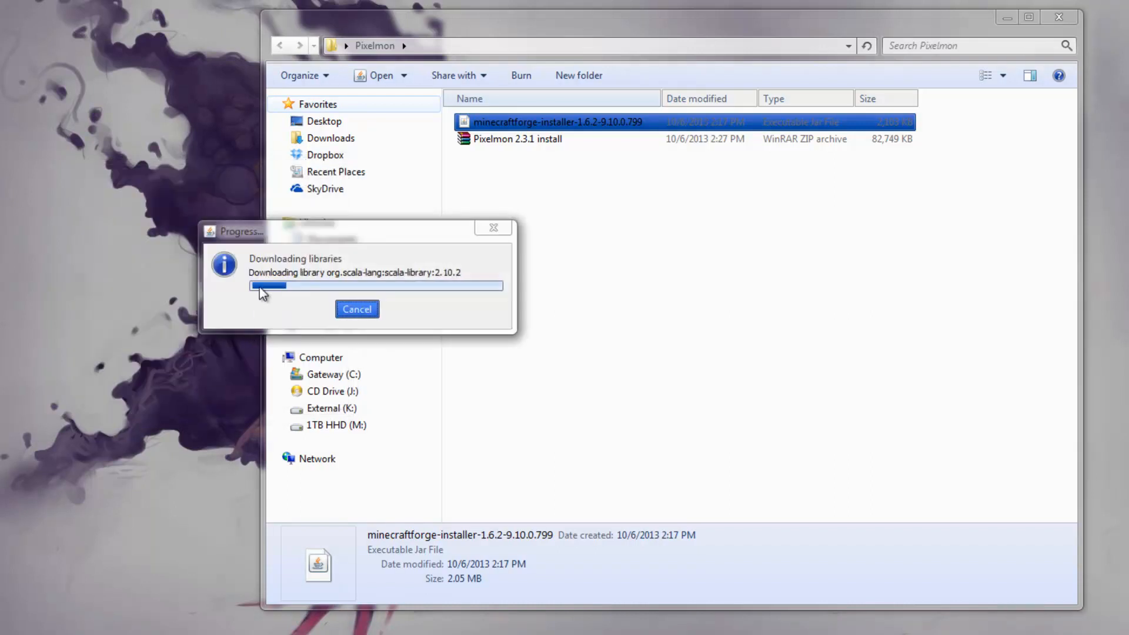
pyautogui.moveTo(340, 286)
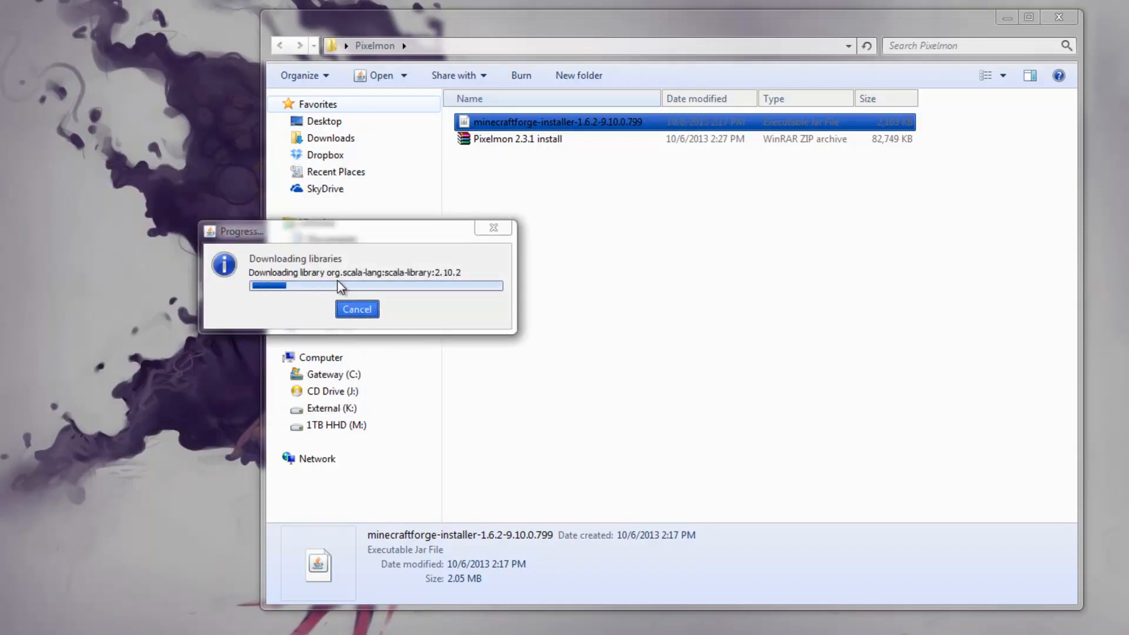
pyautogui.moveTo(454, 257)
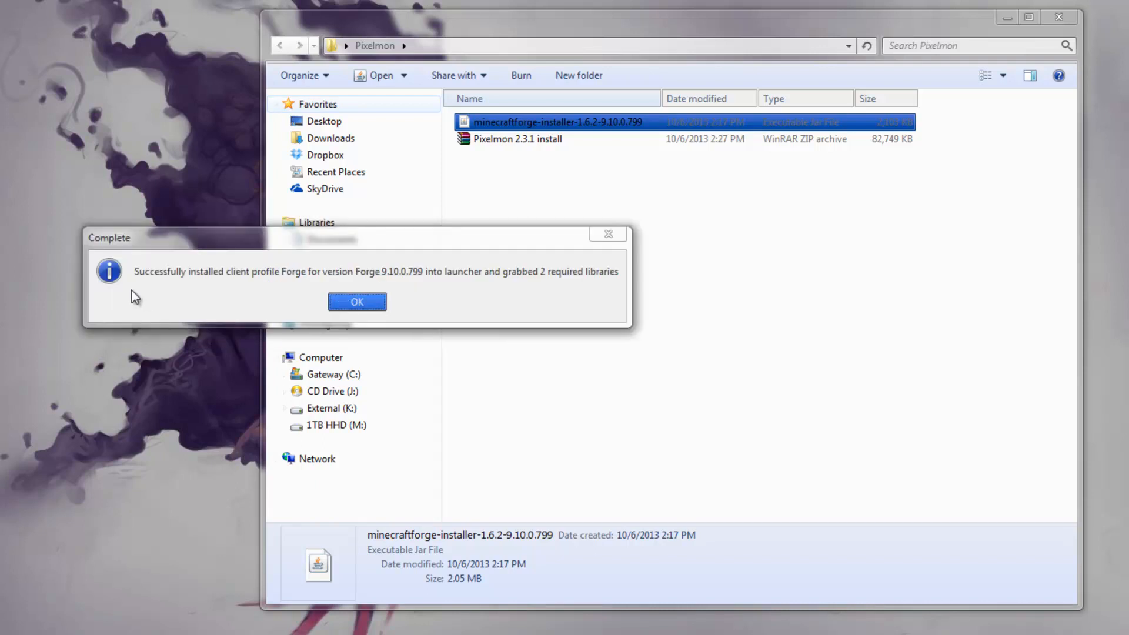
pyautogui.moveTo(148, 285)
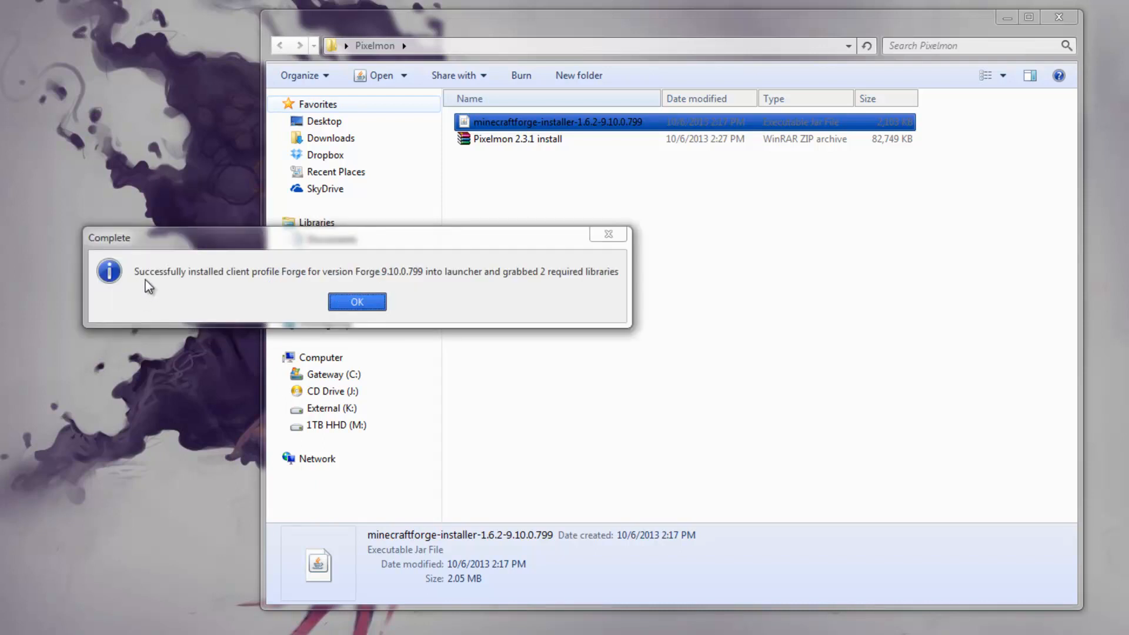
pyautogui.moveTo(300, 289)
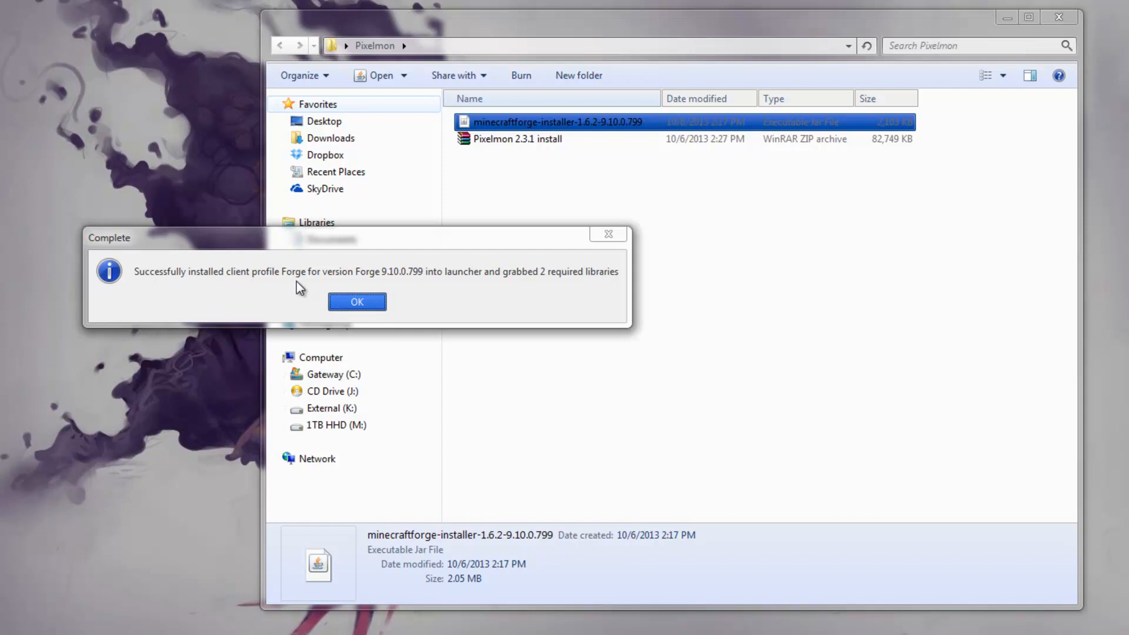
pyautogui.moveTo(503, 289)
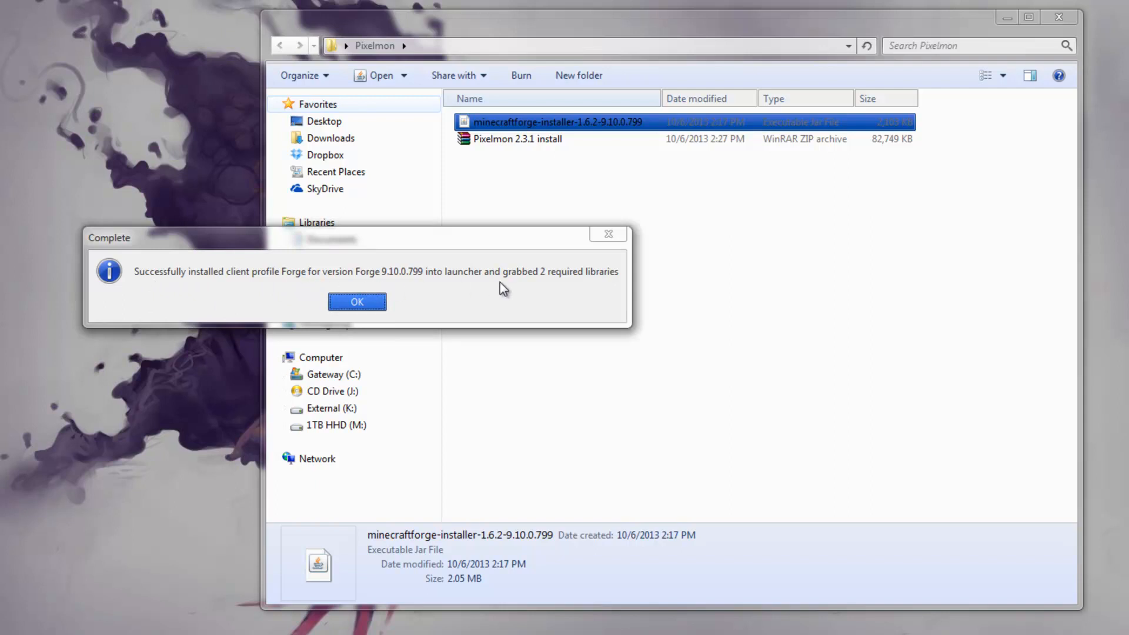
pyautogui.click(356, 302)
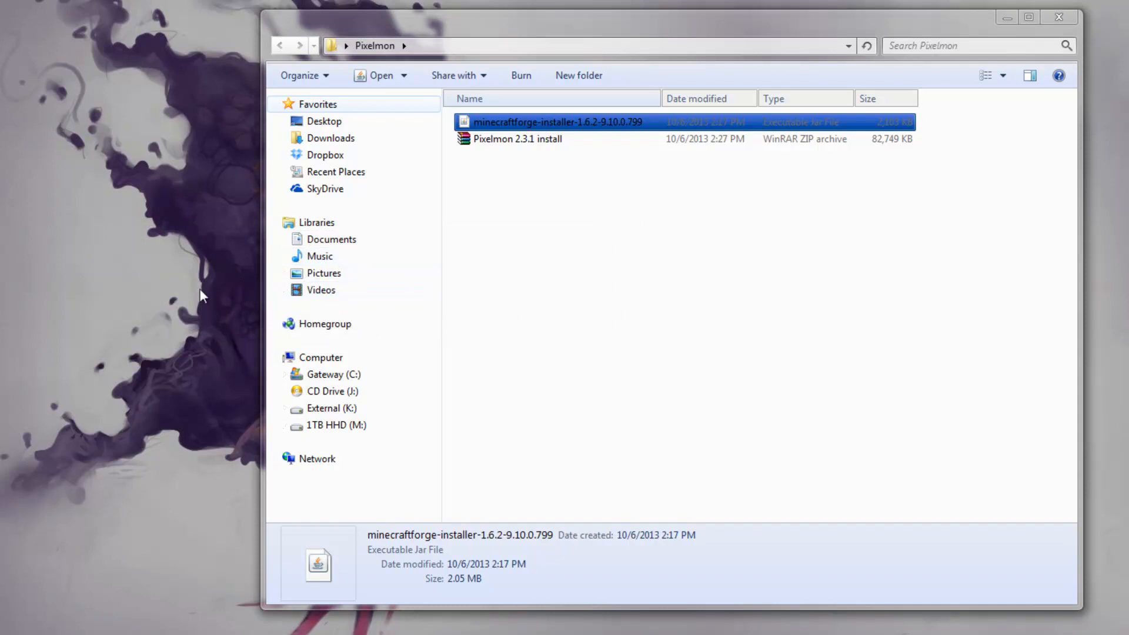
pyautogui.moveTo(195, 286)
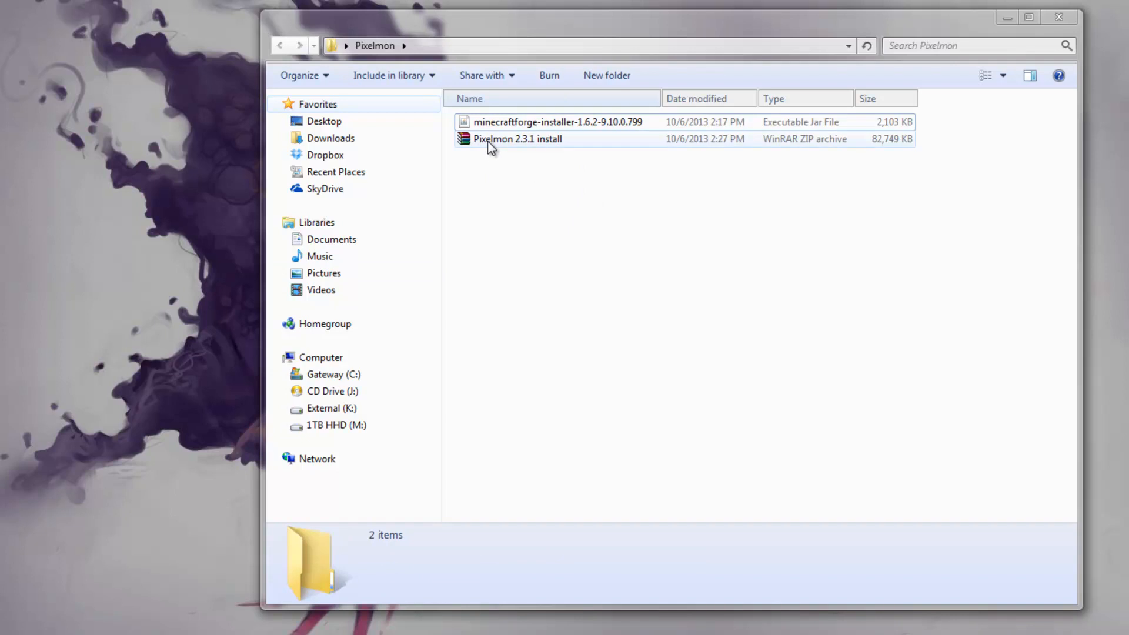
# Step: Extract the Pixelmon 2.3.1 install archive into a 'Pixelmon 2.3.1 install' folder
pyautogui.rightClick(517, 139)
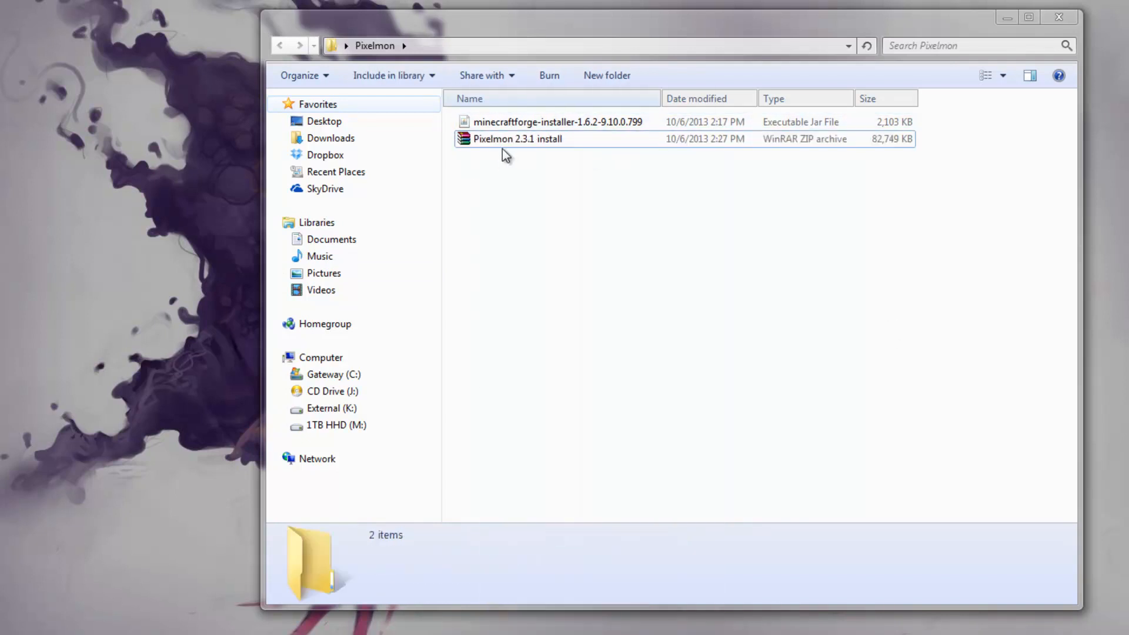
pyautogui.rightClick(516, 138)
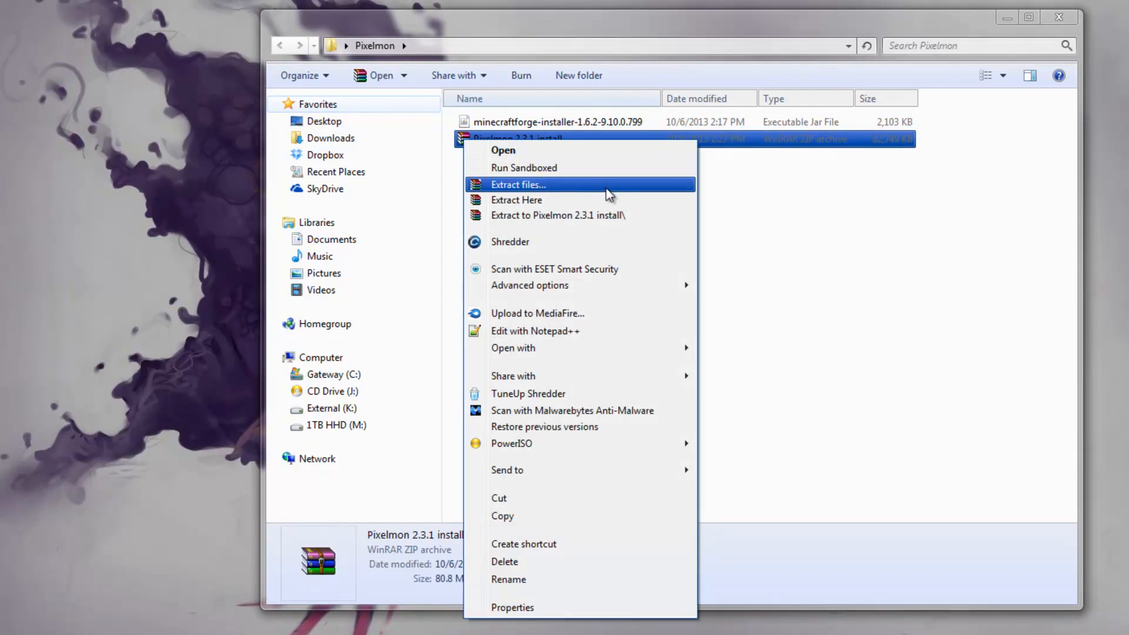
pyautogui.moveTo(572, 215)
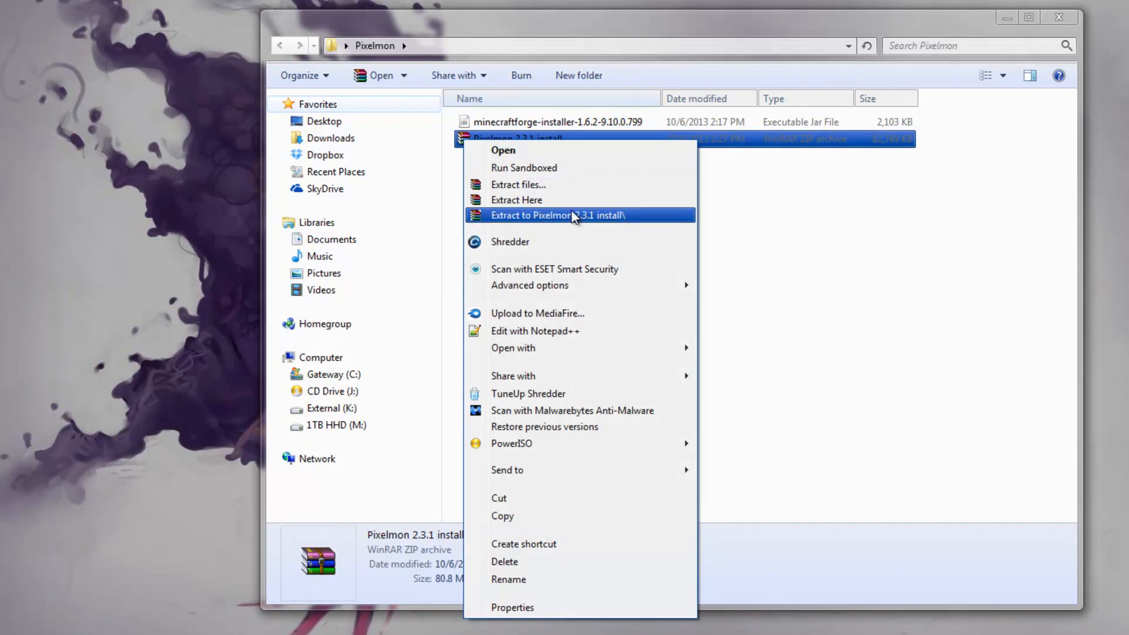
pyautogui.click(557, 215)
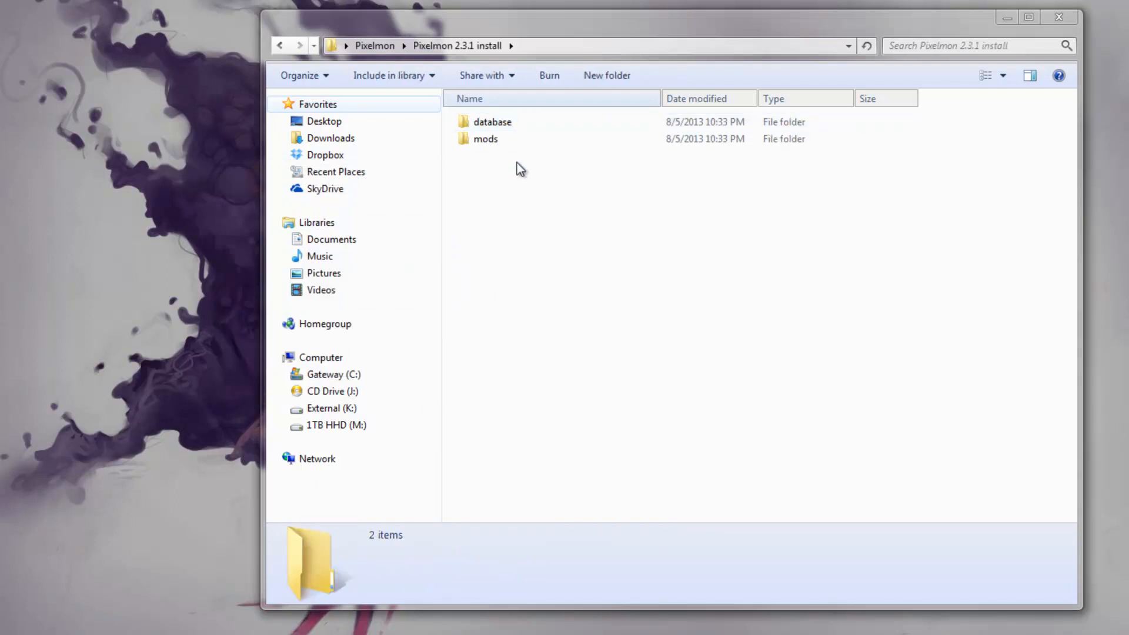
pyautogui.moveTo(434, 317)
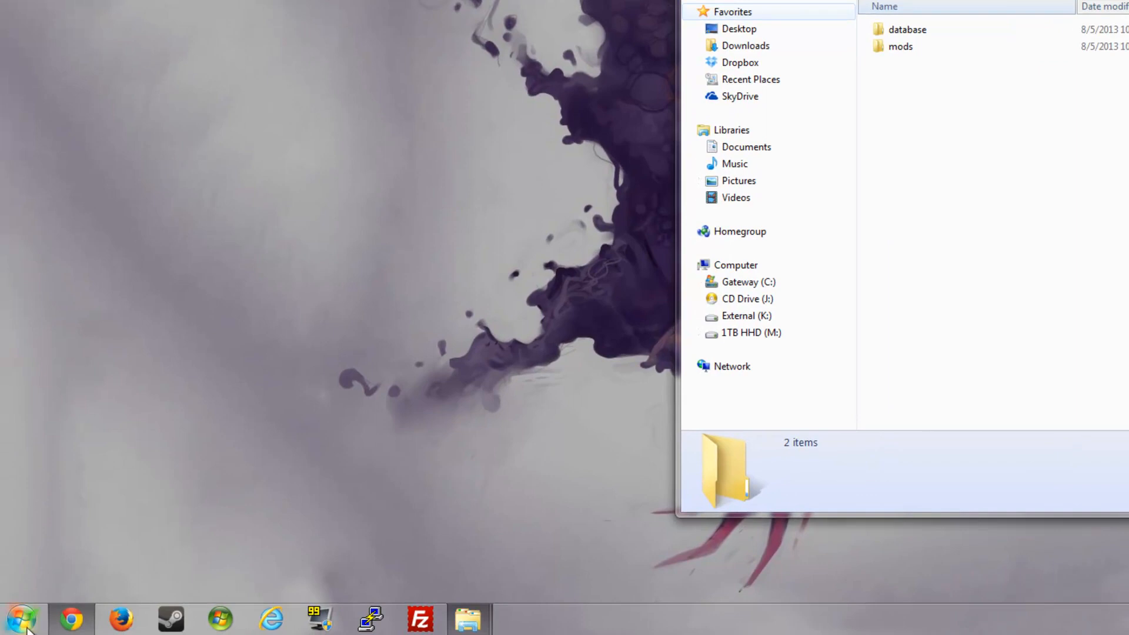
# Step: Search %appdata% and open the Roaming .minecraft folder
pyautogui.click(20, 618)
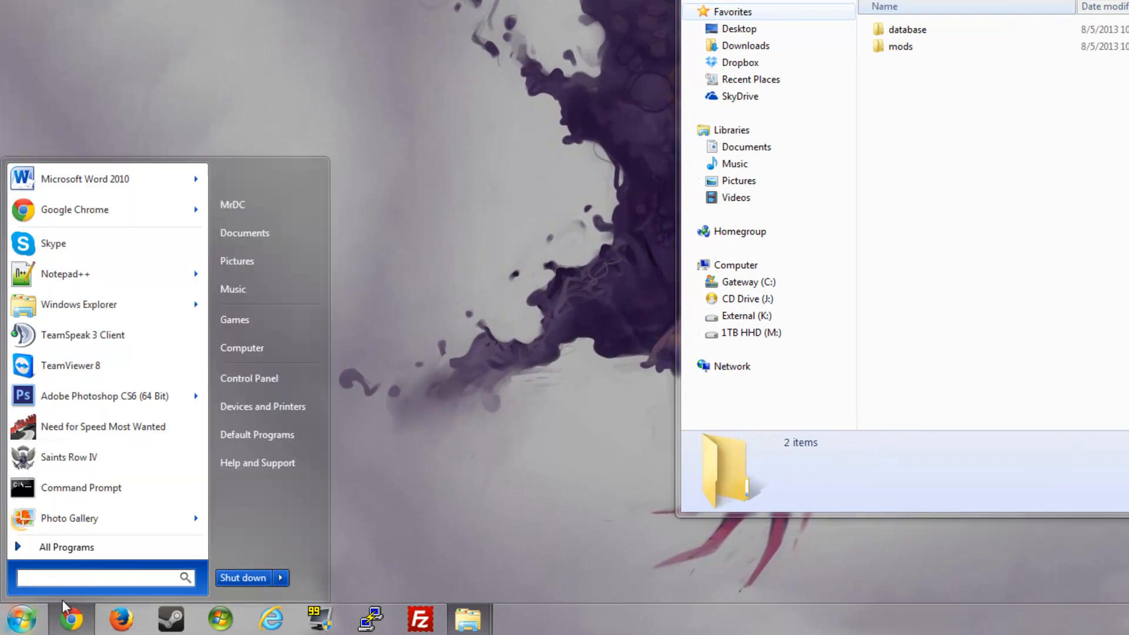
pyautogui.write('%app')
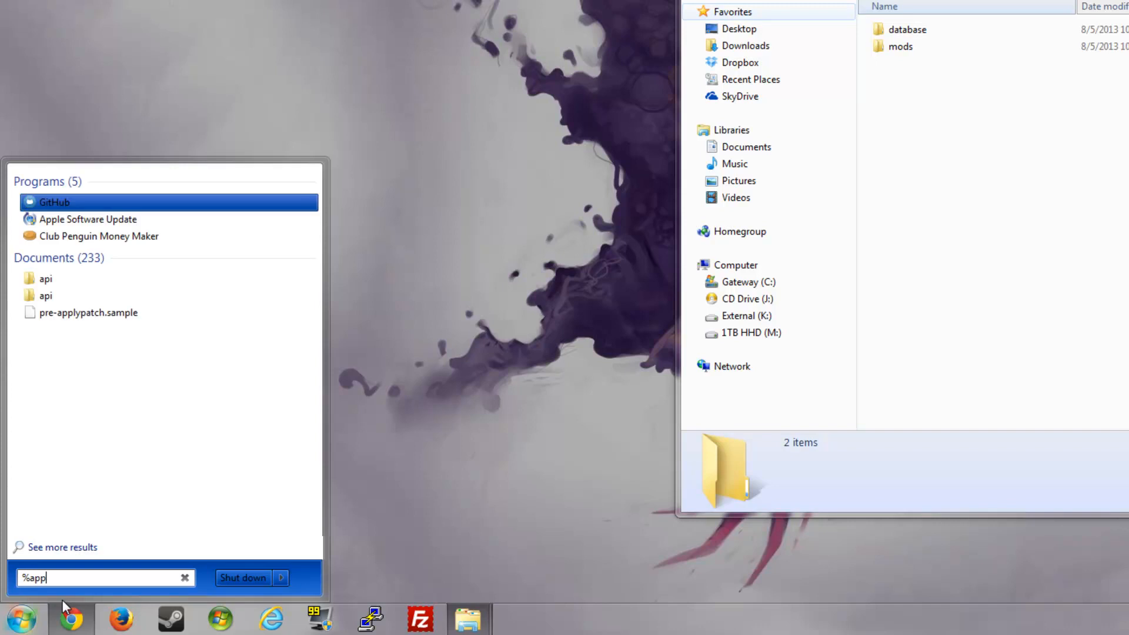
pyautogui.write('data')
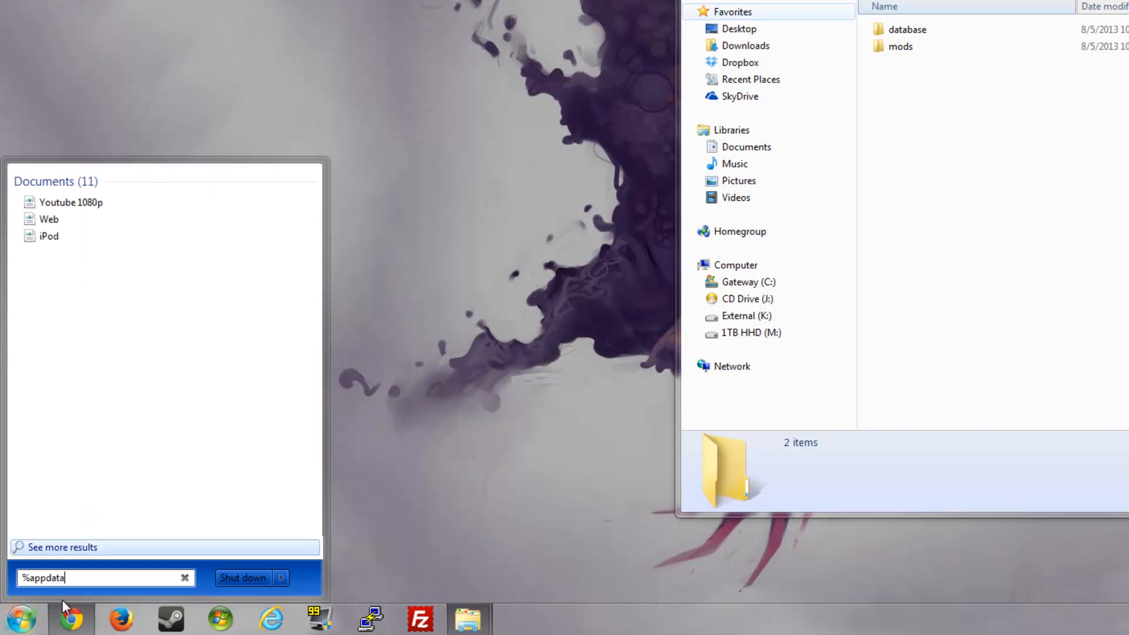
pyautogui.write('$')
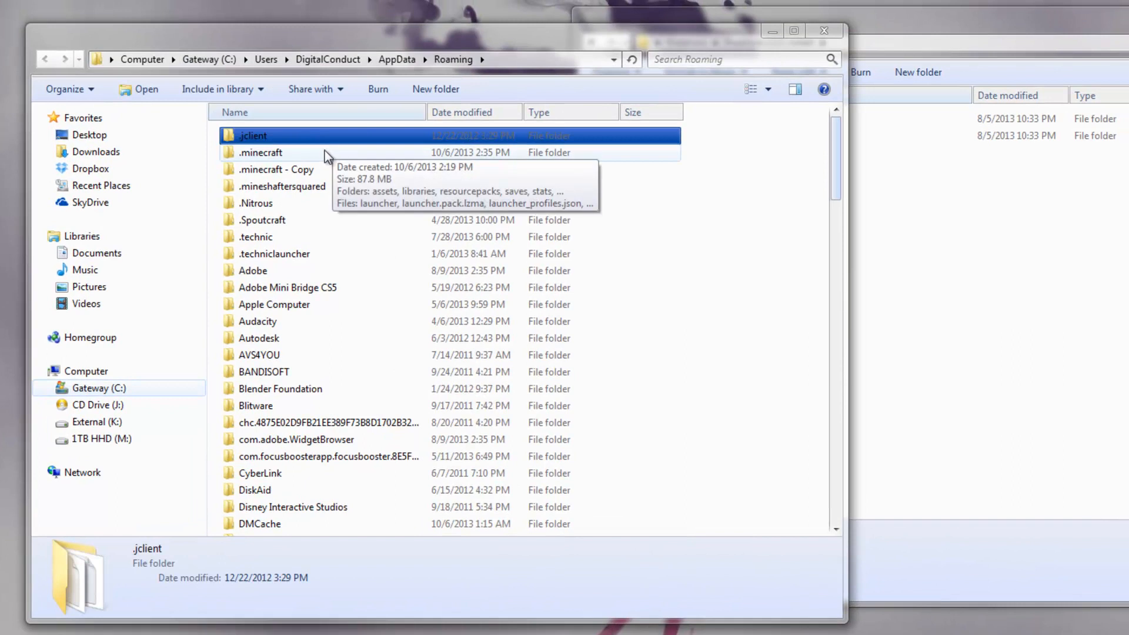
pyautogui.click(260, 151)
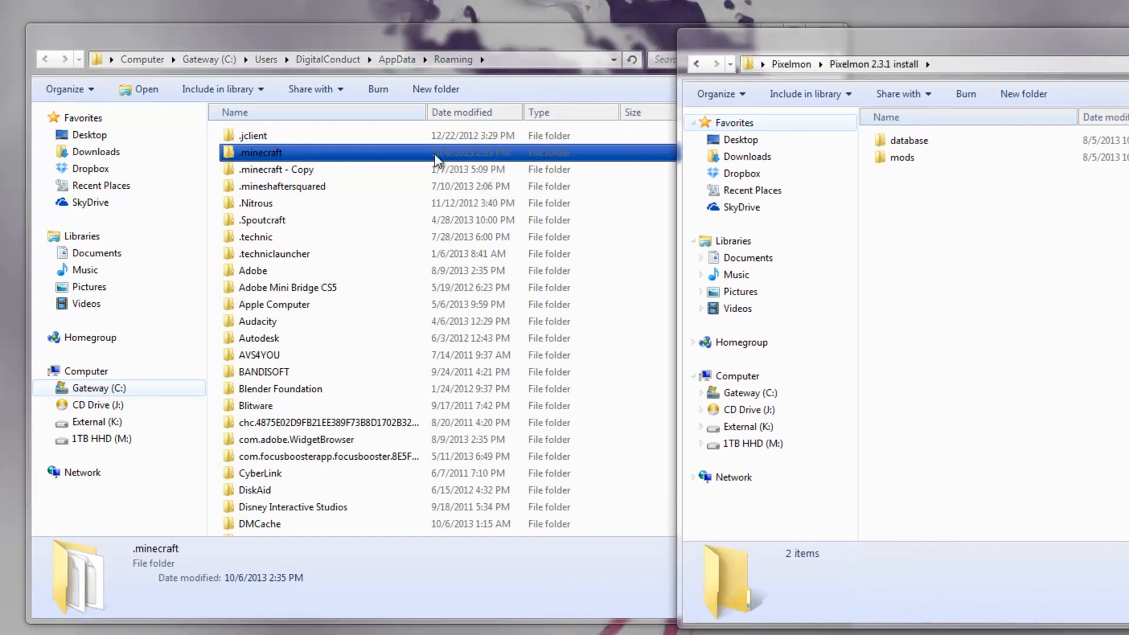
pyautogui.doubleClick(259, 152)
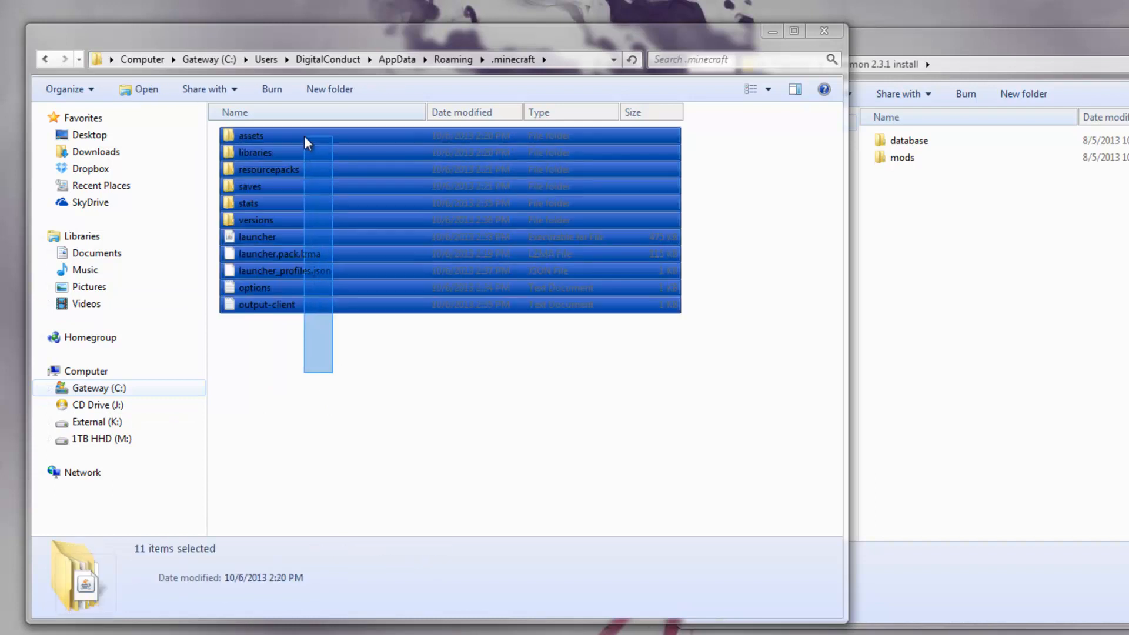
# Step: Move the database and mods folders from Pixelmon 2.3.1 install into .minecraft
pyautogui.click(928, 194)
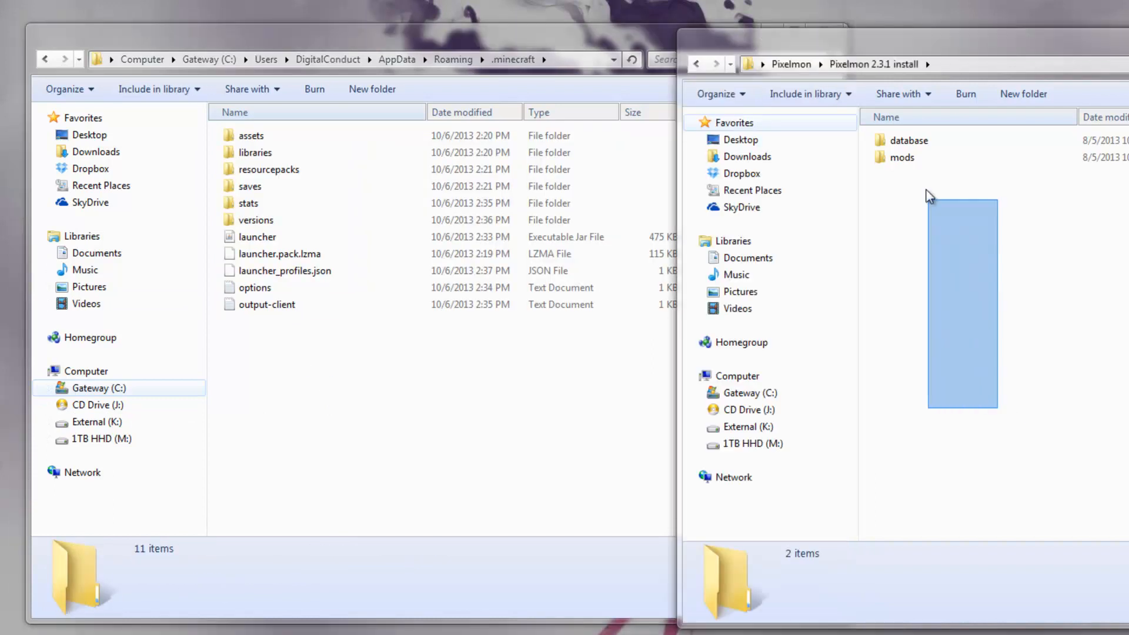
pyautogui.click(695, 64)
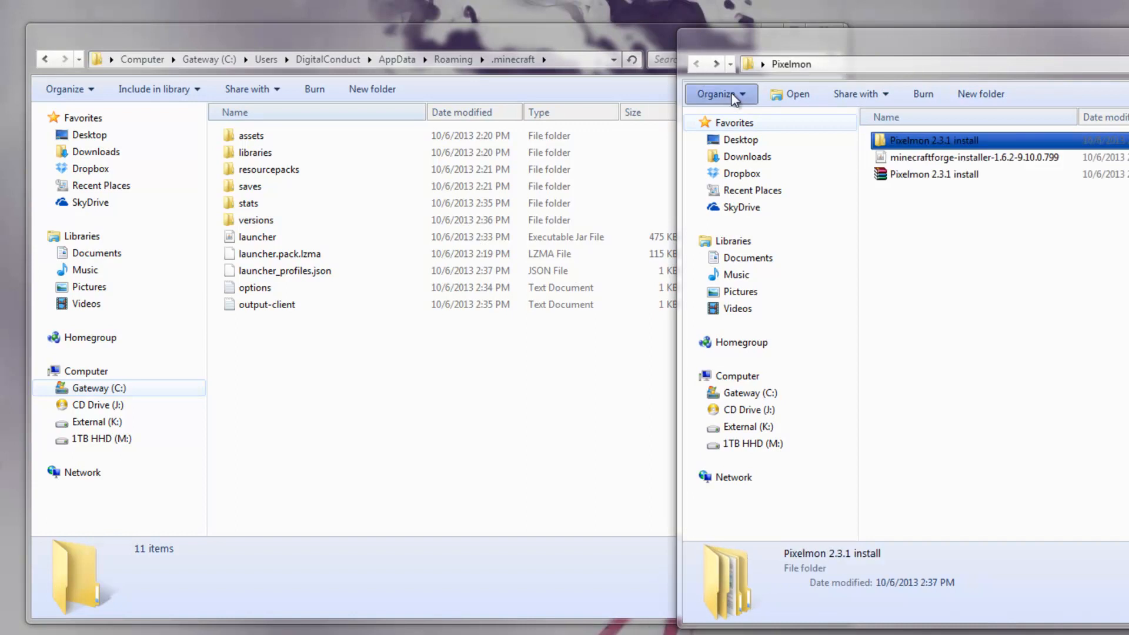
pyautogui.doubleClick(933, 140)
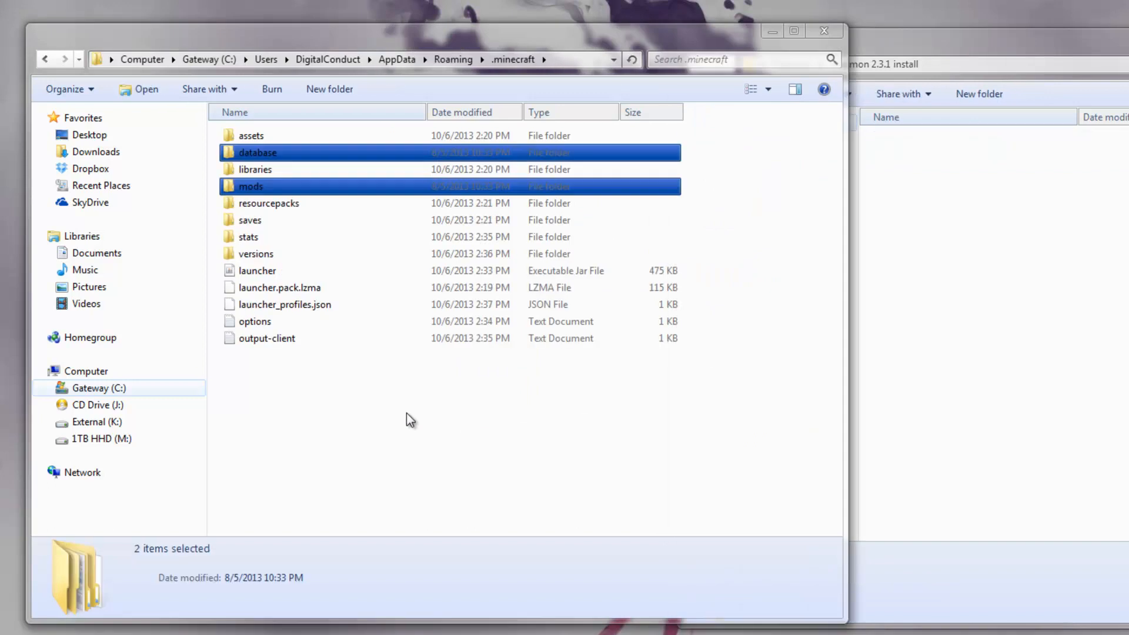
pyautogui.click(491, 411)
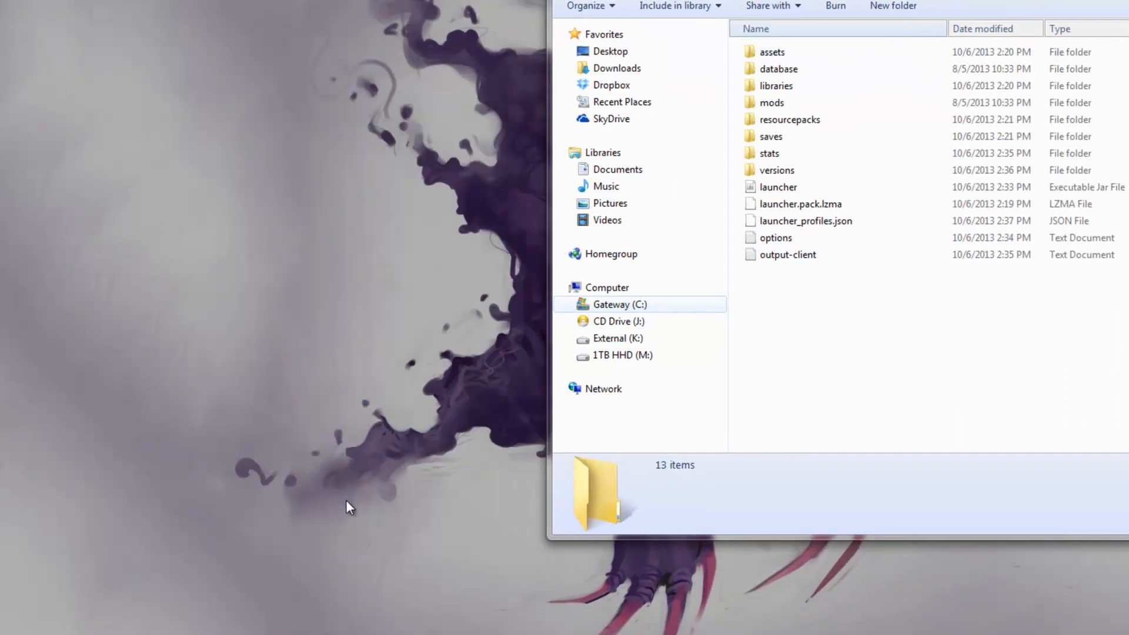
pyautogui.rightClick(349, 508)
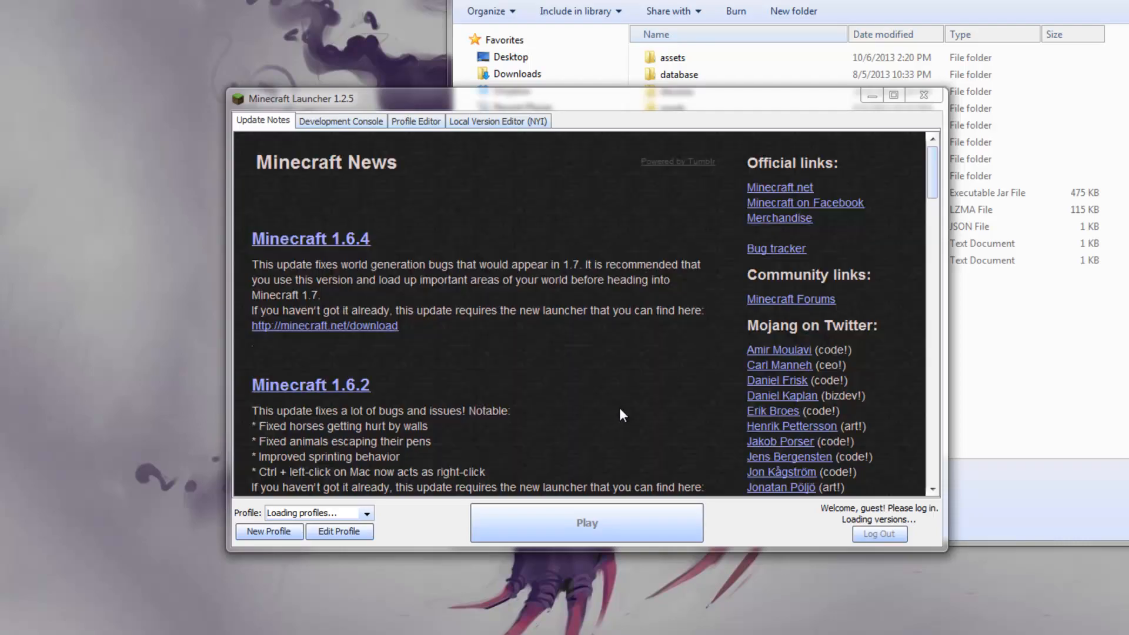
pyautogui.click(366, 512)
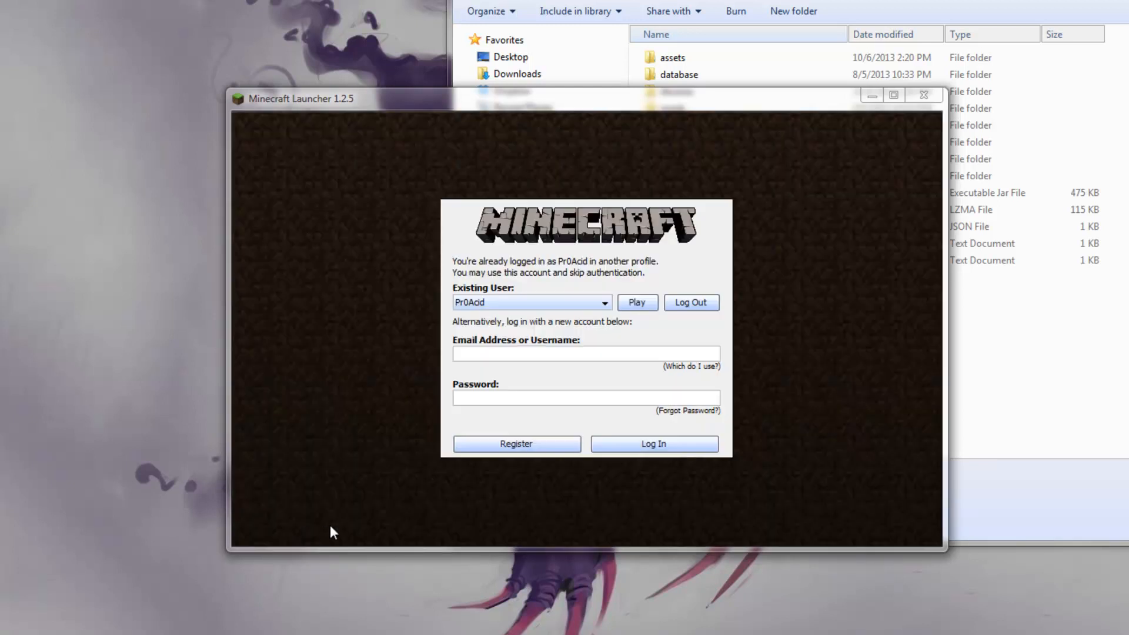
pyautogui.click(584, 353)
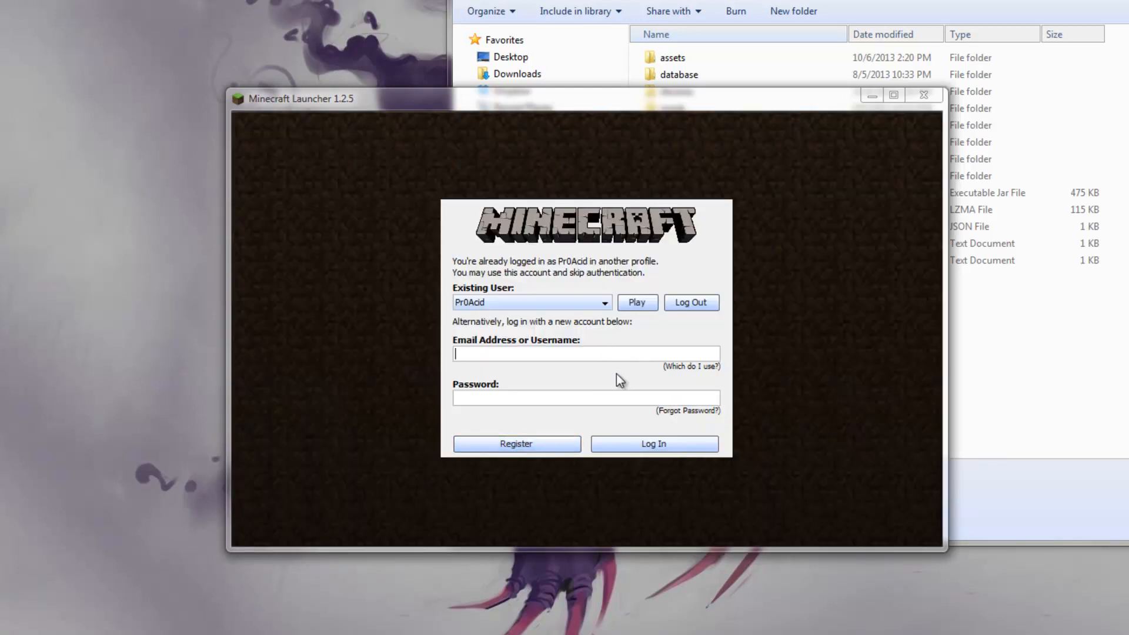
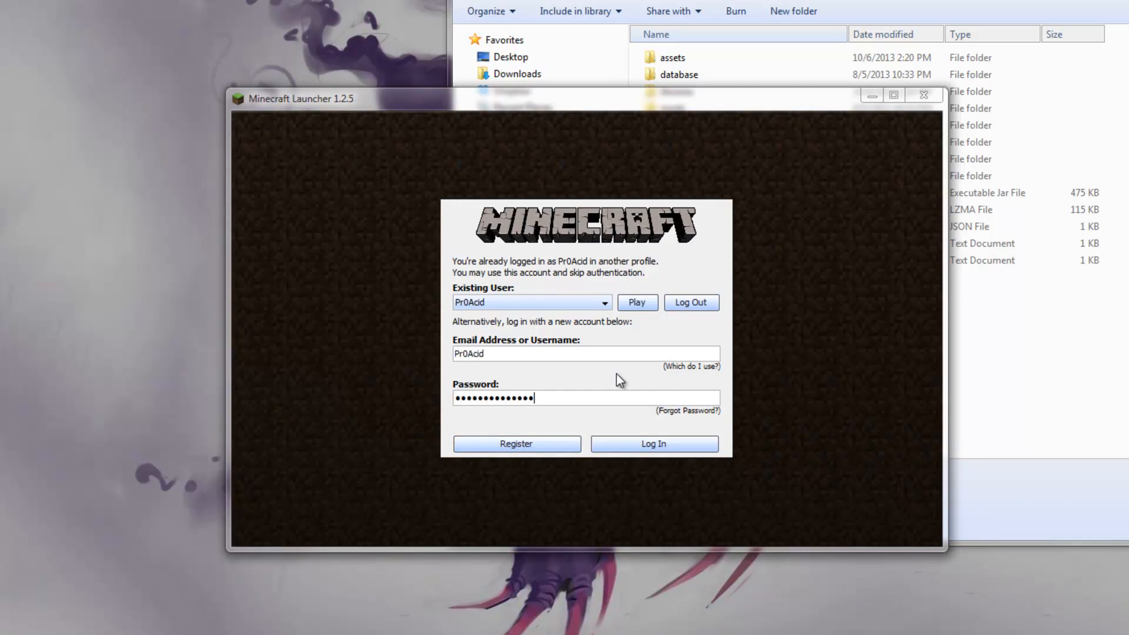
pyautogui.click(651, 443)
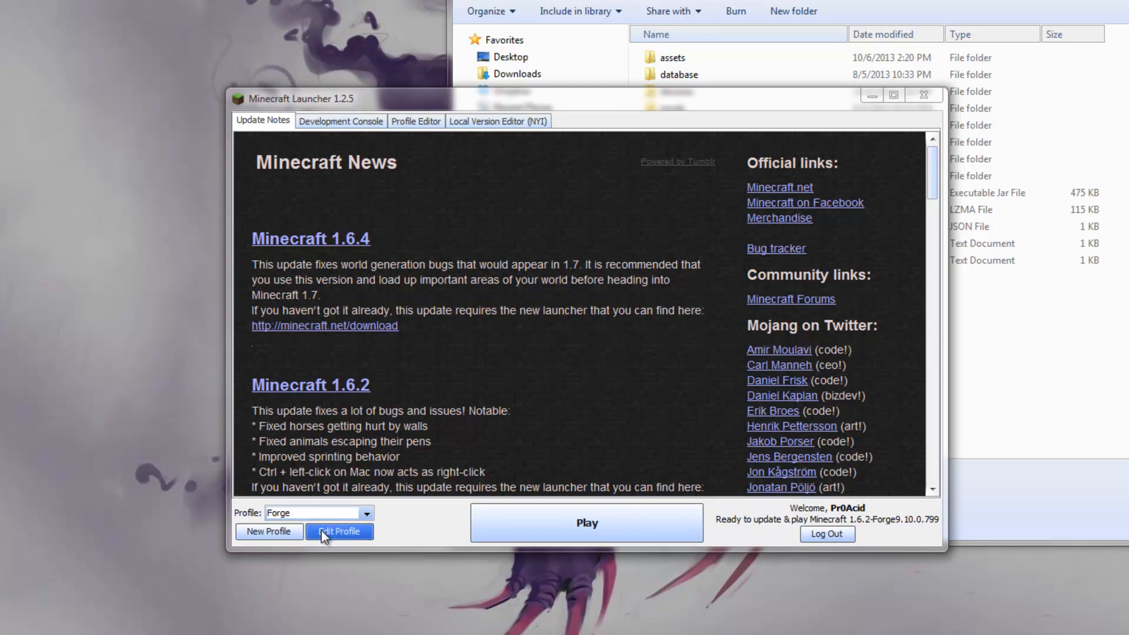
# Step: Rename the Forge profile to Pixelmon and enable a custom window resolution
pyautogui.click(339, 531)
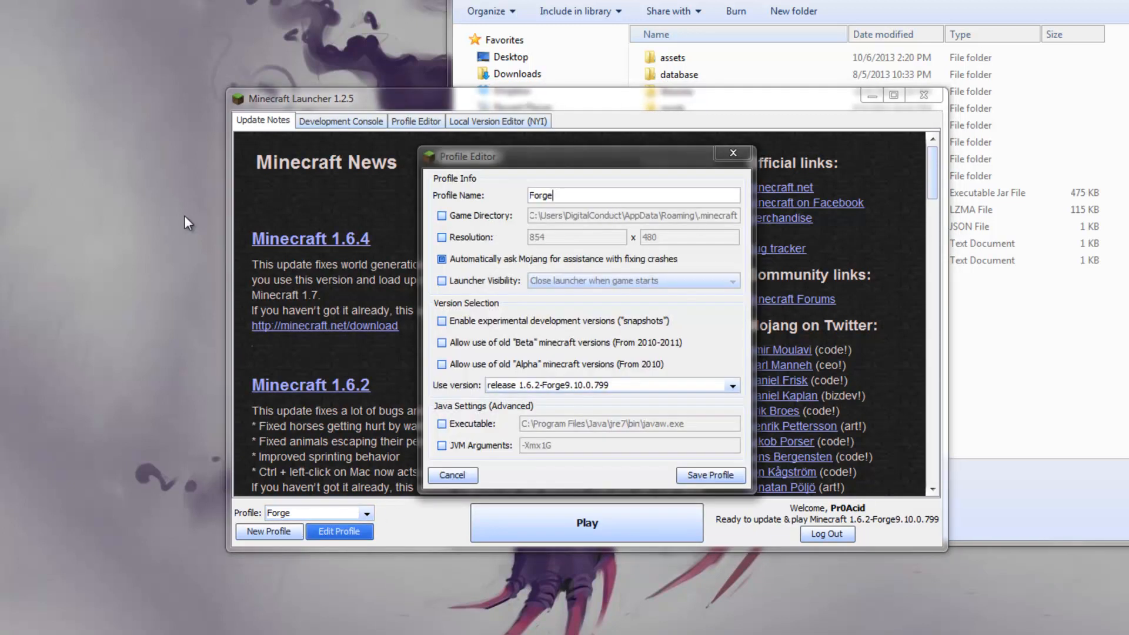
pyautogui.write('Pix')
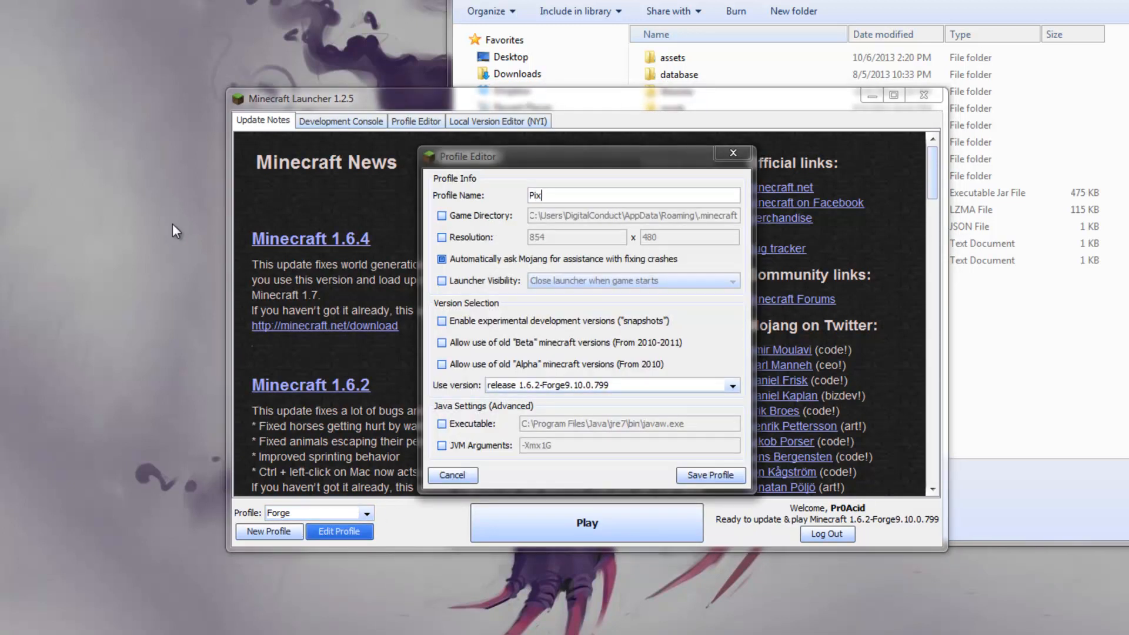
pyautogui.write('elmon')
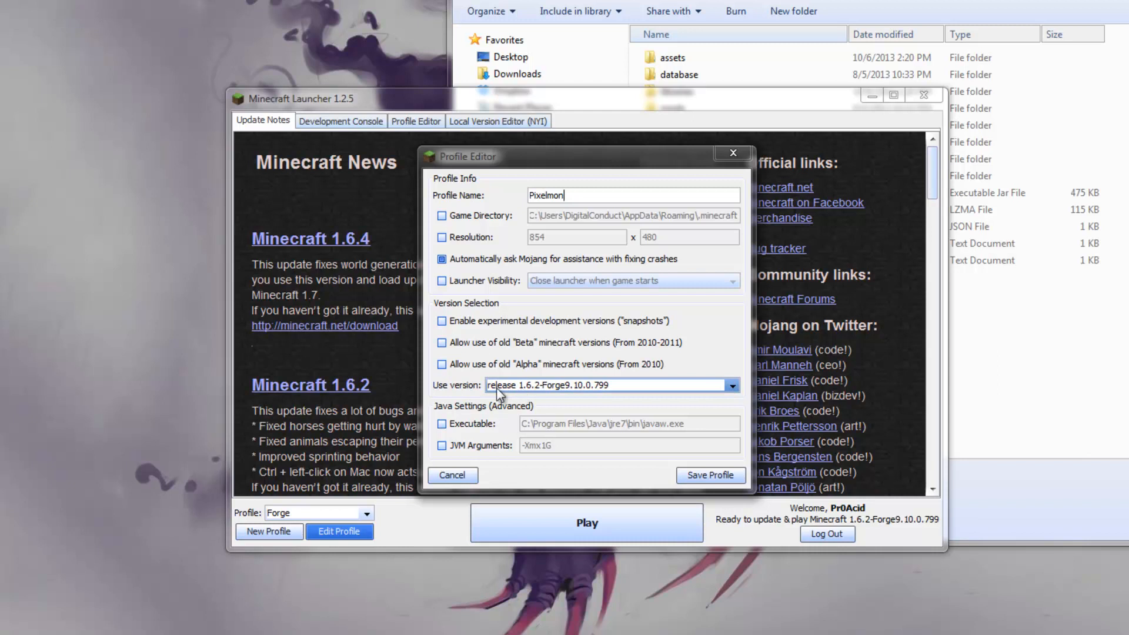
pyautogui.moveTo(520, 394)
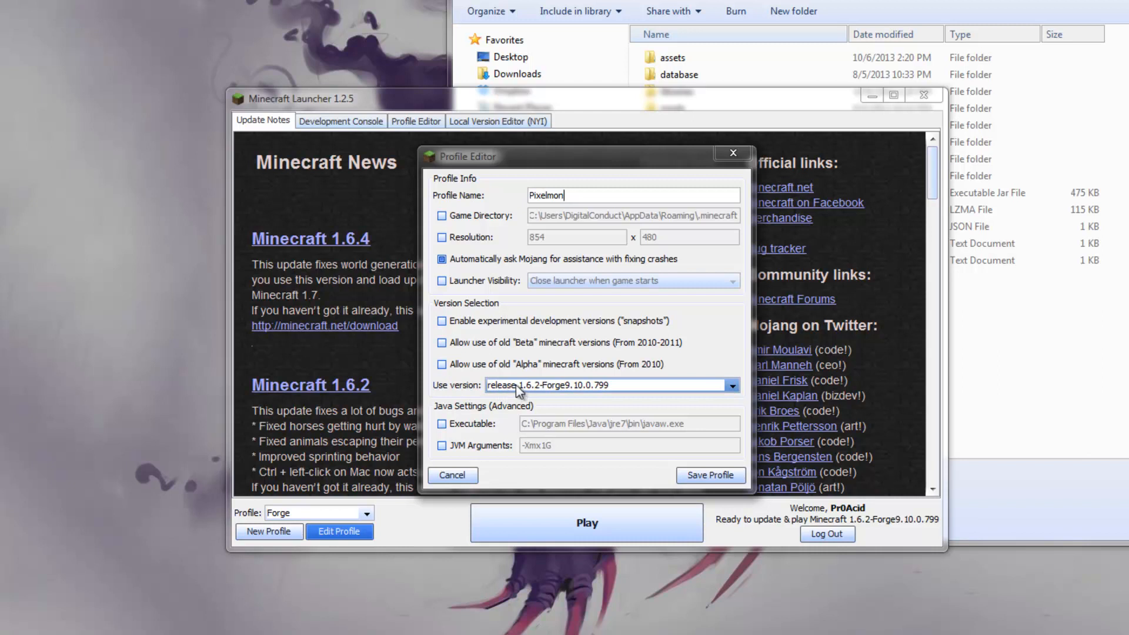
pyautogui.click(442, 237)
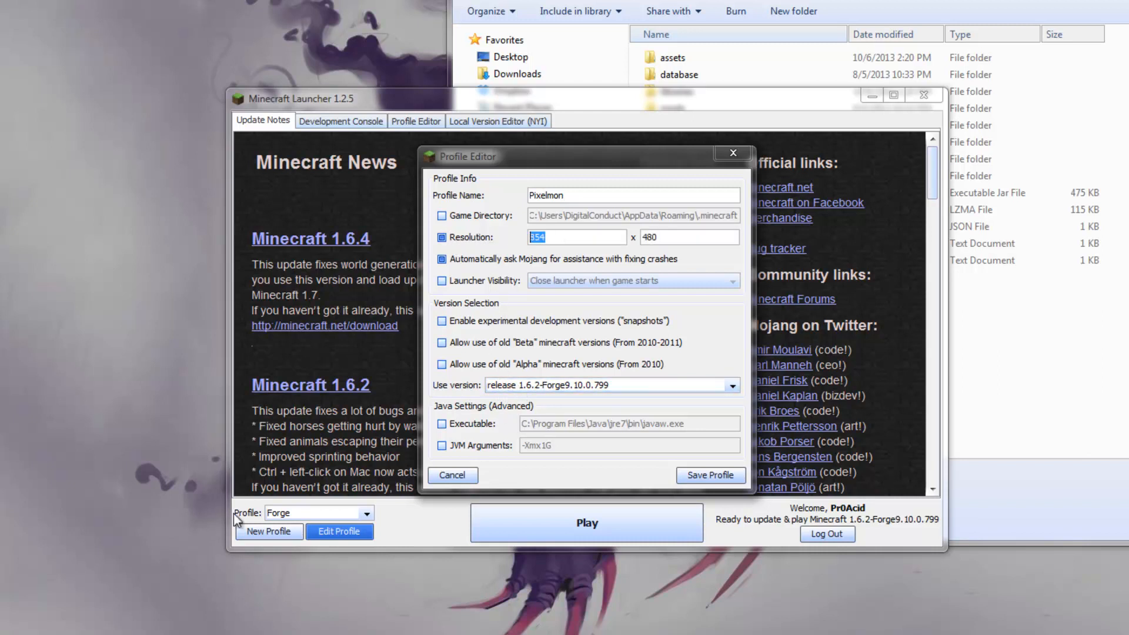
pyautogui.write('120-')
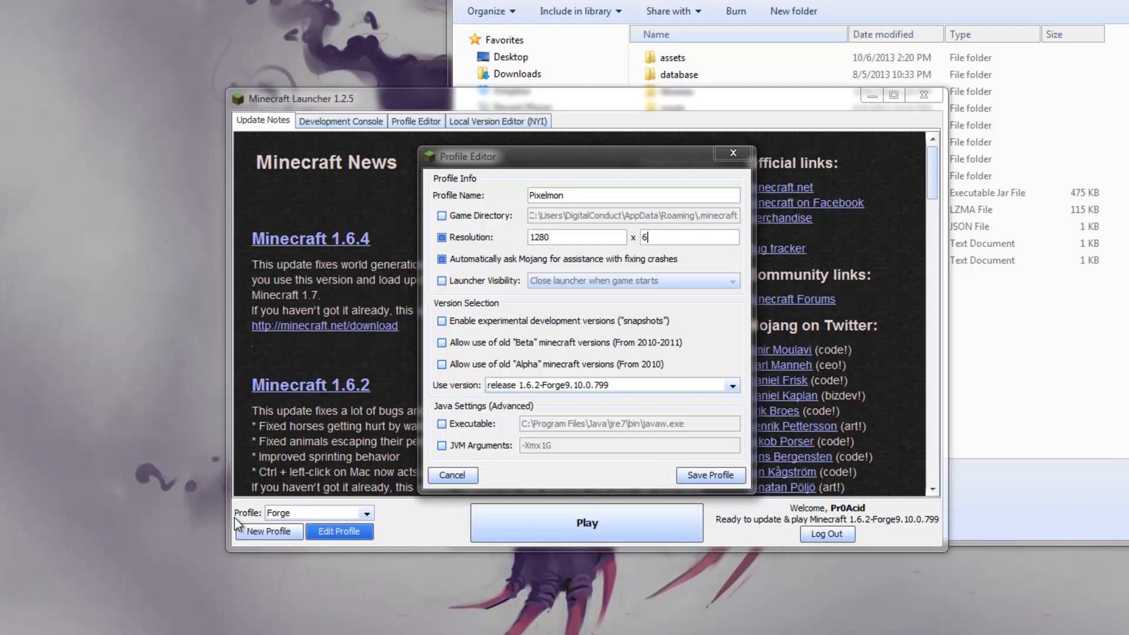
pyautogui.write('20')
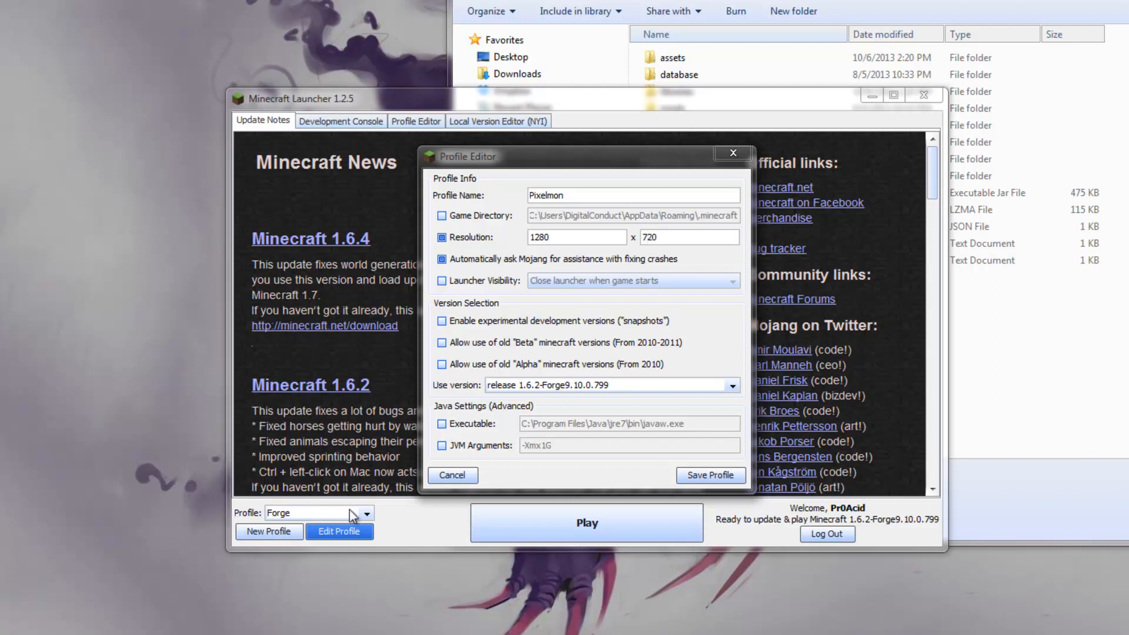
# Step: Enable 2 GB Java memory arguments, save the profile, and launch the game
pyautogui.click(442, 445)
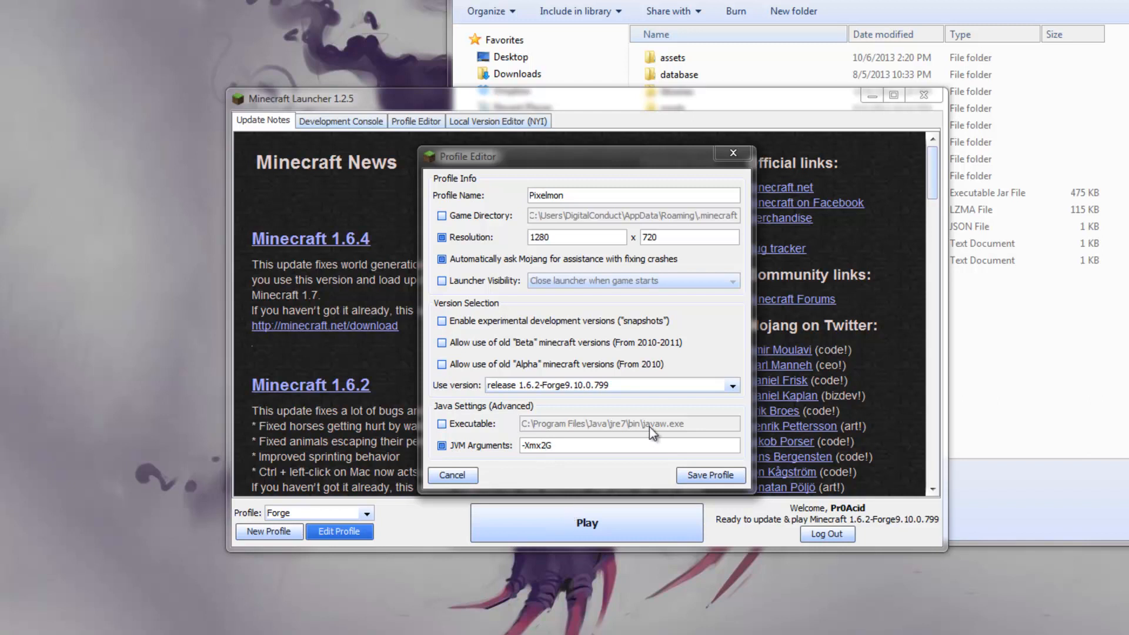
pyautogui.click(709, 475)
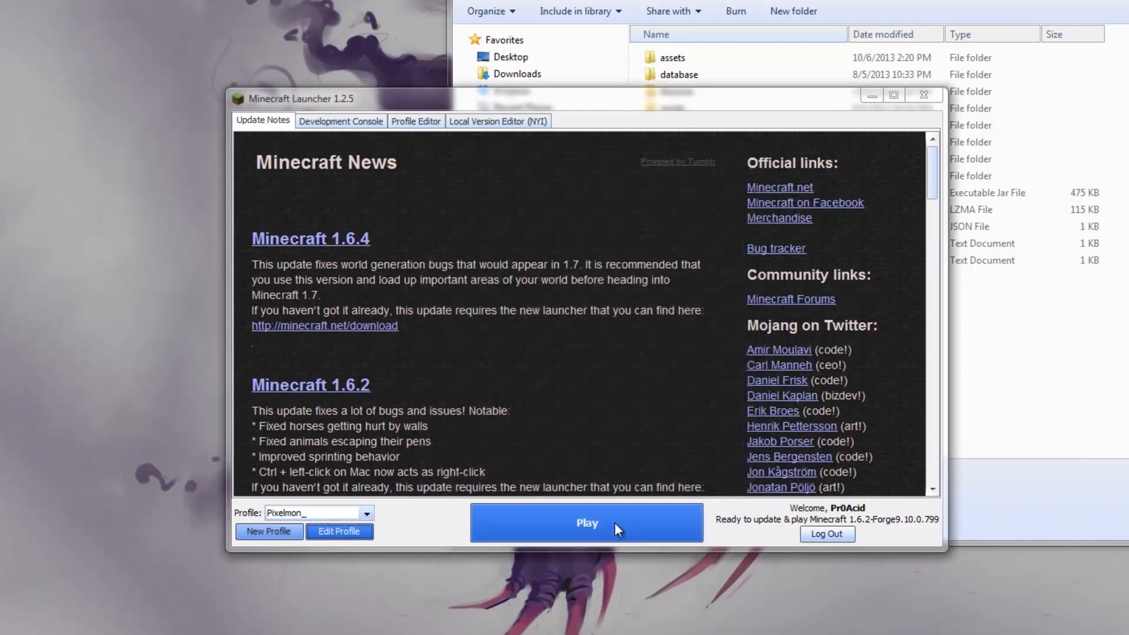
pyautogui.click(586, 523)
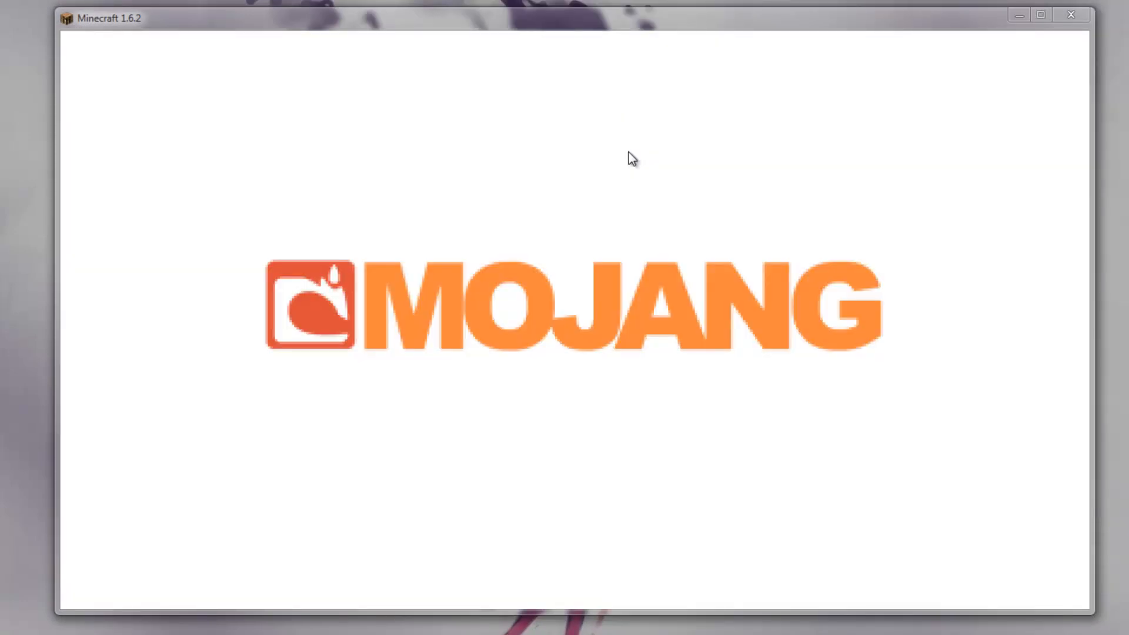
pyautogui.moveTo(590, 170)
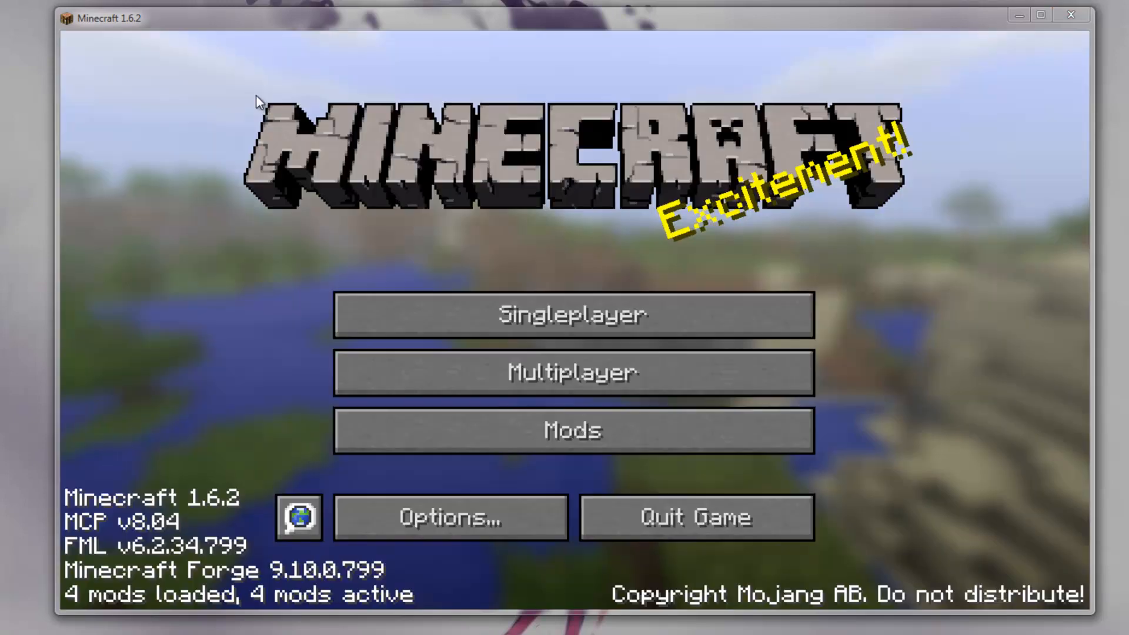
# Step: Set GUI Scale to Normal and Performance to Max FPS, then exit the options
pyautogui.click(449, 517)
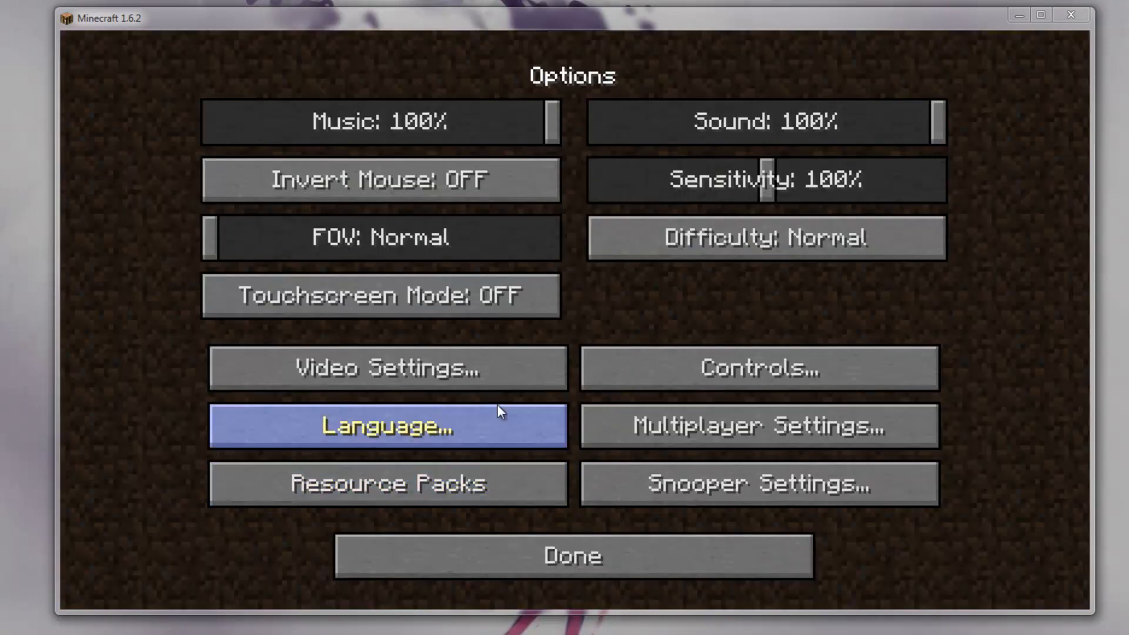
pyautogui.click(387, 367)
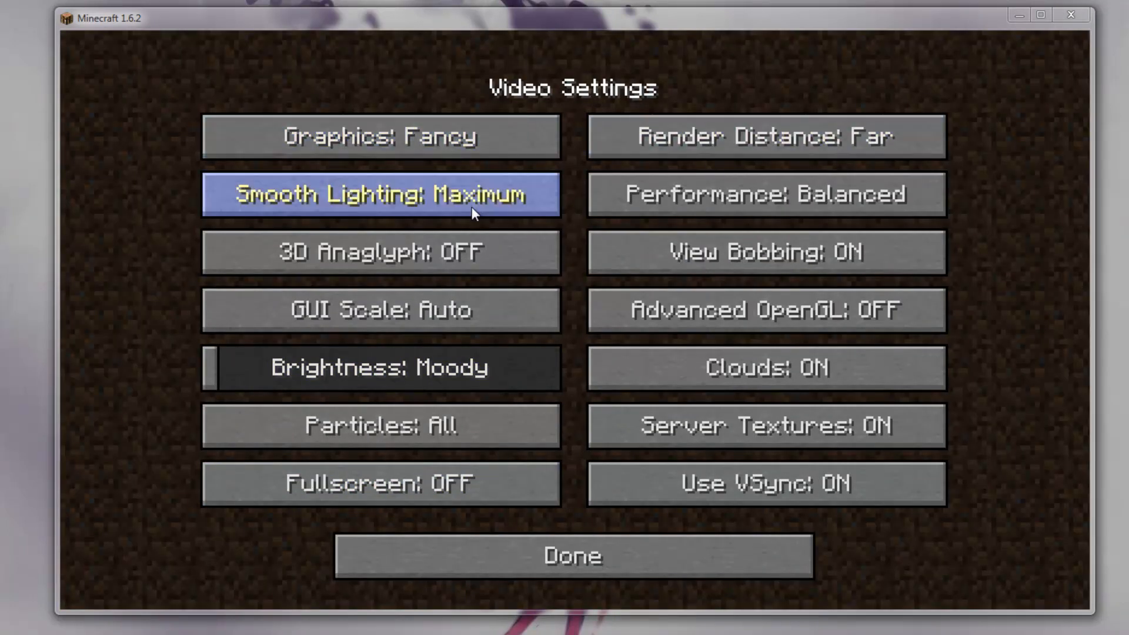
pyautogui.click(380, 193)
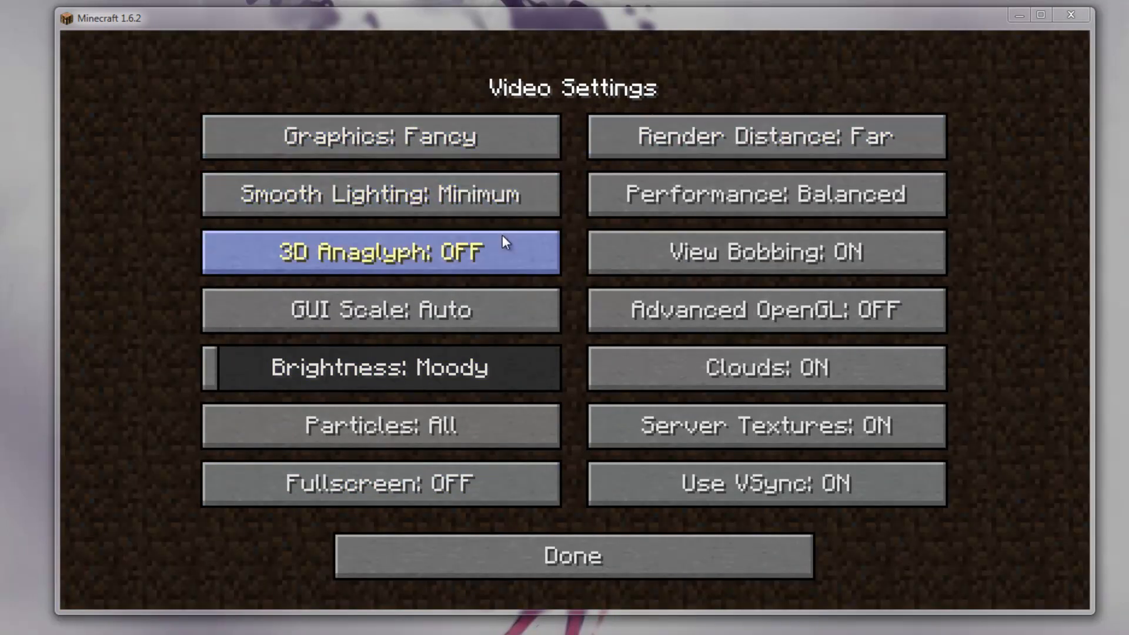
pyautogui.click(379, 310)
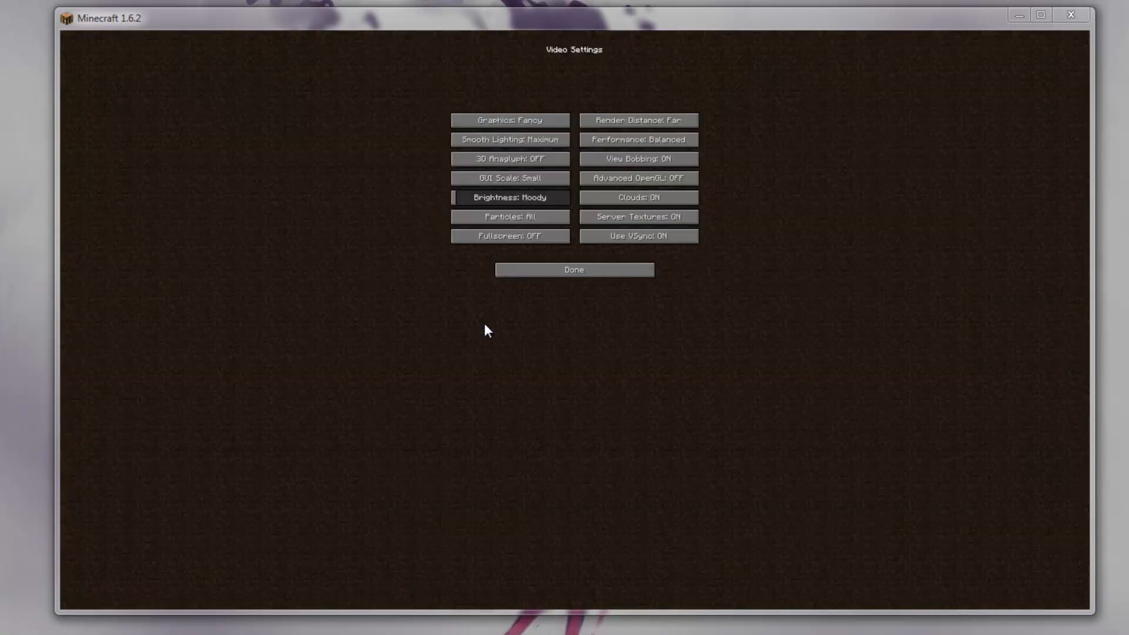
pyautogui.click(510, 178)
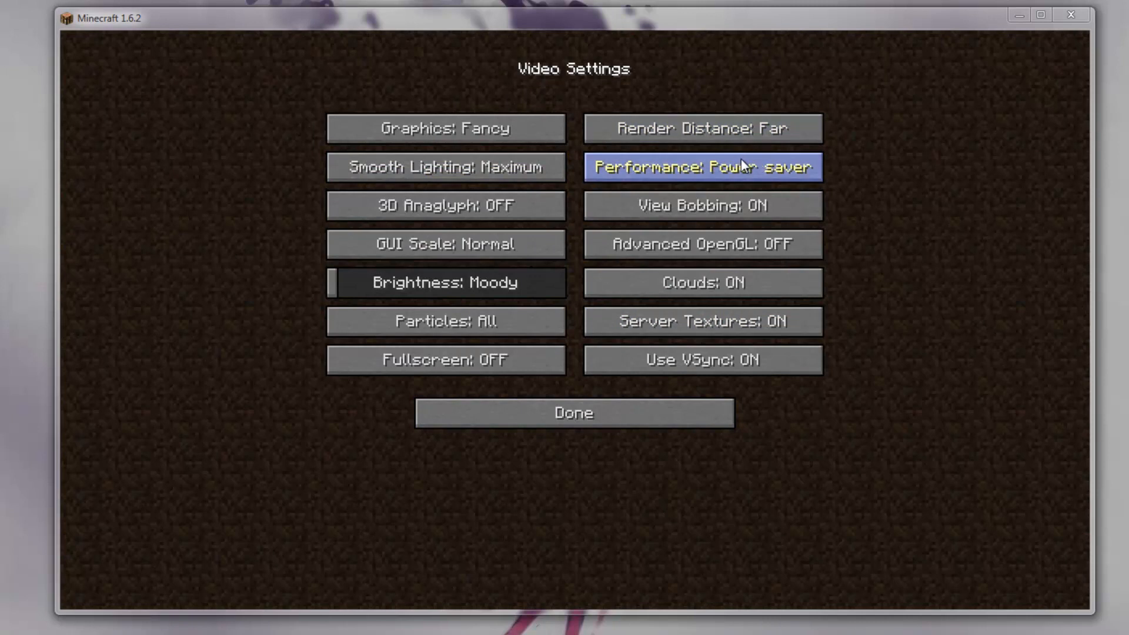
pyautogui.click(702, 167)
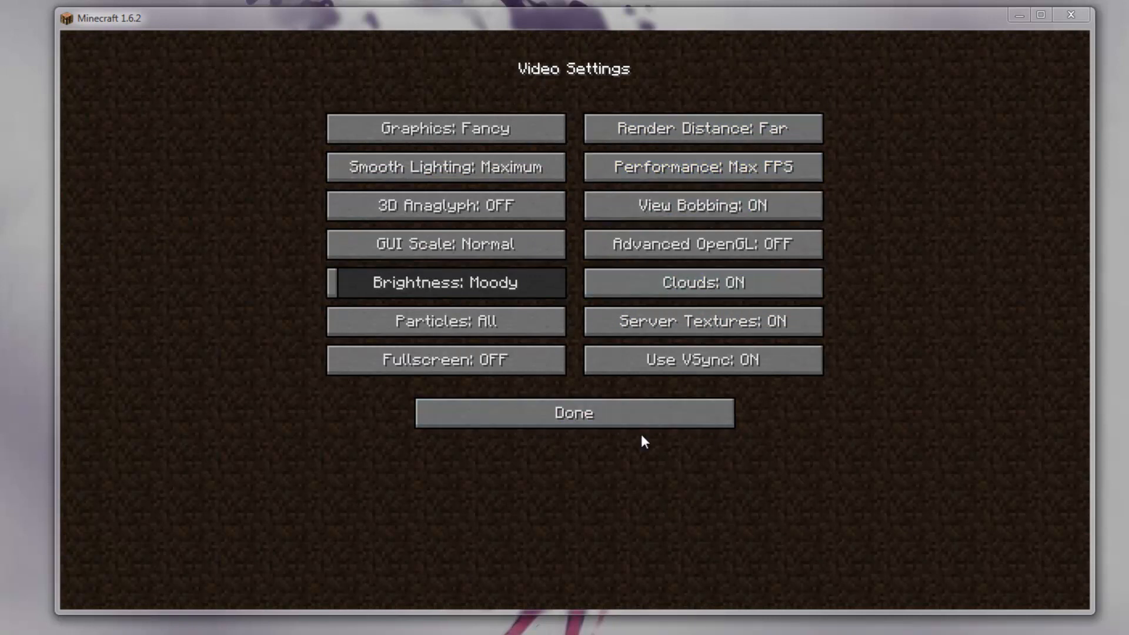
pyautogui.click(572, 413)
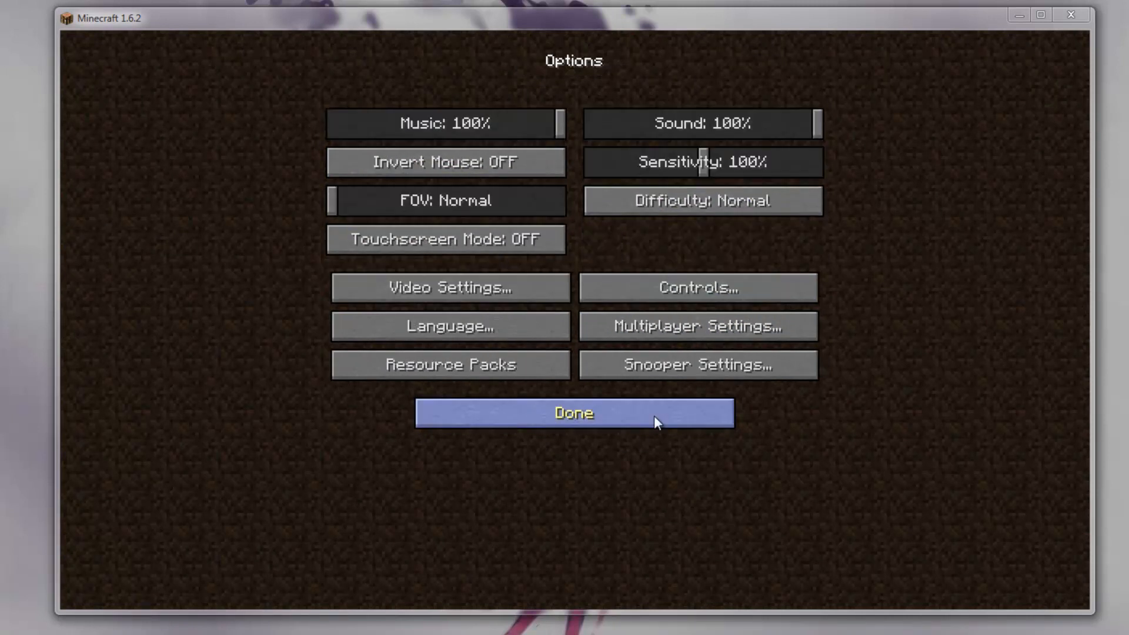
pyautogui.click(574, 413)
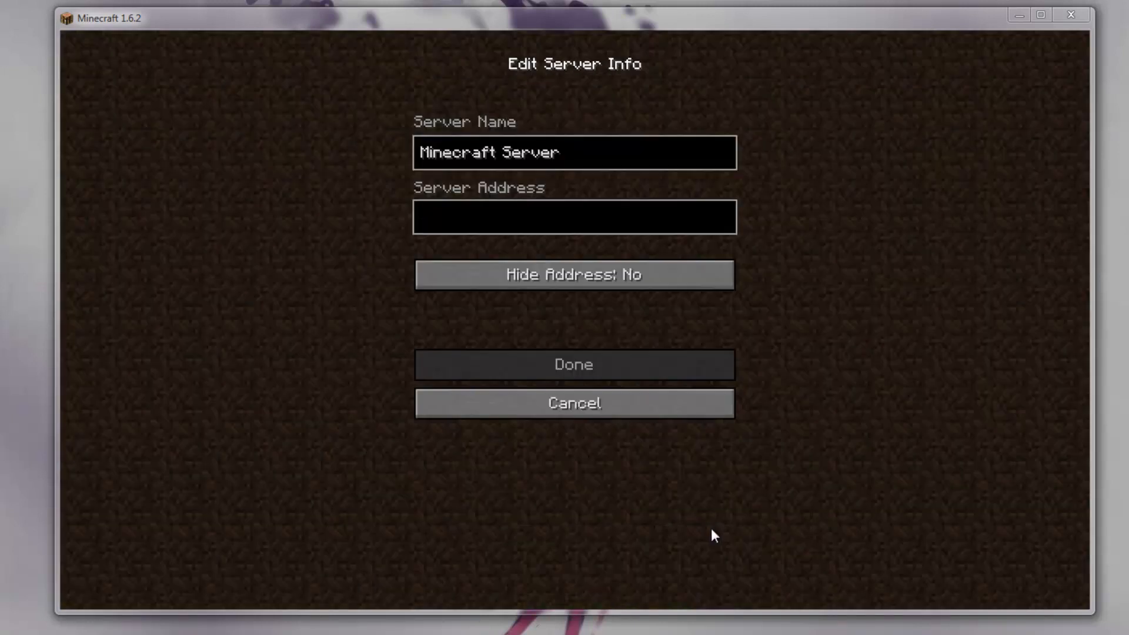
# Step: Enter server address pixelmon.craftrealms.com and save the new server entry
pyautogui.click(574, 215)
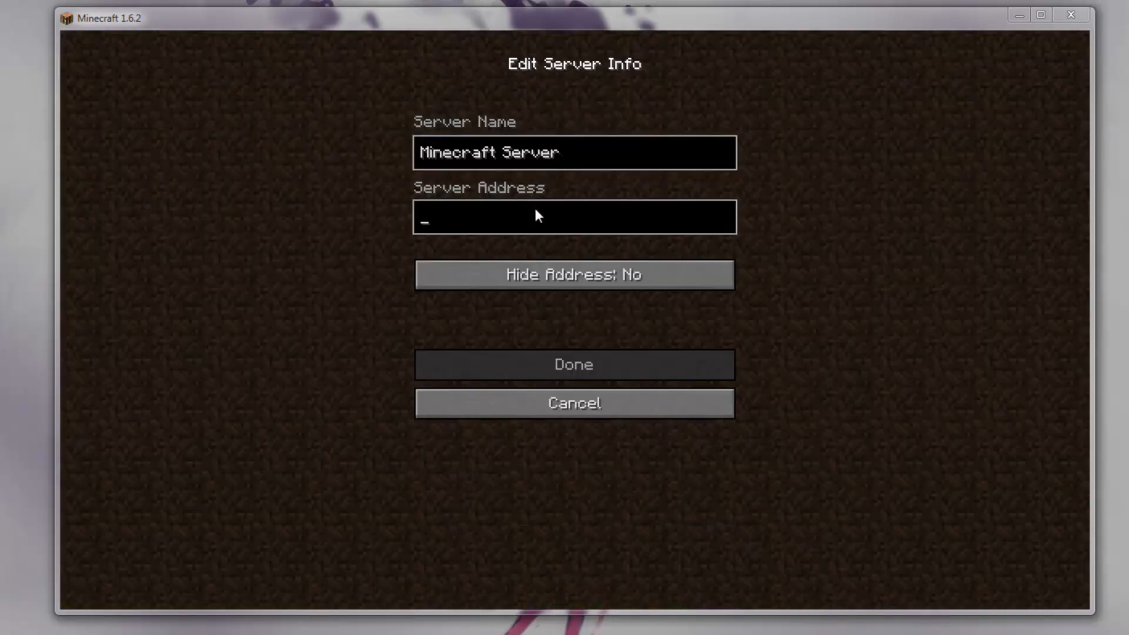
pyautogui.write('pixe')
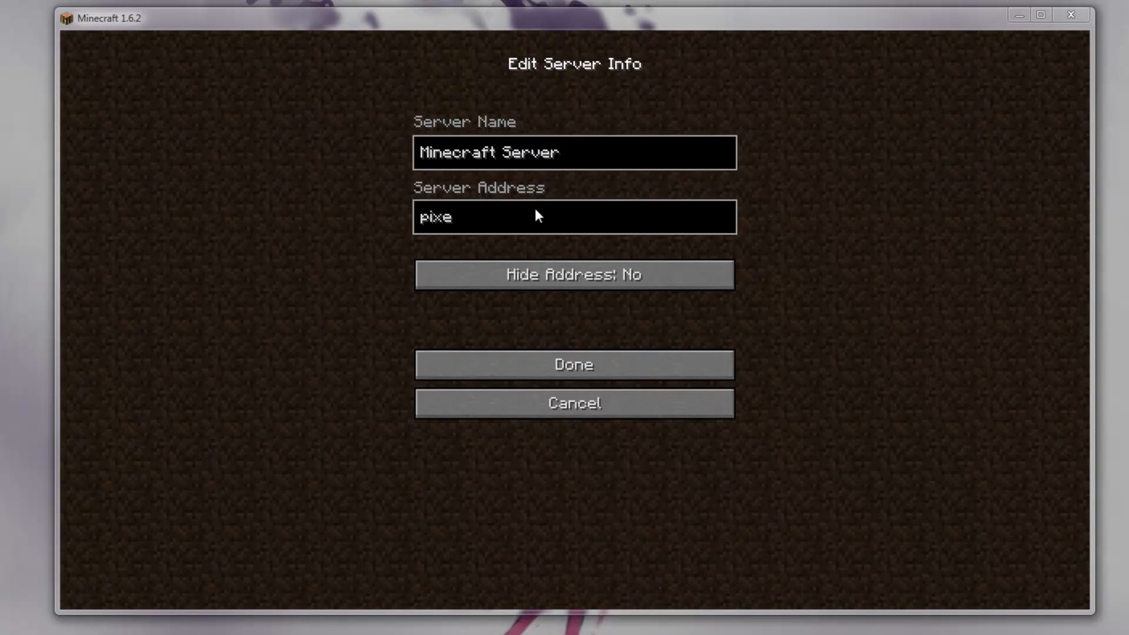
pyautogui.write('lmon.c')
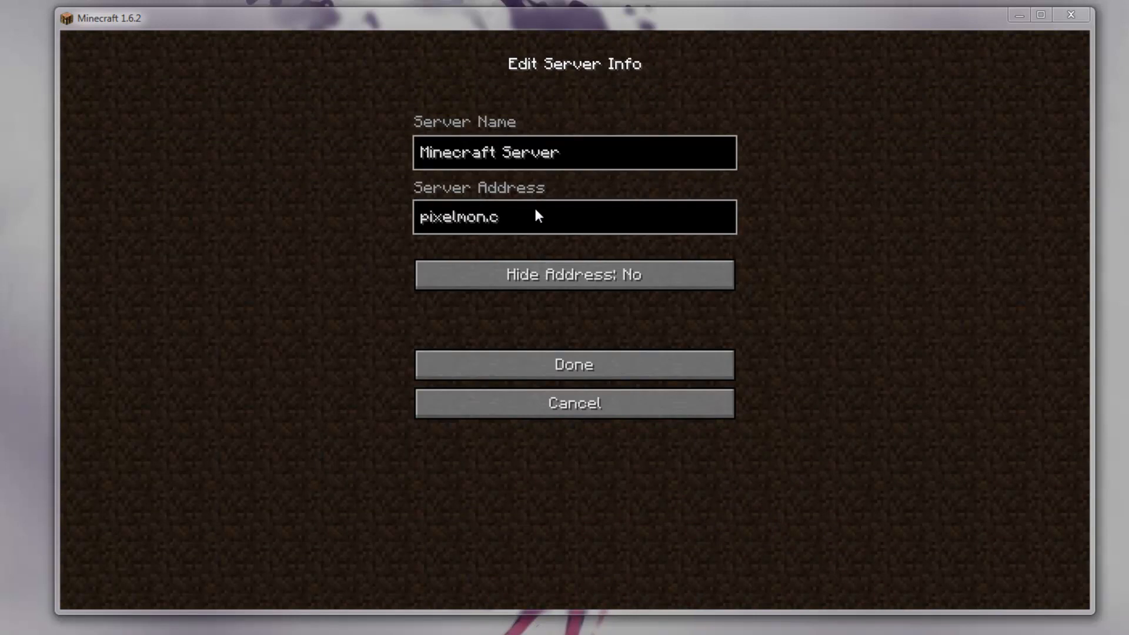
pyautogui.write('raftrealms.com')
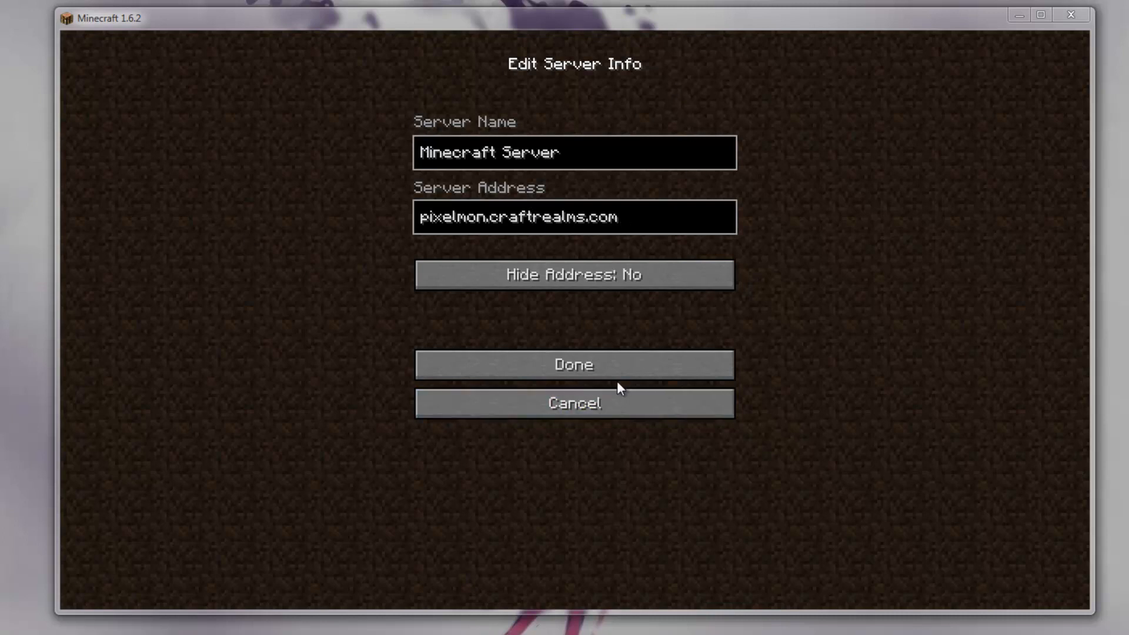
pyautogui.click(573, 364)
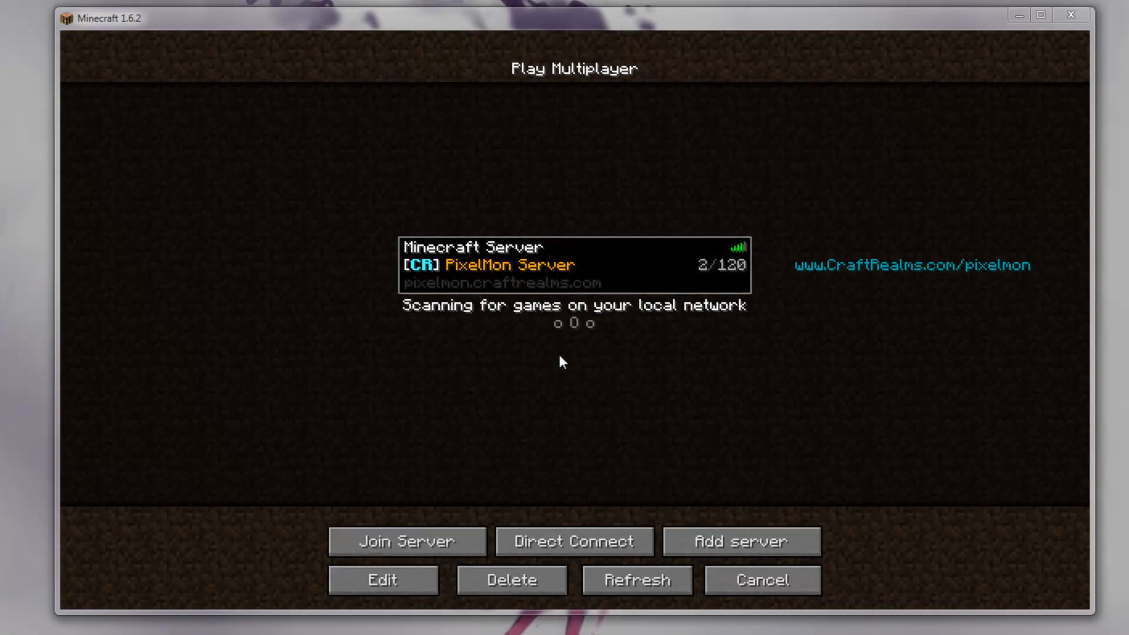
# Step: Join the PixelMon Server, disconnect via the Esc menu, and reopen Multiplayer
pyautogui.click(406, 541)
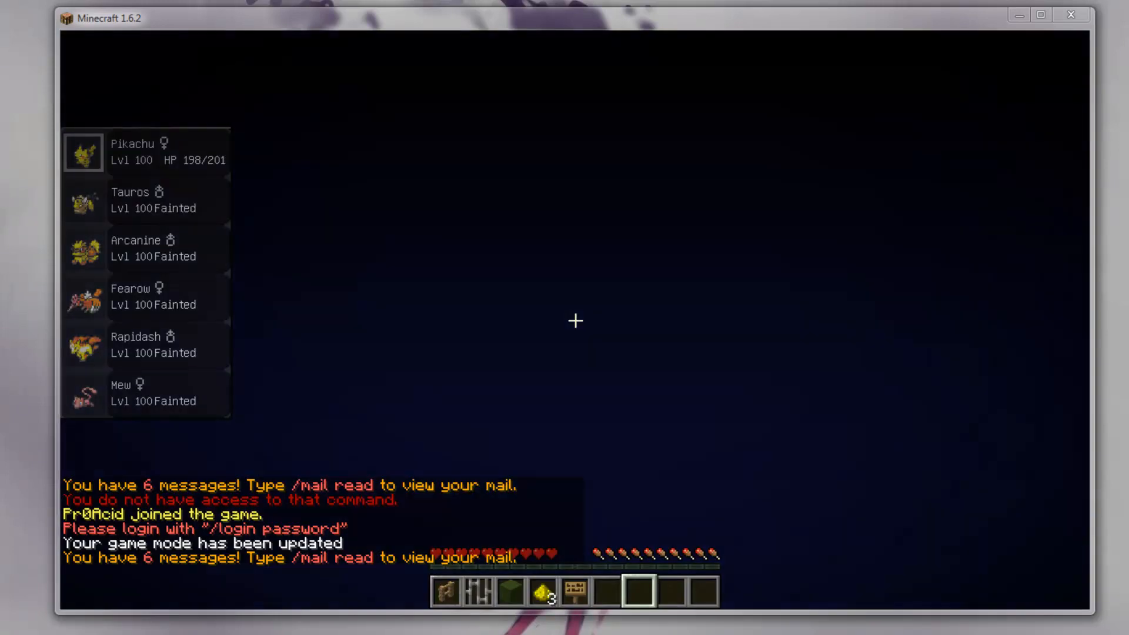
pyautogui.press('Escape')
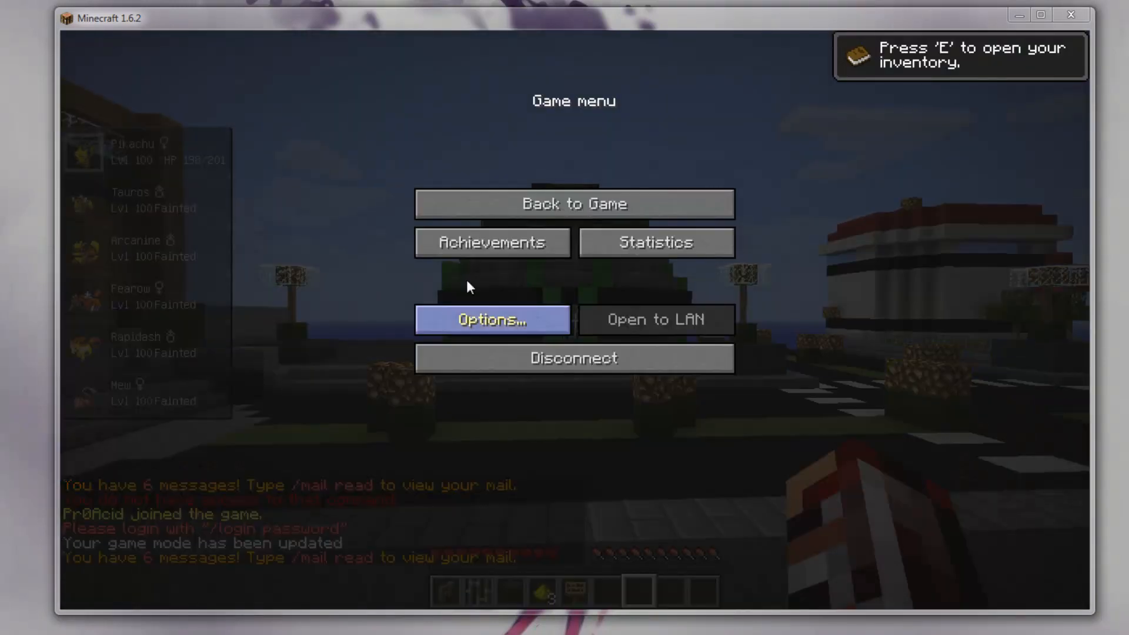
pyautogui.click(574, 358)
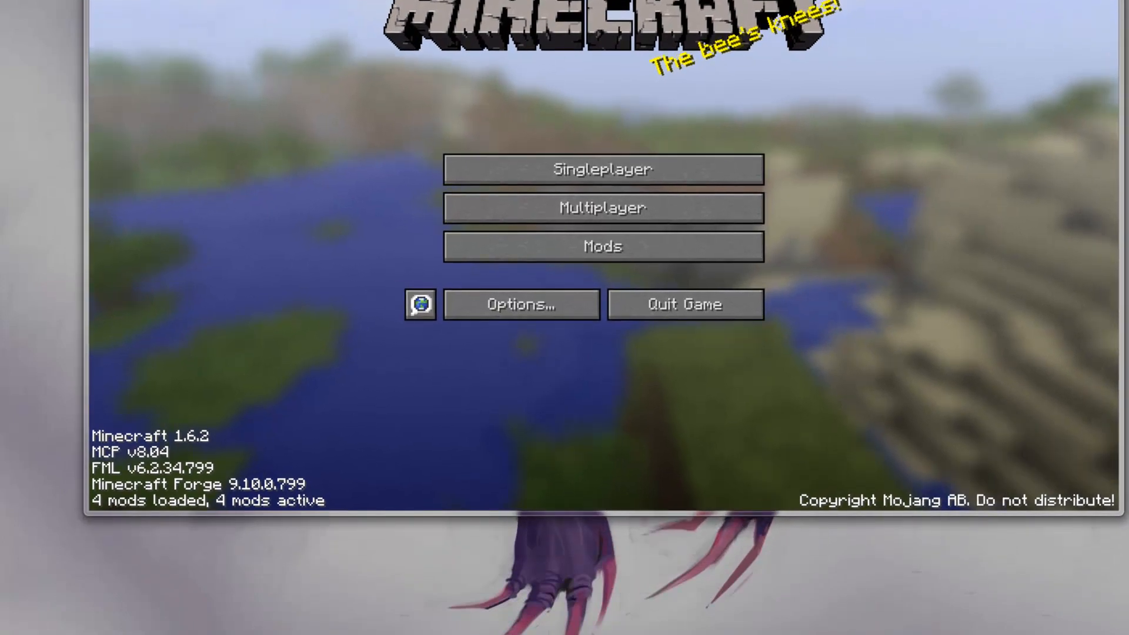
pyautogui.click(601, 208)
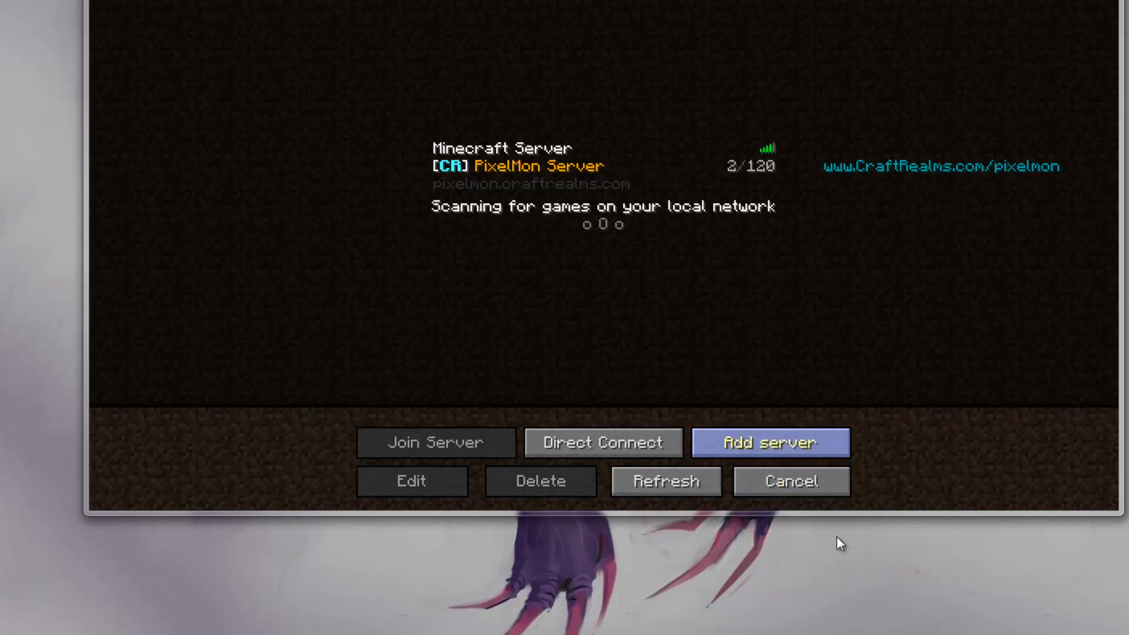
pyautogui.moveTo(1034, 355)
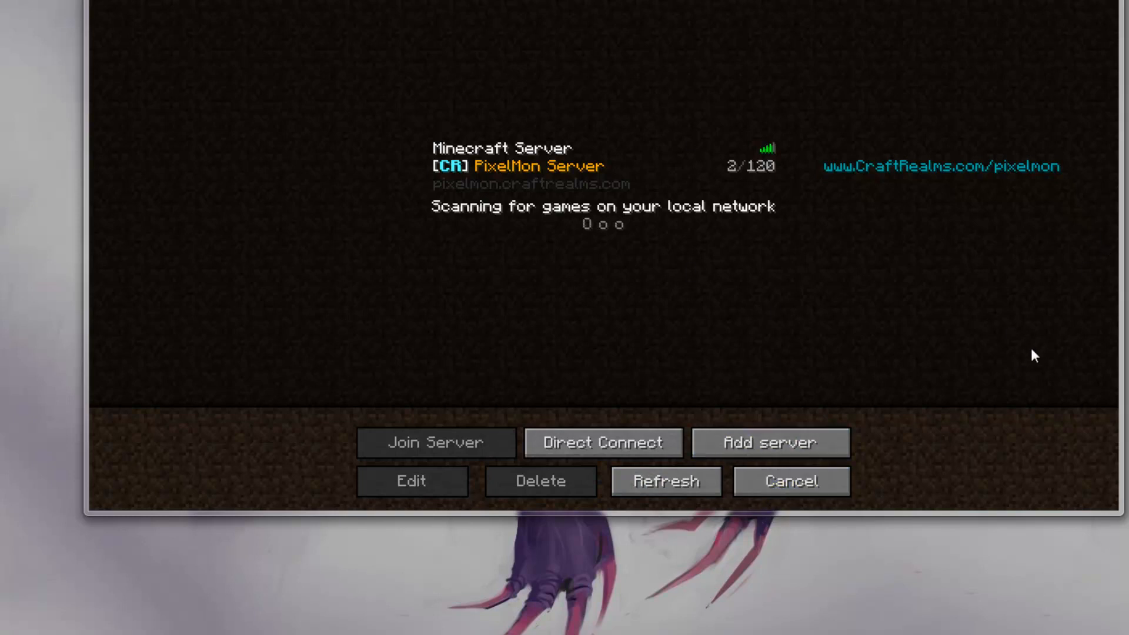
pyautogui.click(790, 481)
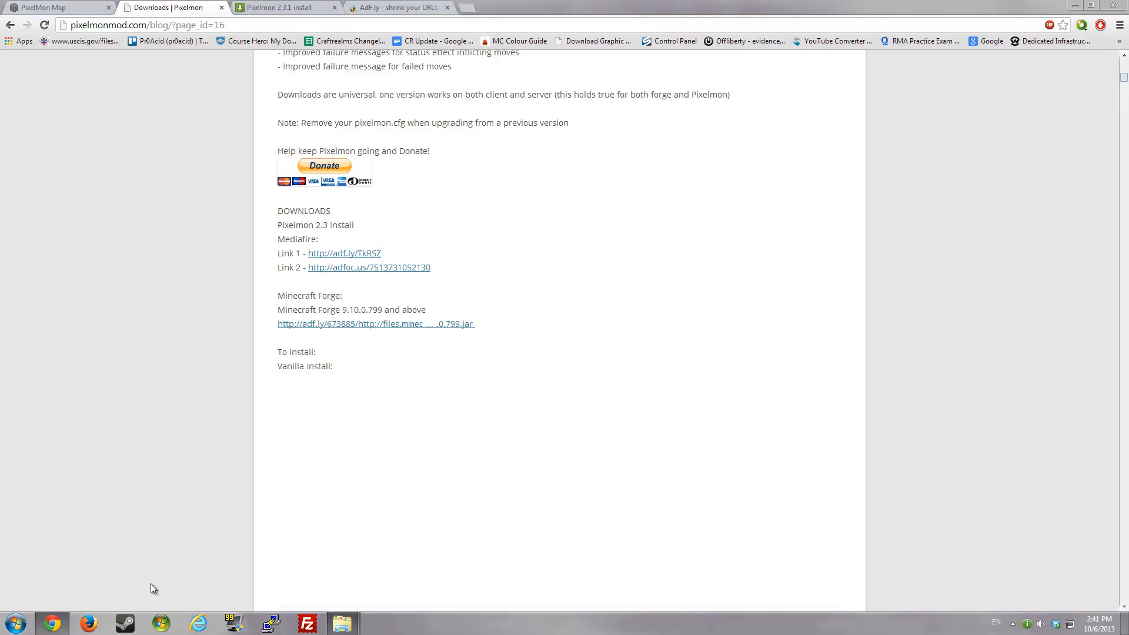
pyautogui.click(54, 7)
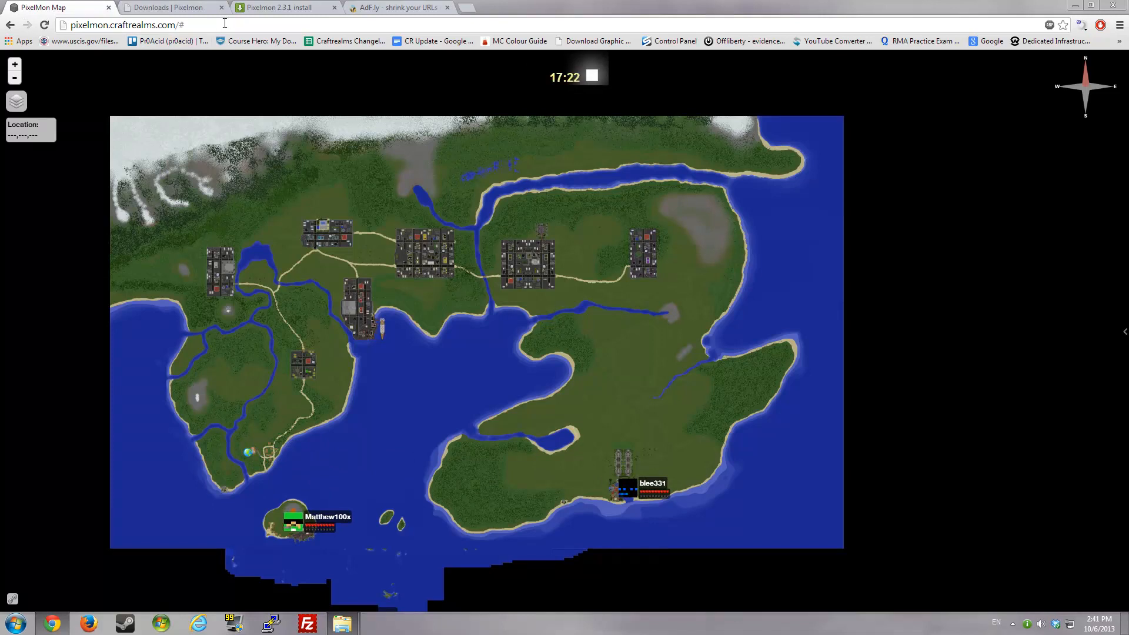
pyautogui.moveTo(531, 311)
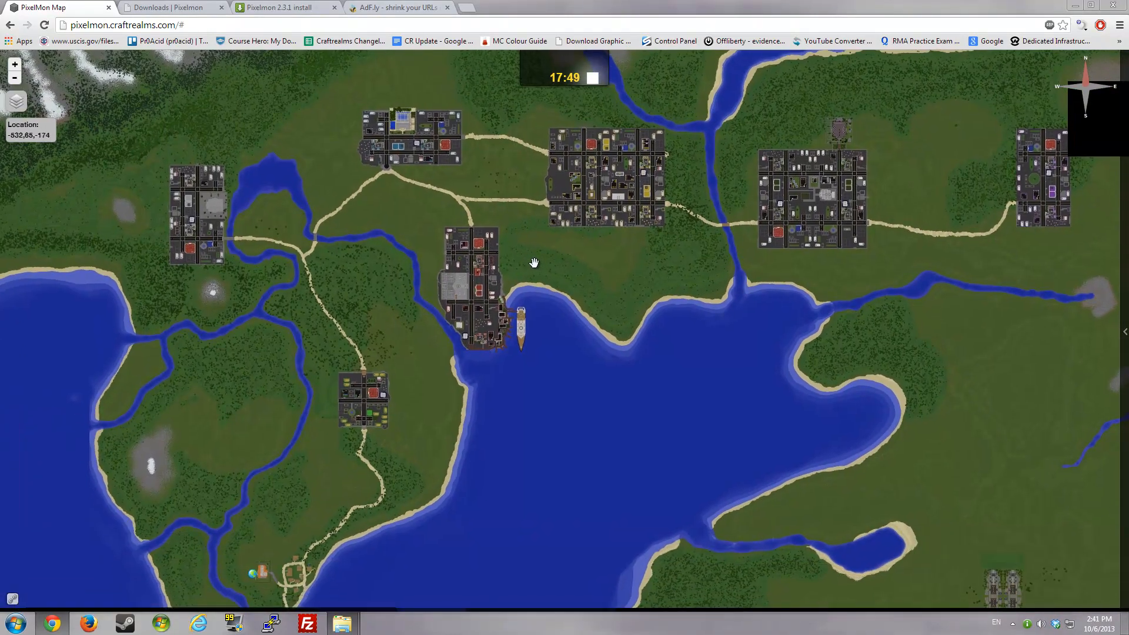
pyautogui.scroll(-3)
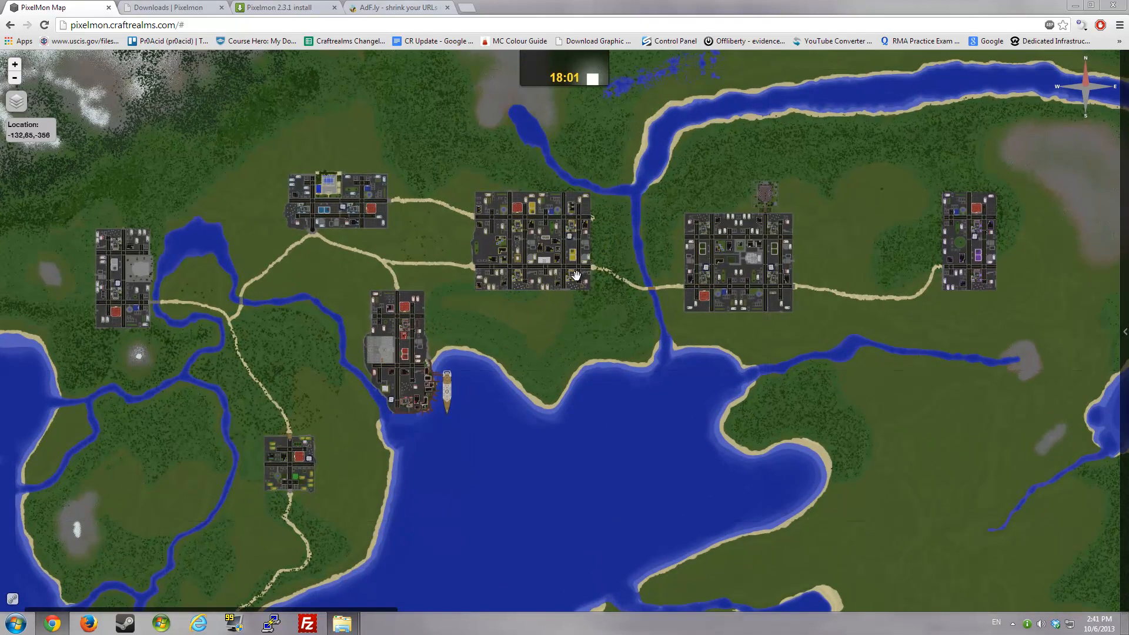
pyautogui.click(173, 7)
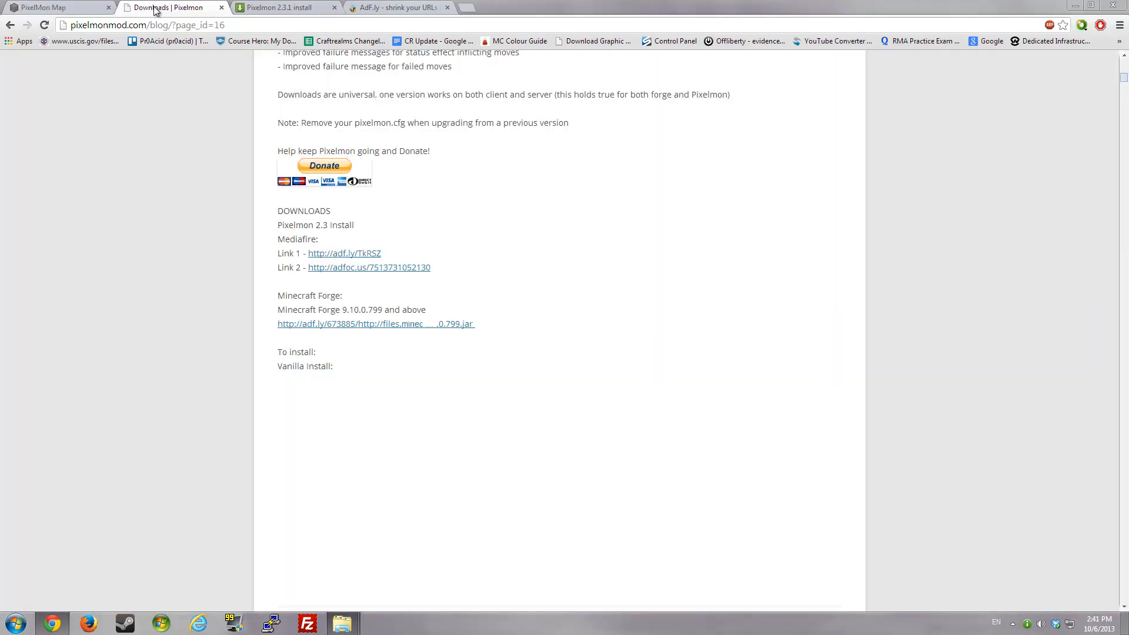
# Step: Scroll up and open the Pixelmon WIKI from the site menu
pyautogui.scroll(3)
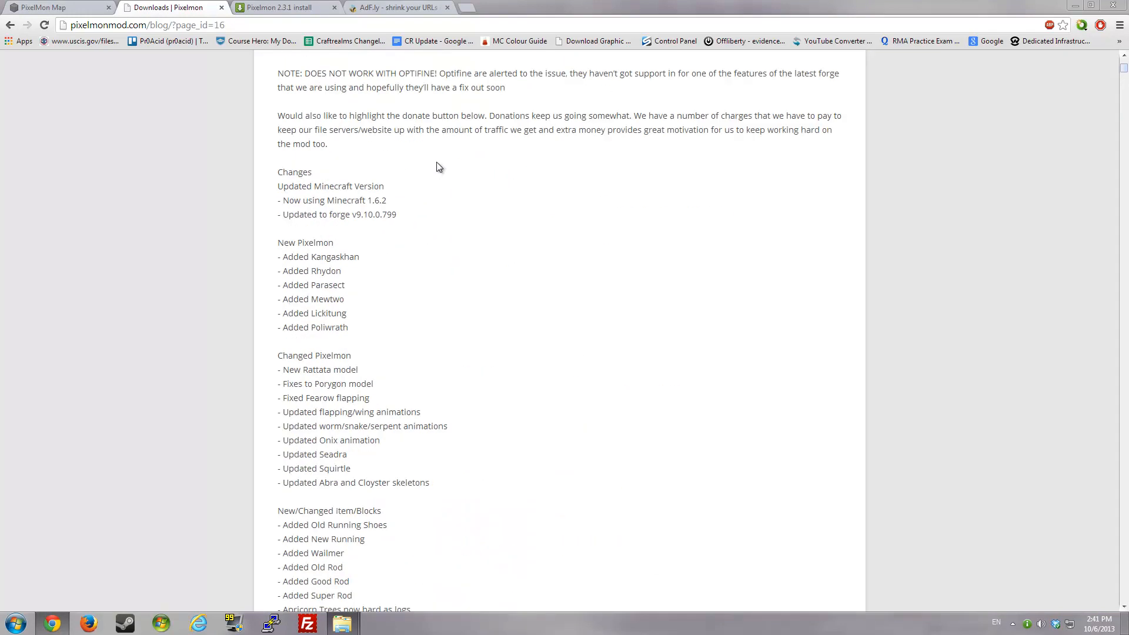
pyautogui.scroll(3)
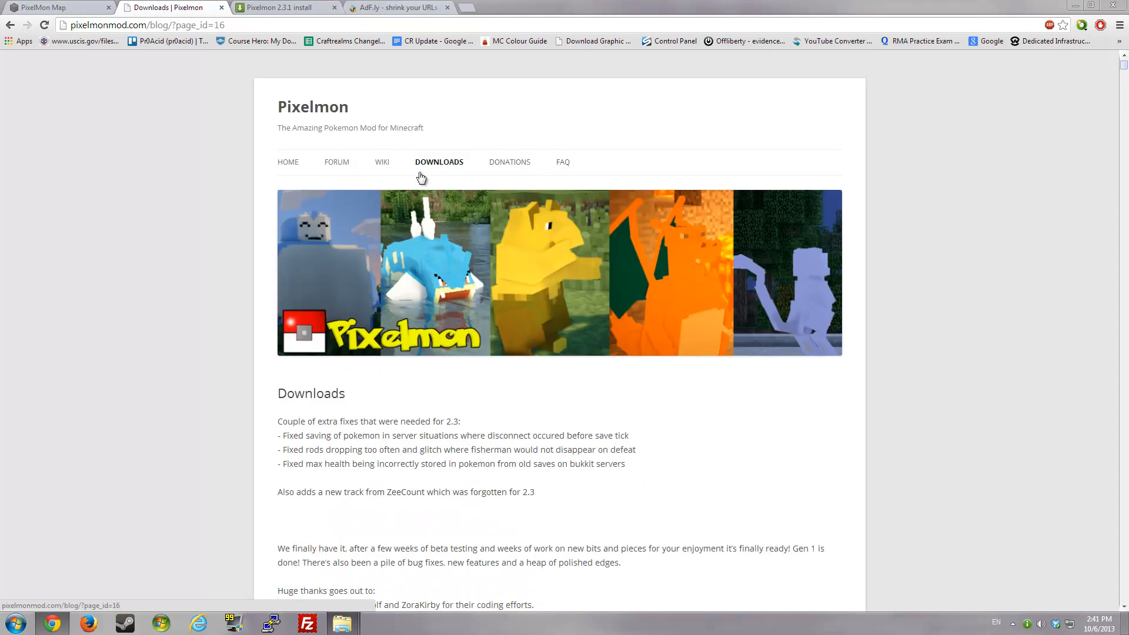
pyautogui.click(382, 161)
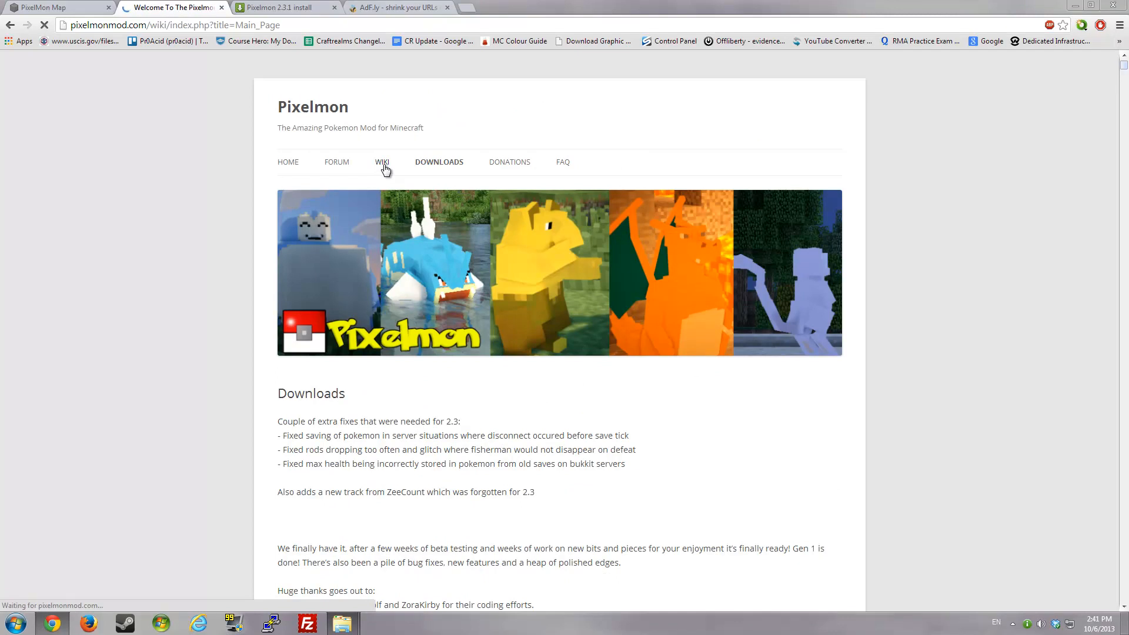
pyautogui.click(382, 161)
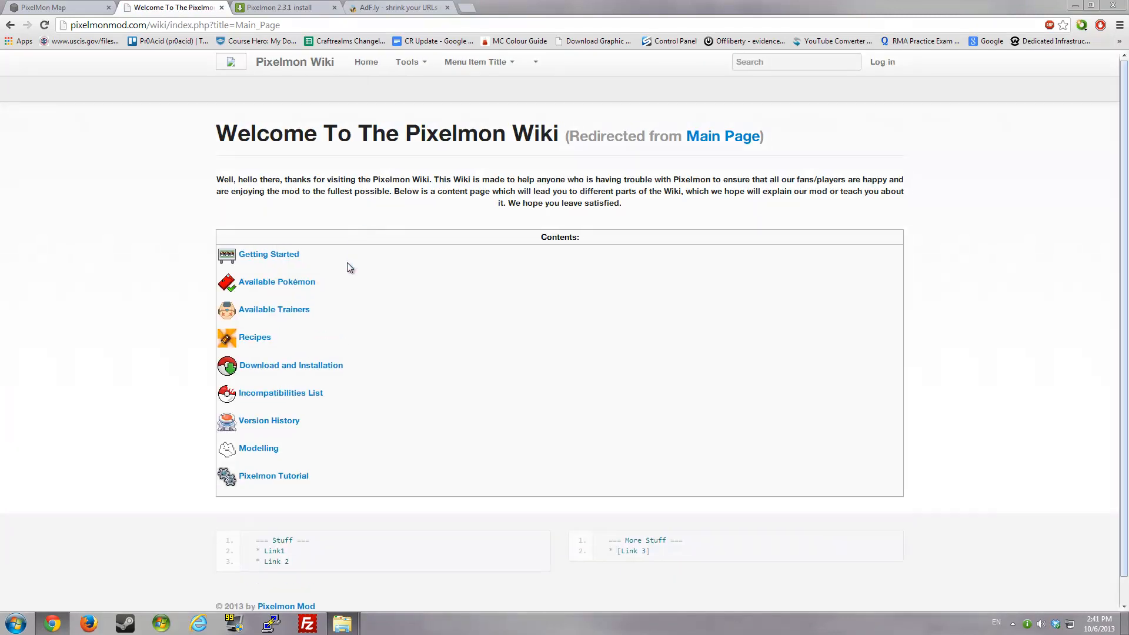
pyautogui.moveTo(375, 262)
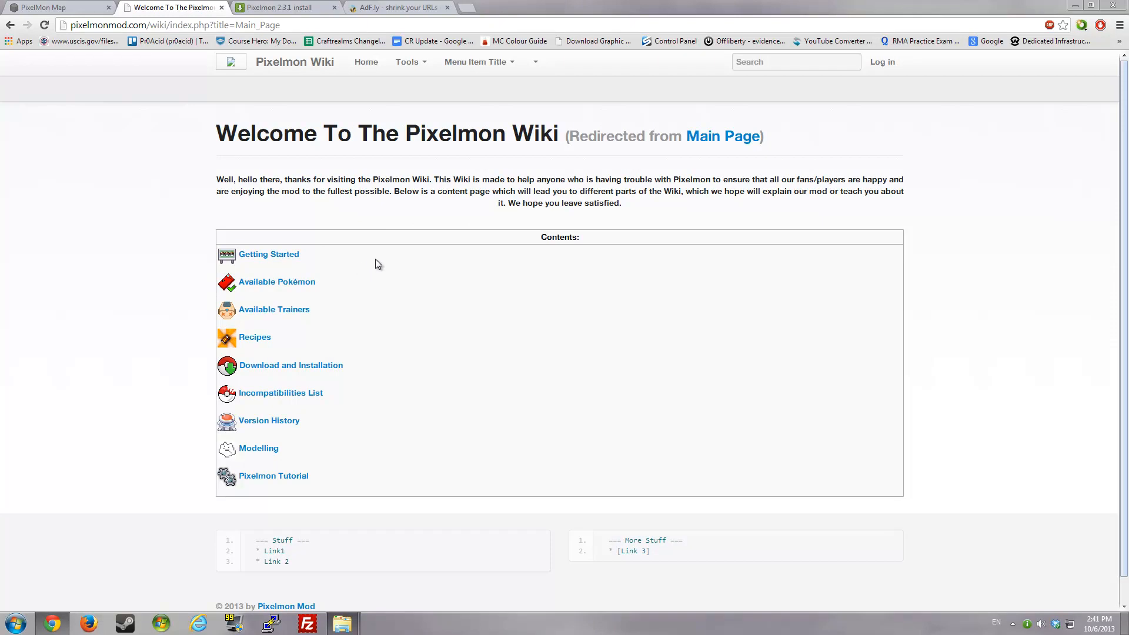
pyautogui.moveTo(358, 227)
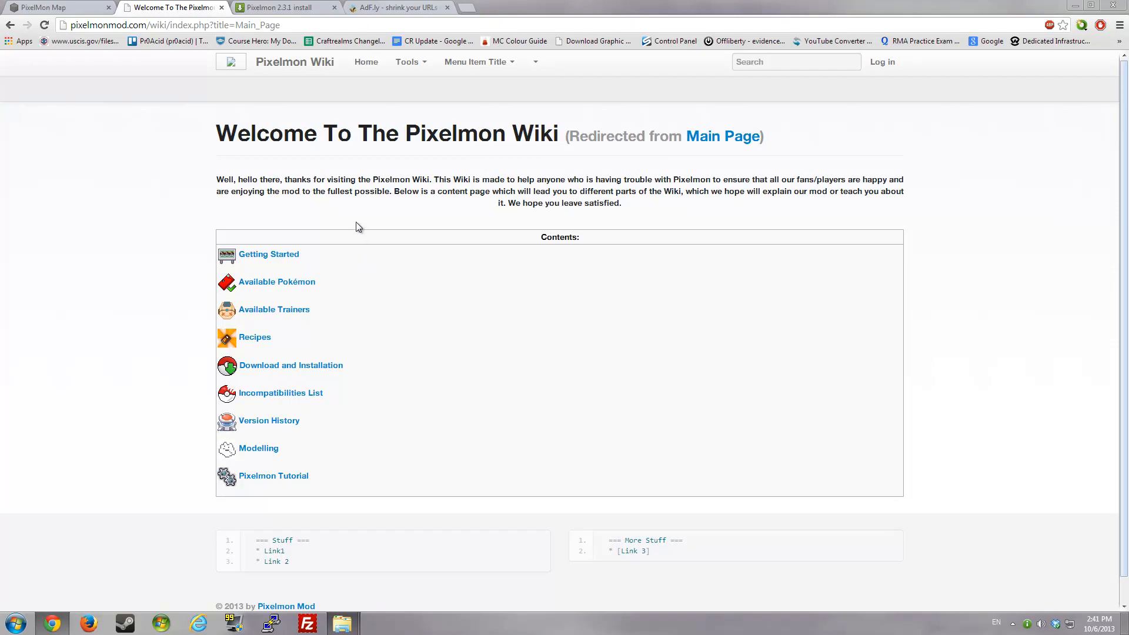
pyautogui.moveTo(365, 217)
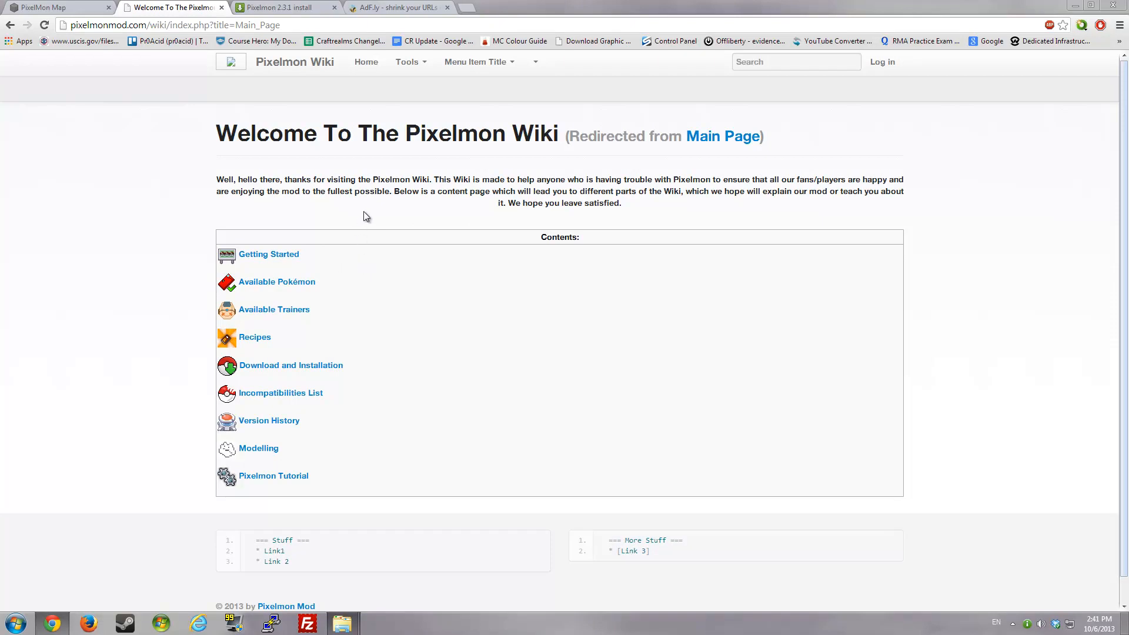
pyautogui.moveTo(248, 276)
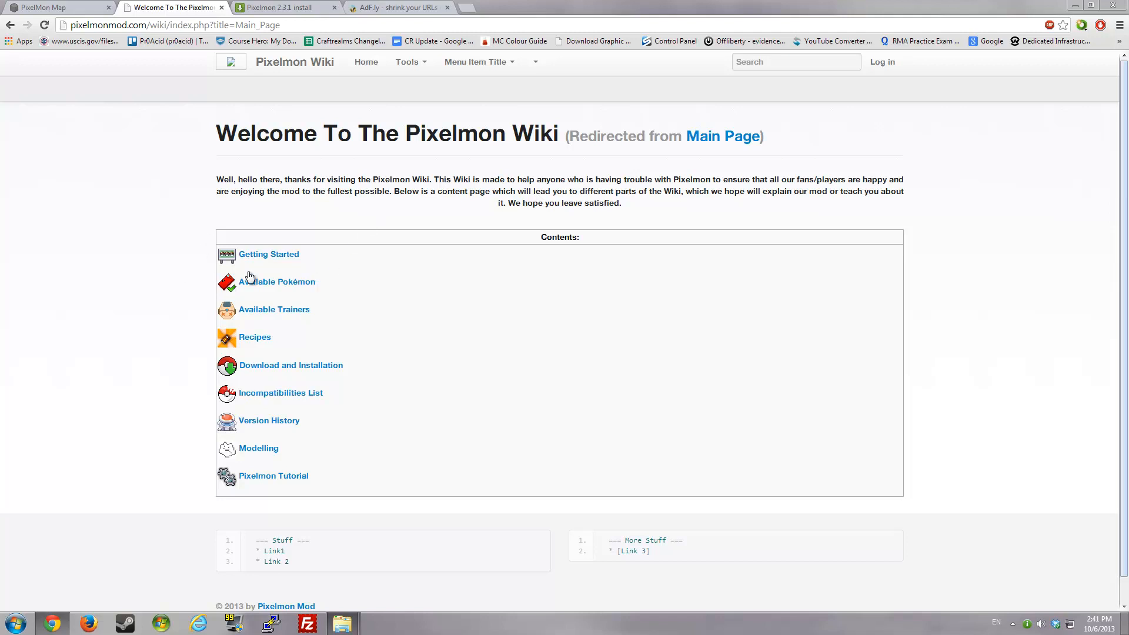
# Step: Open the Getting Started guide from Contents, then minimize the browser
pyautogui.scroll(-3)
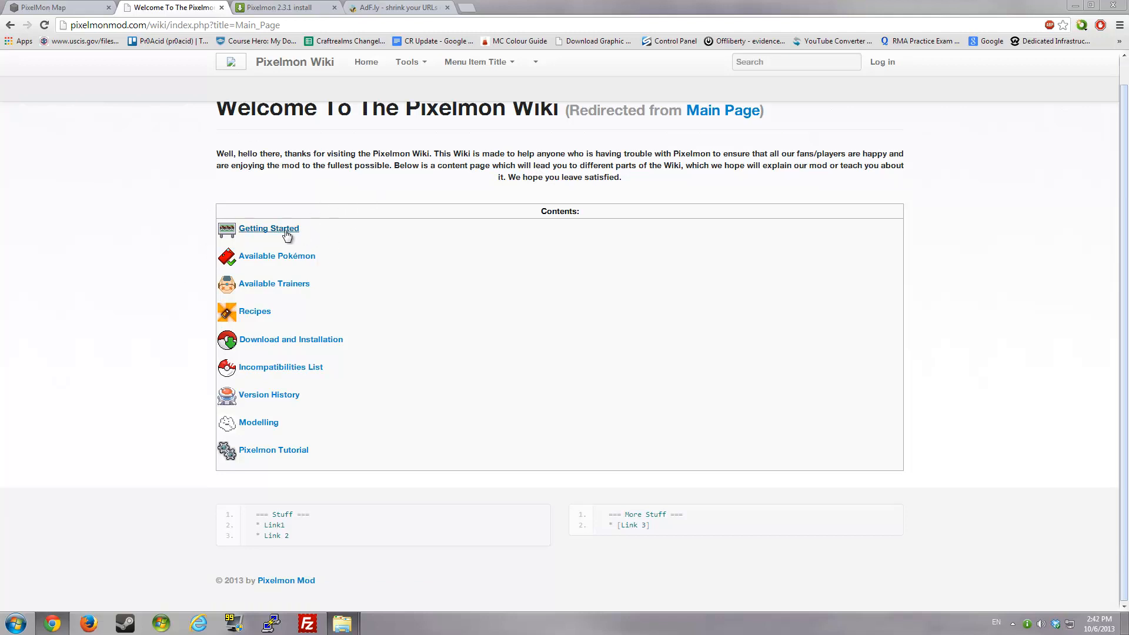
pyautogui.click(269, 228)
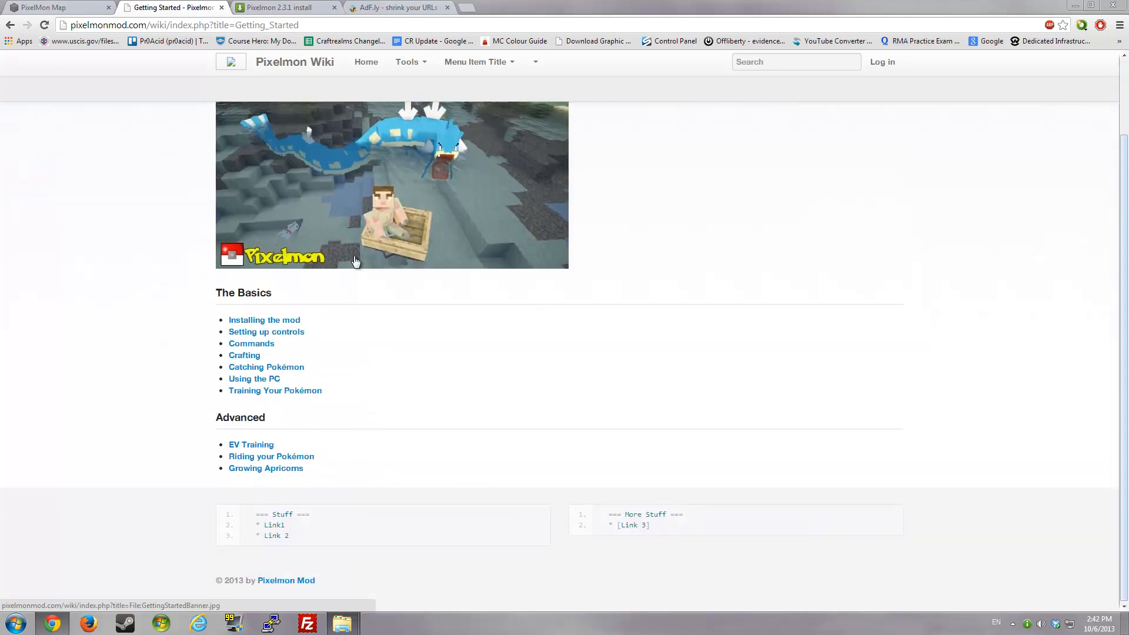
pyautogui.moveTo(324, 337)
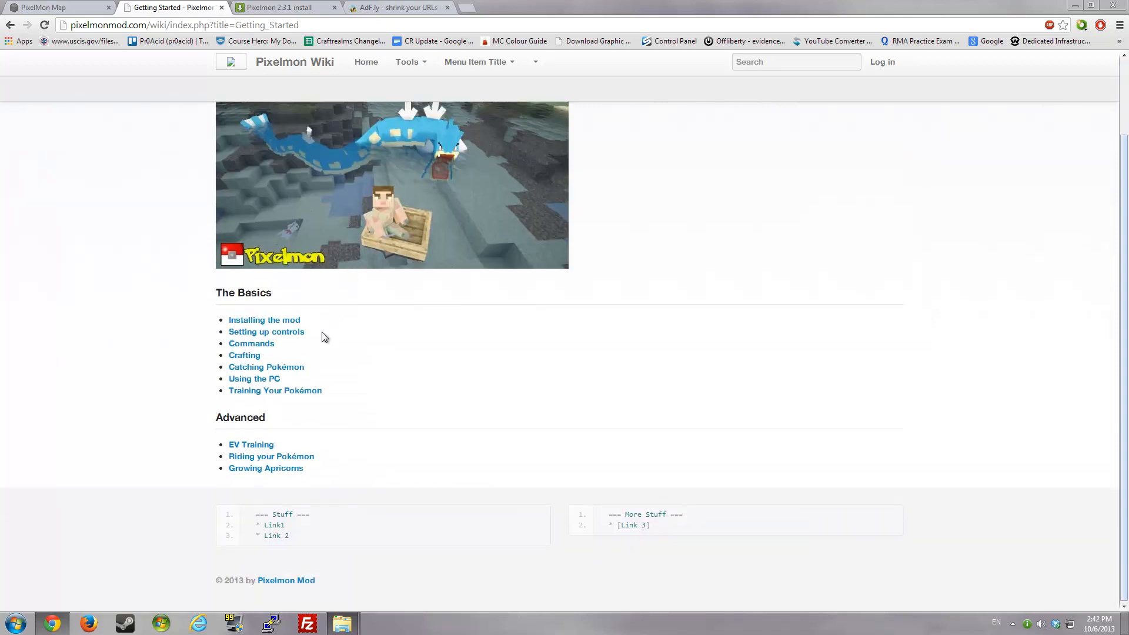
pyautogui.moveTo(272, 360)
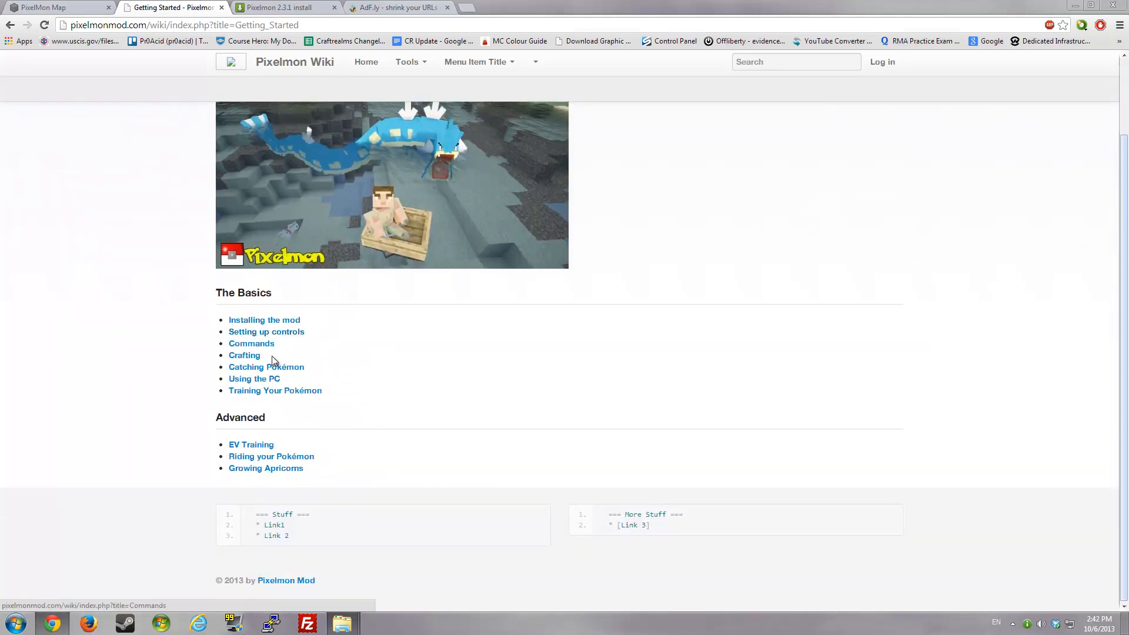
pyautogui.moveTo(413, 353)
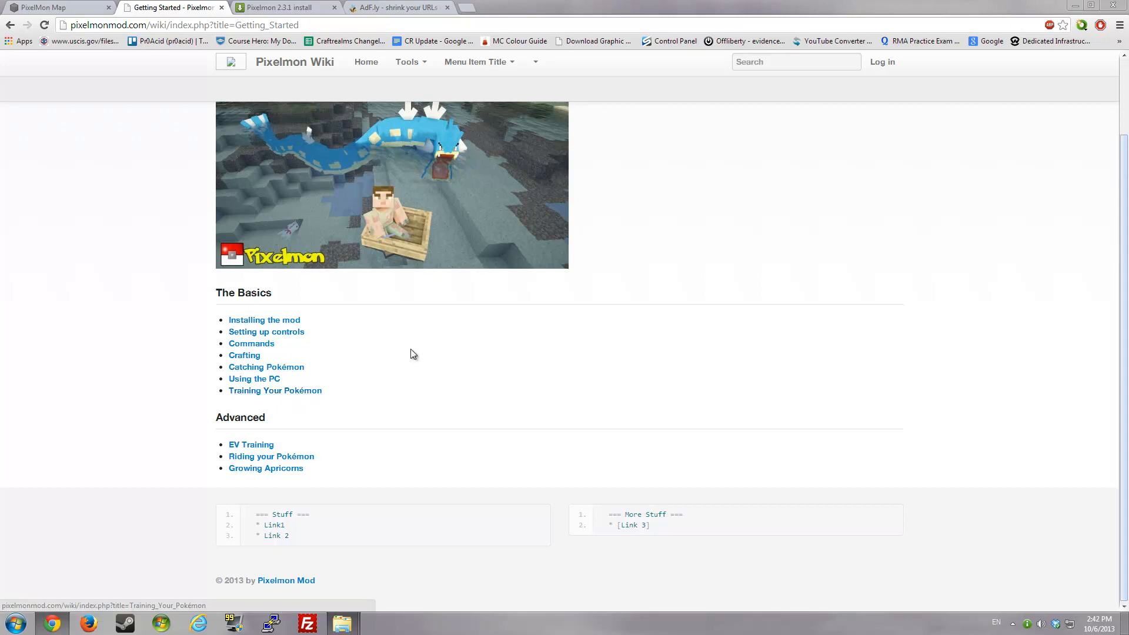
pyautogui.scroll(3)
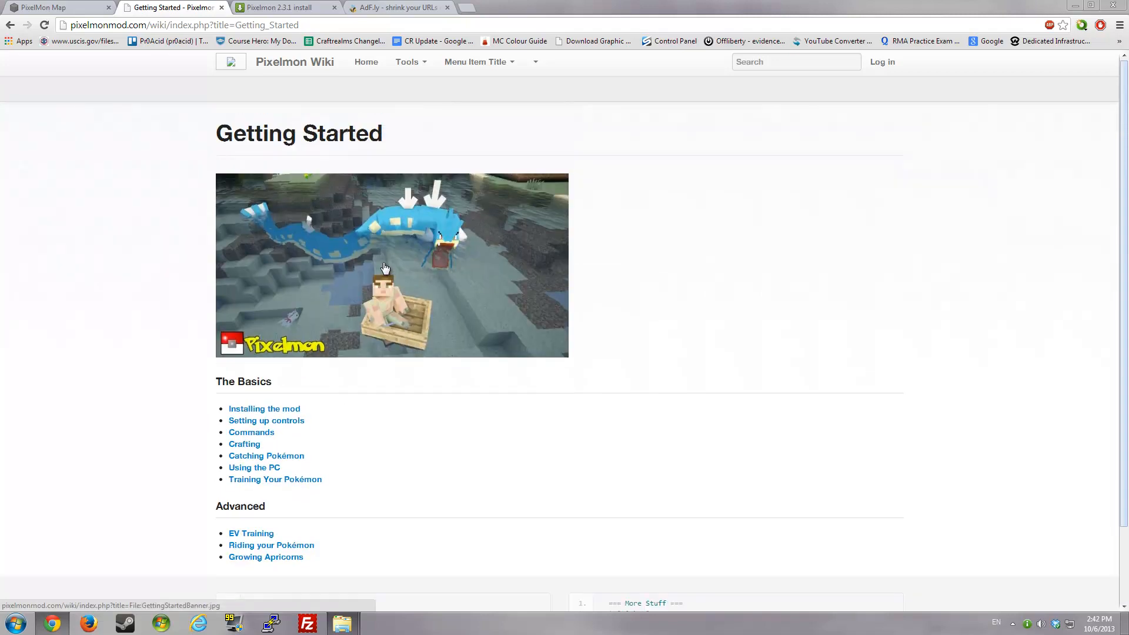
pyautogui.moveTo(500, 245)
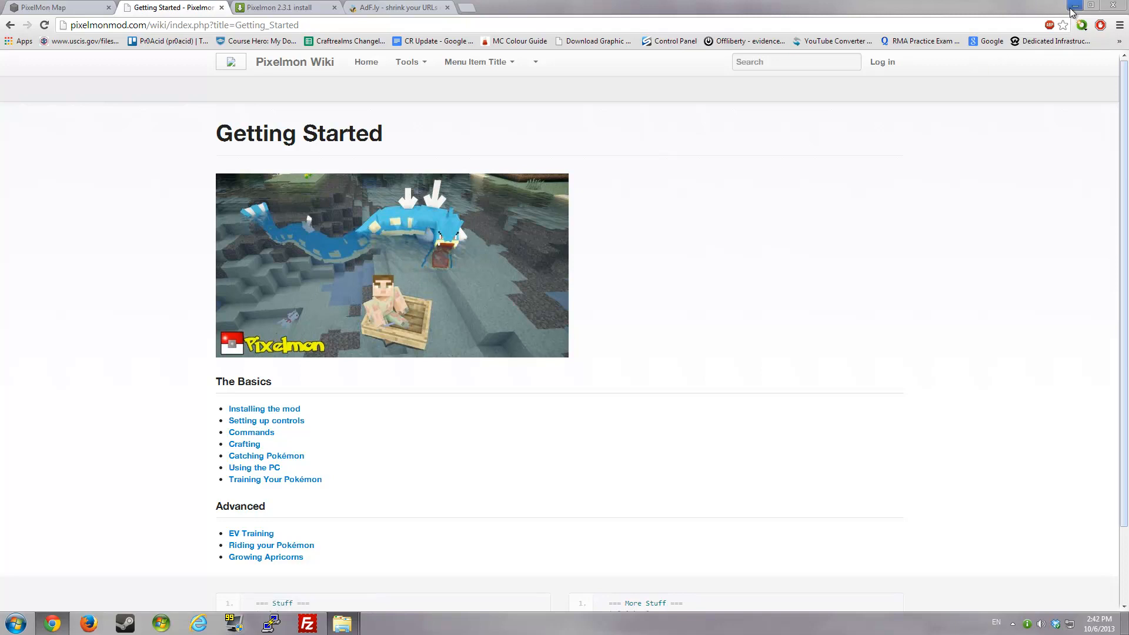
pyautogui.click(1072, 8)
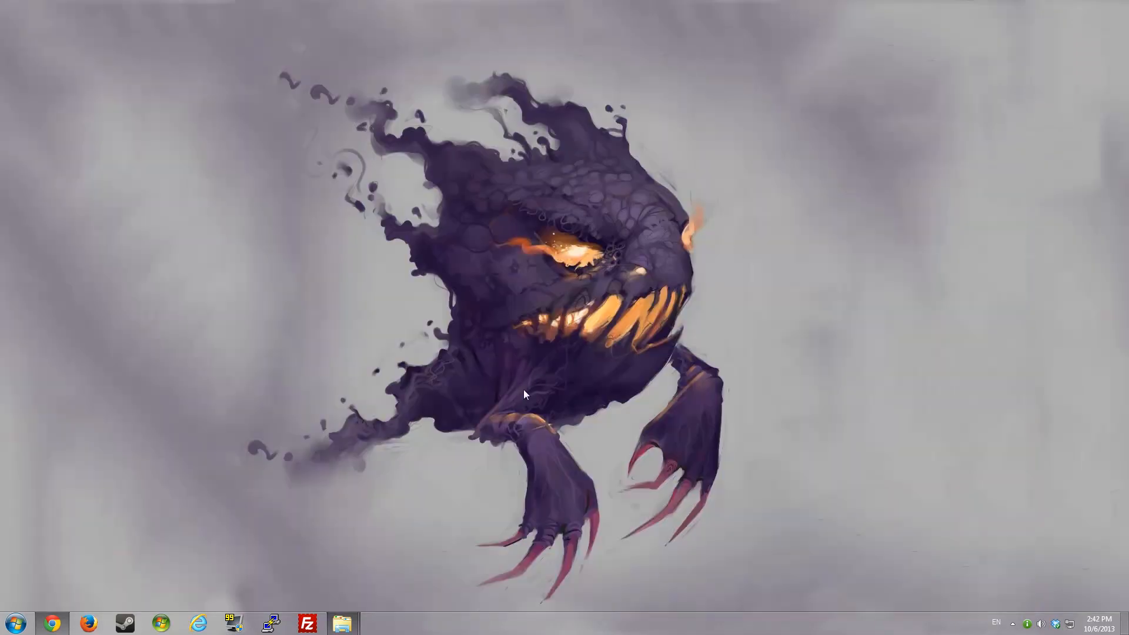
pyautogui.moveTo(764, 547)
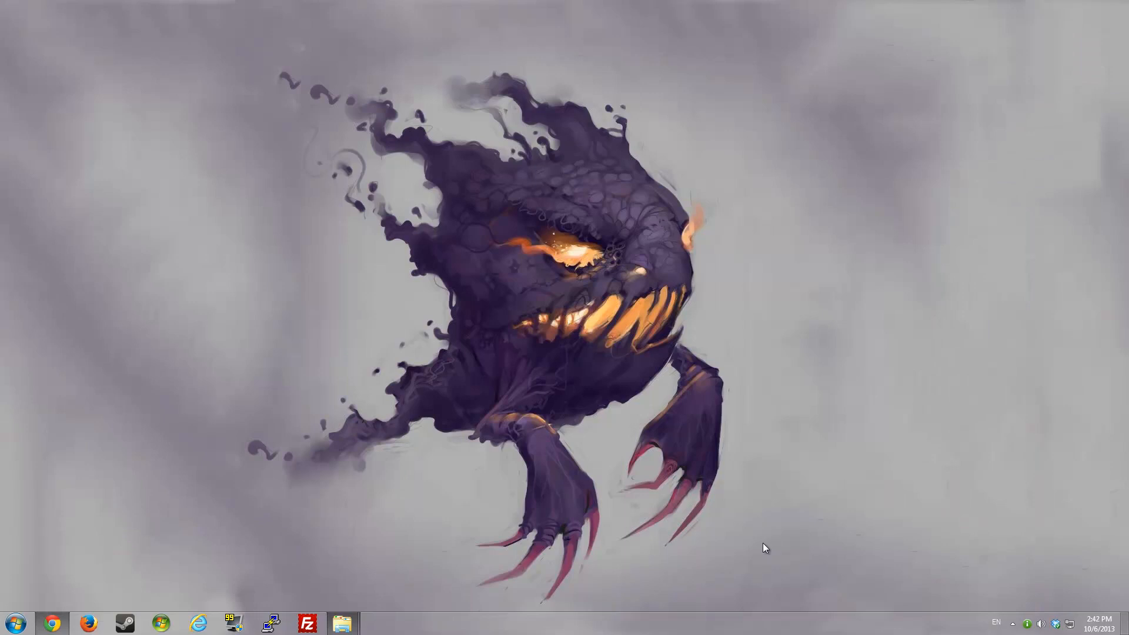